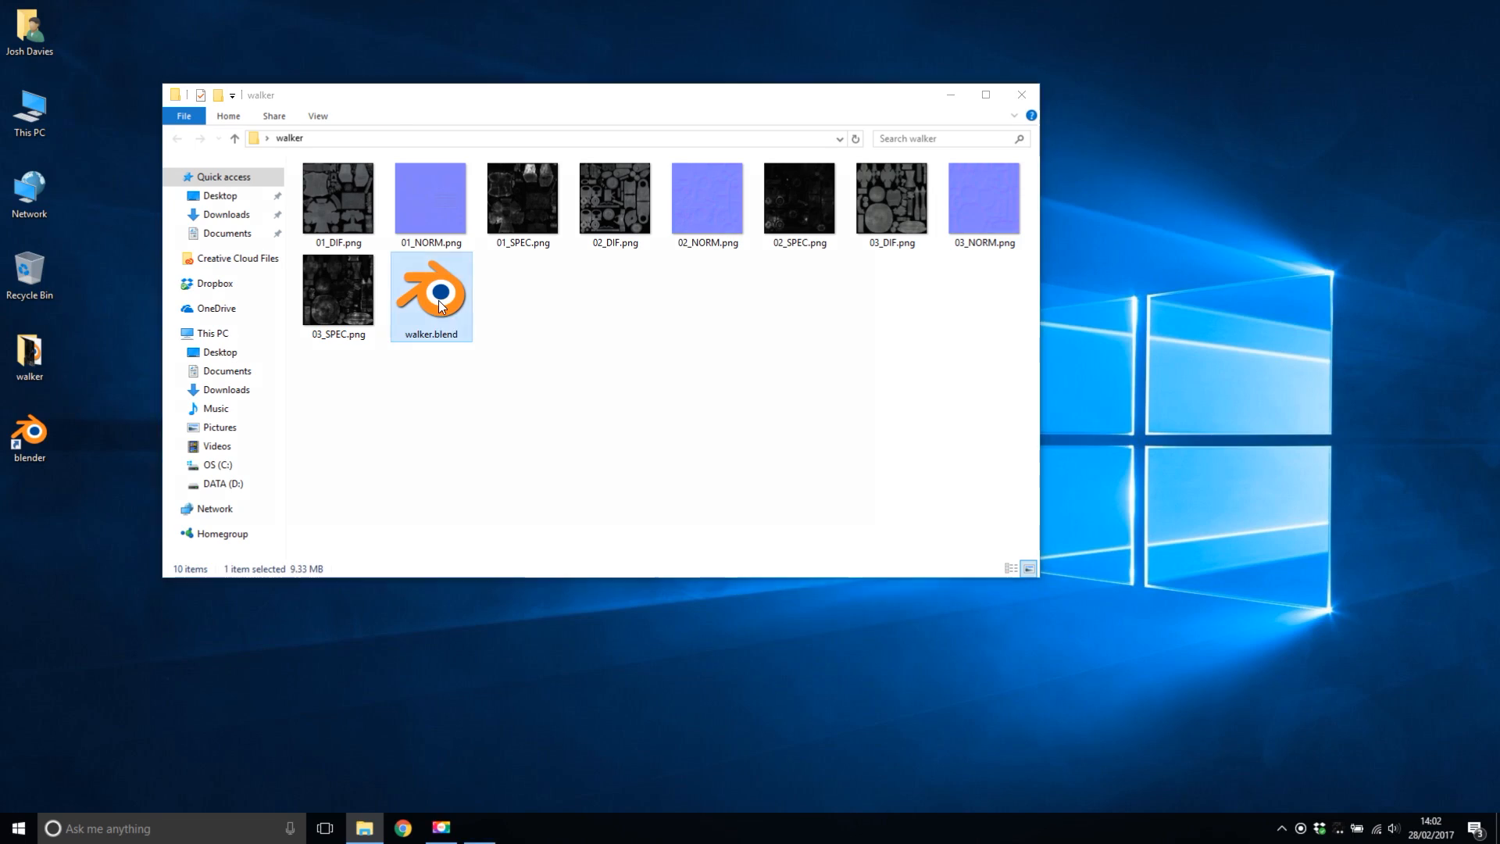
Open walker.blend from the walker folder in Blender.
double_click(431, 290)
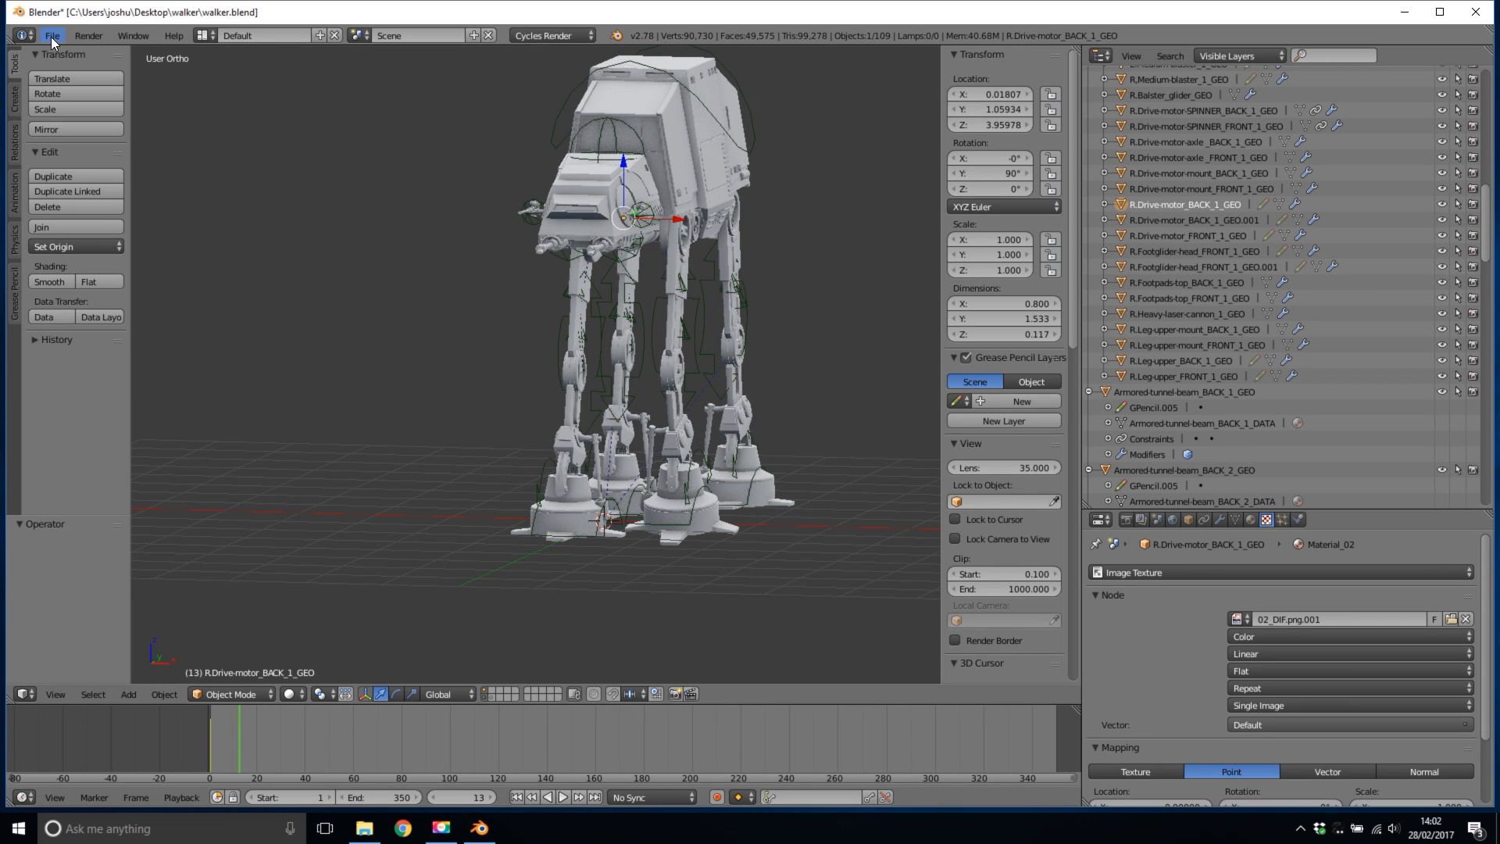
mouse_move(75, 331)
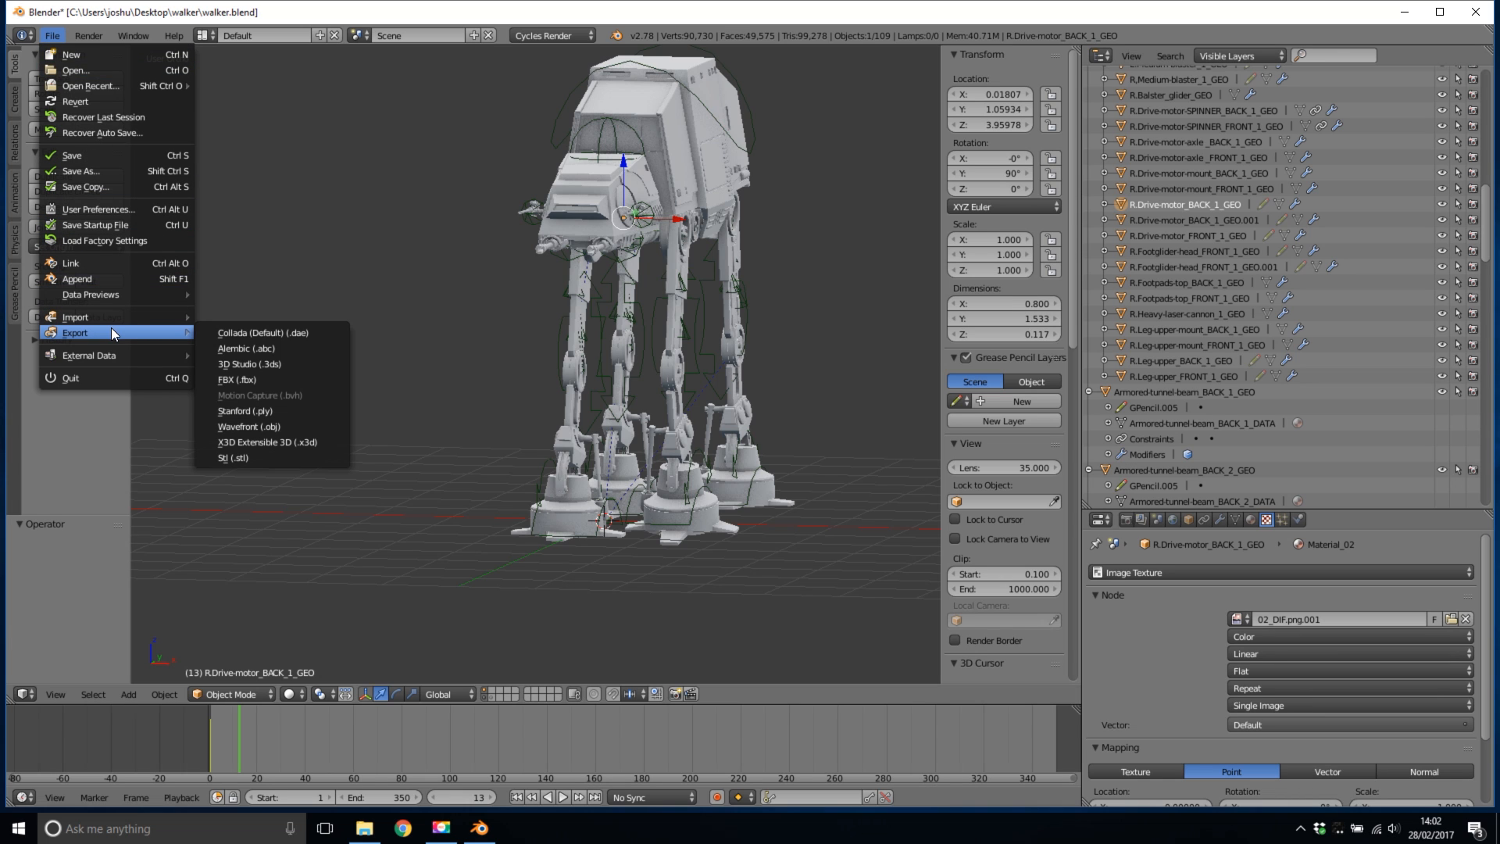
mouse_move(137, 334)
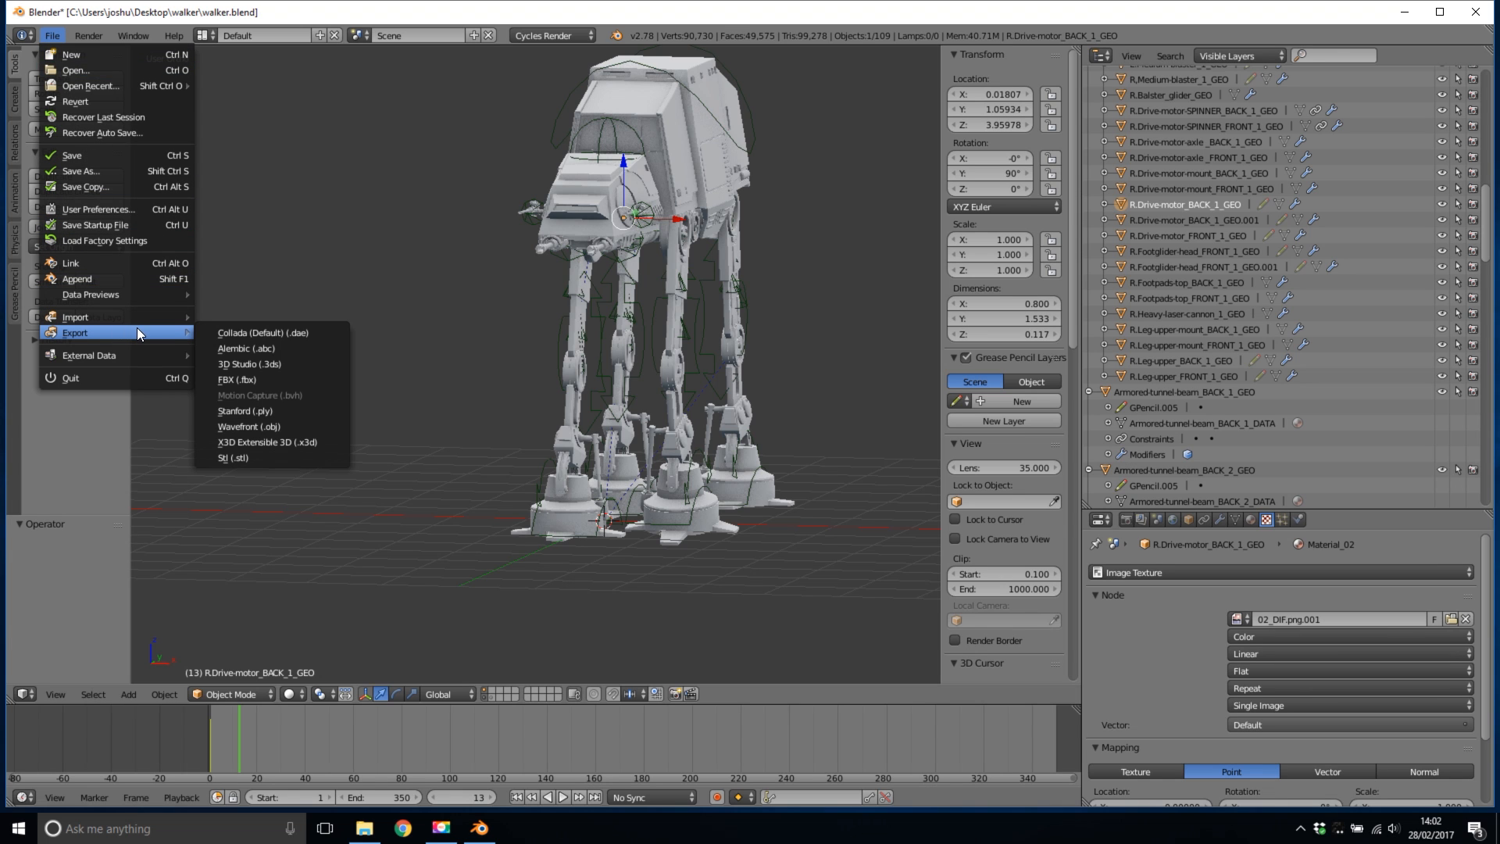
mouse_move(283, 440)
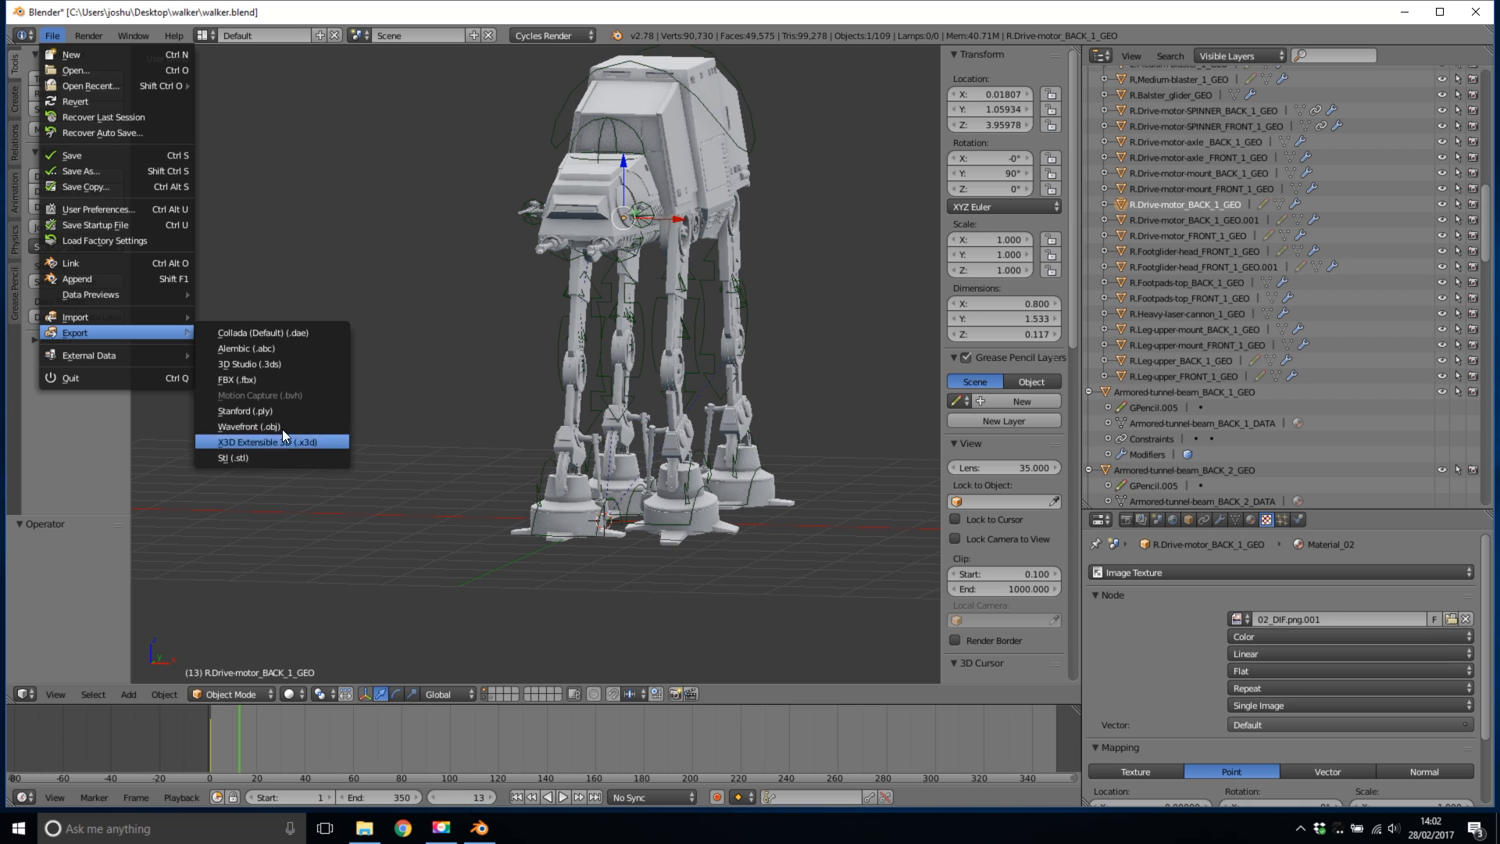
mouse_move(270, 396)
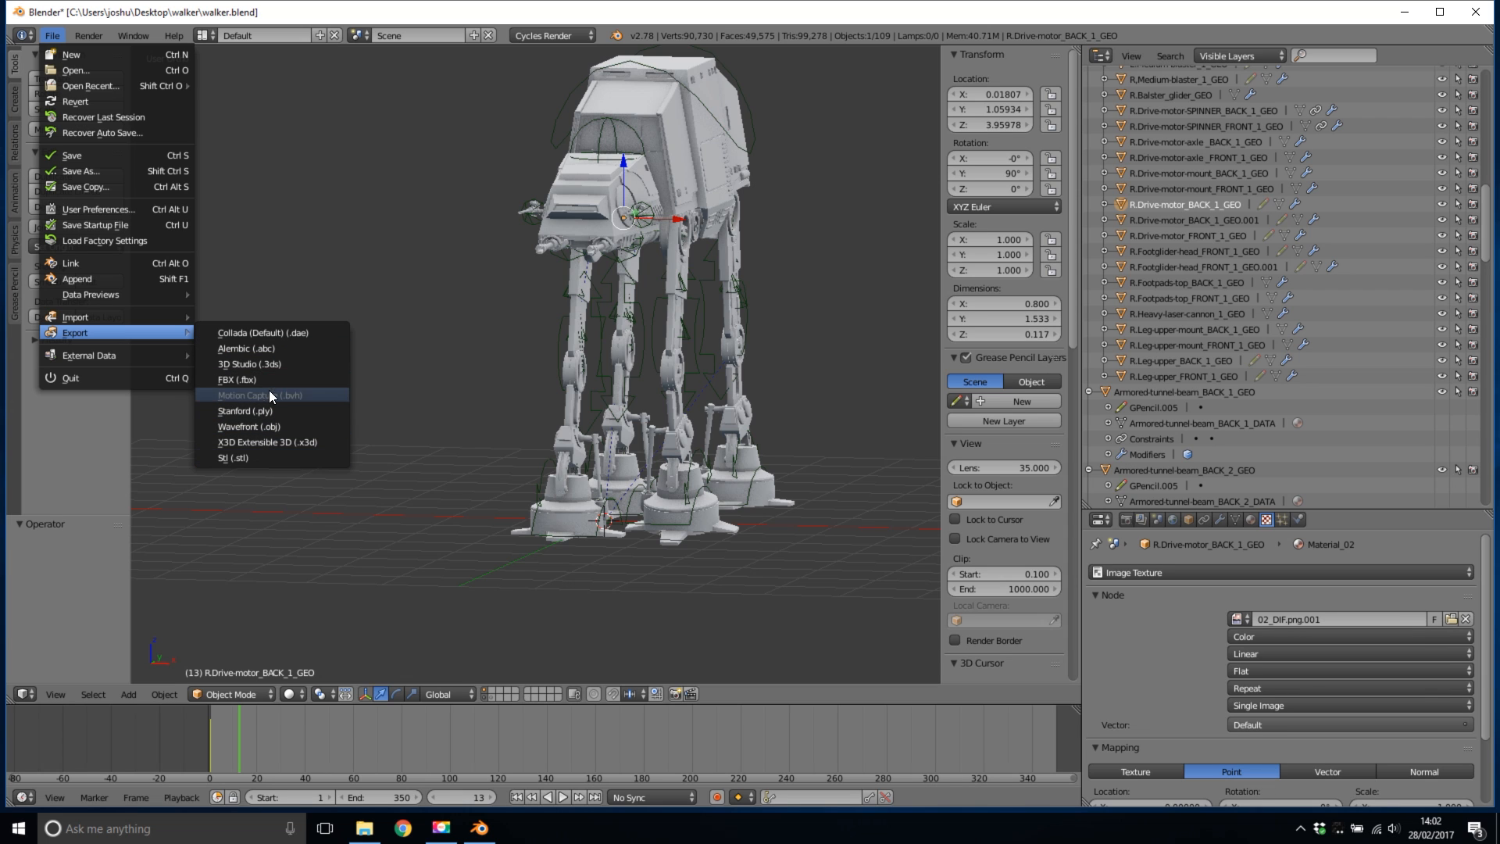
mouse_move(238, 380)
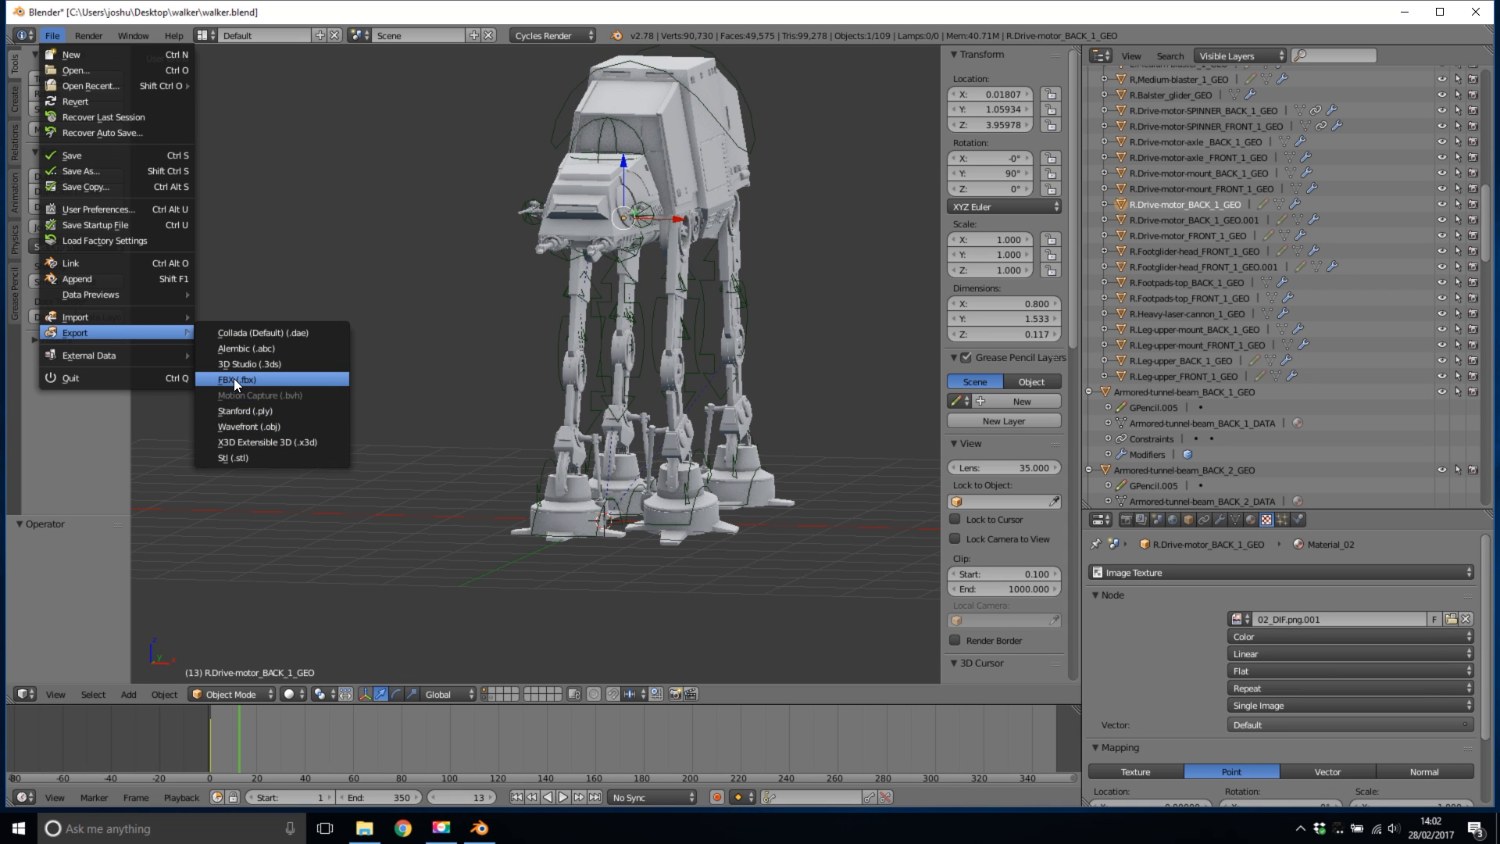
Export walker.fbx as mesh only with Add Leaf Bones and Baked Animation turned off.
left_click(236, 380)
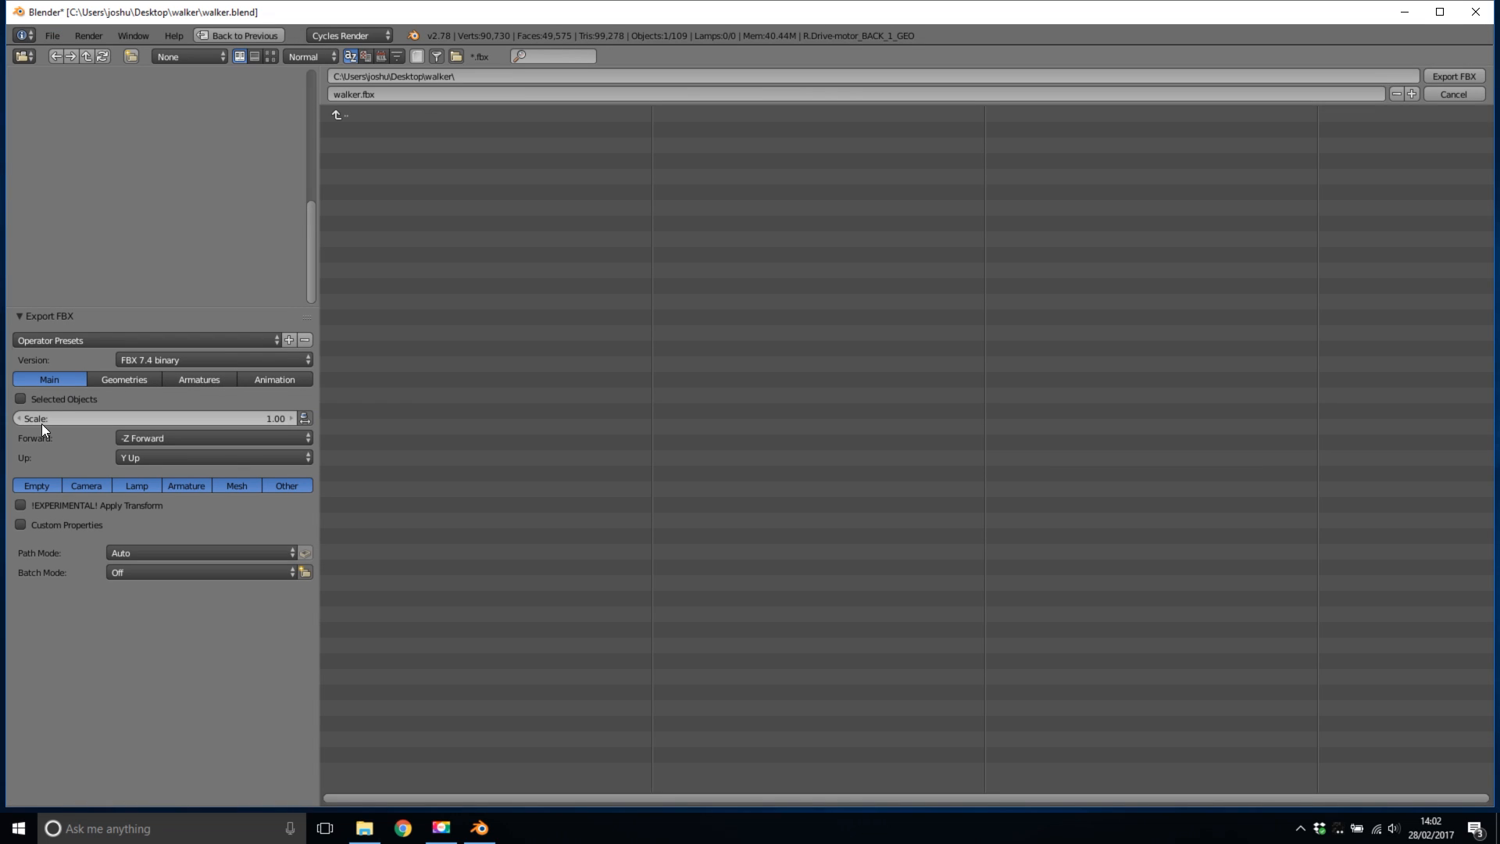
mouse_move(58, 488)
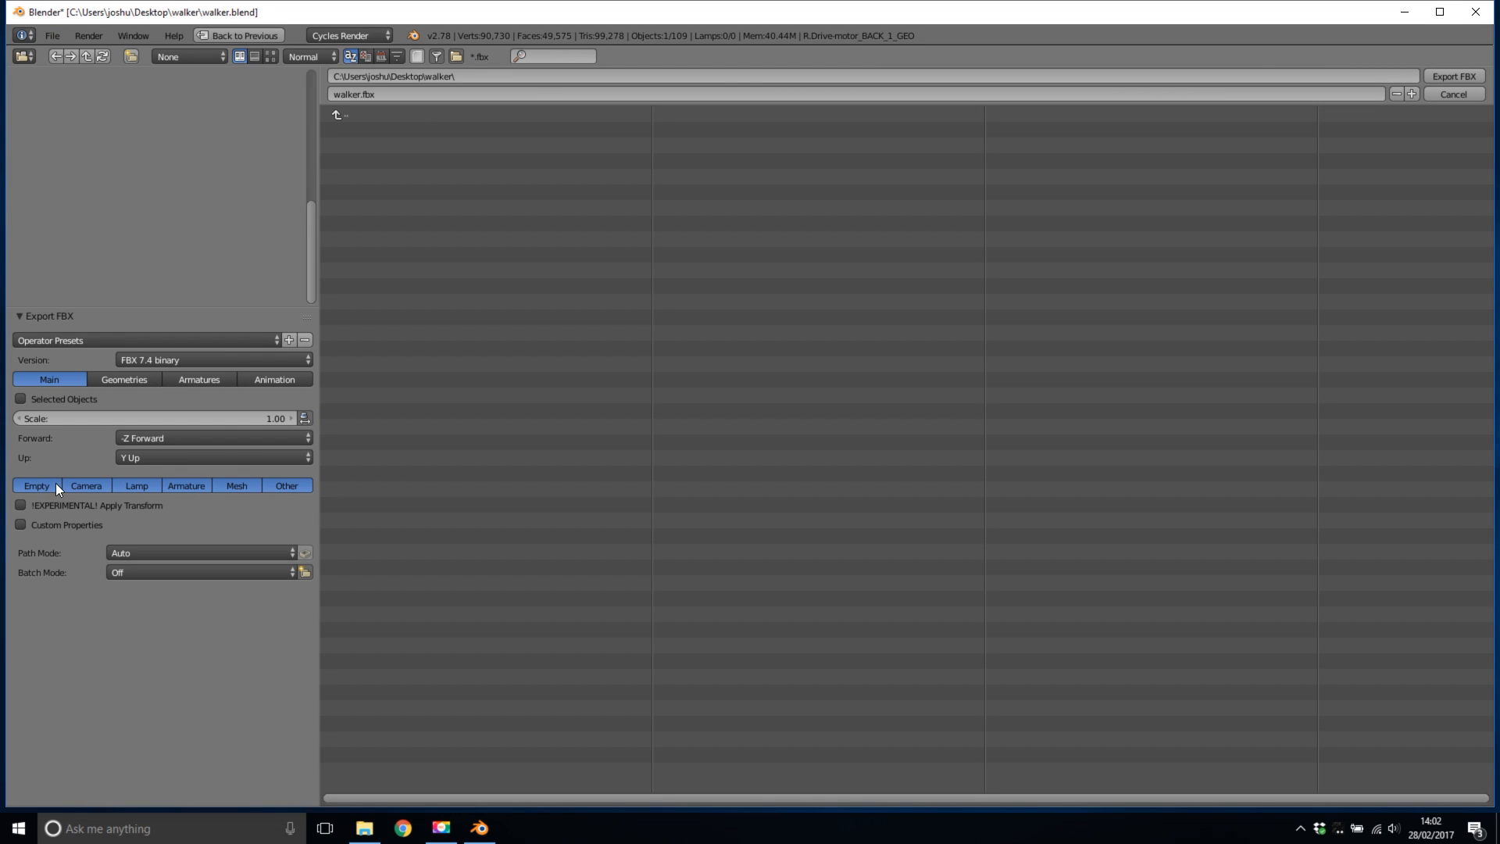
mouse_move(236, 488)
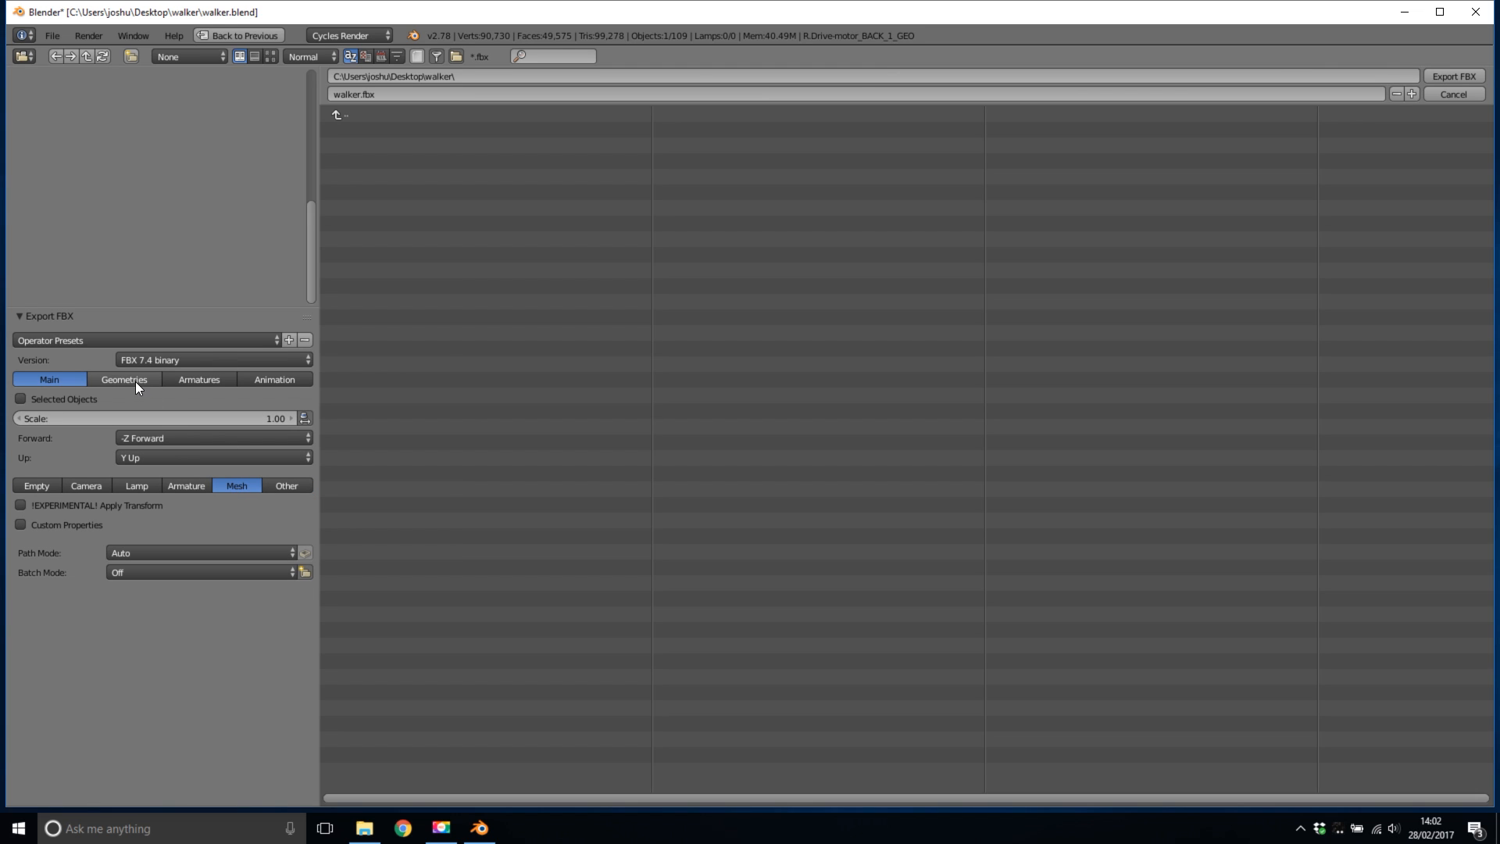
left_click(124, 379)
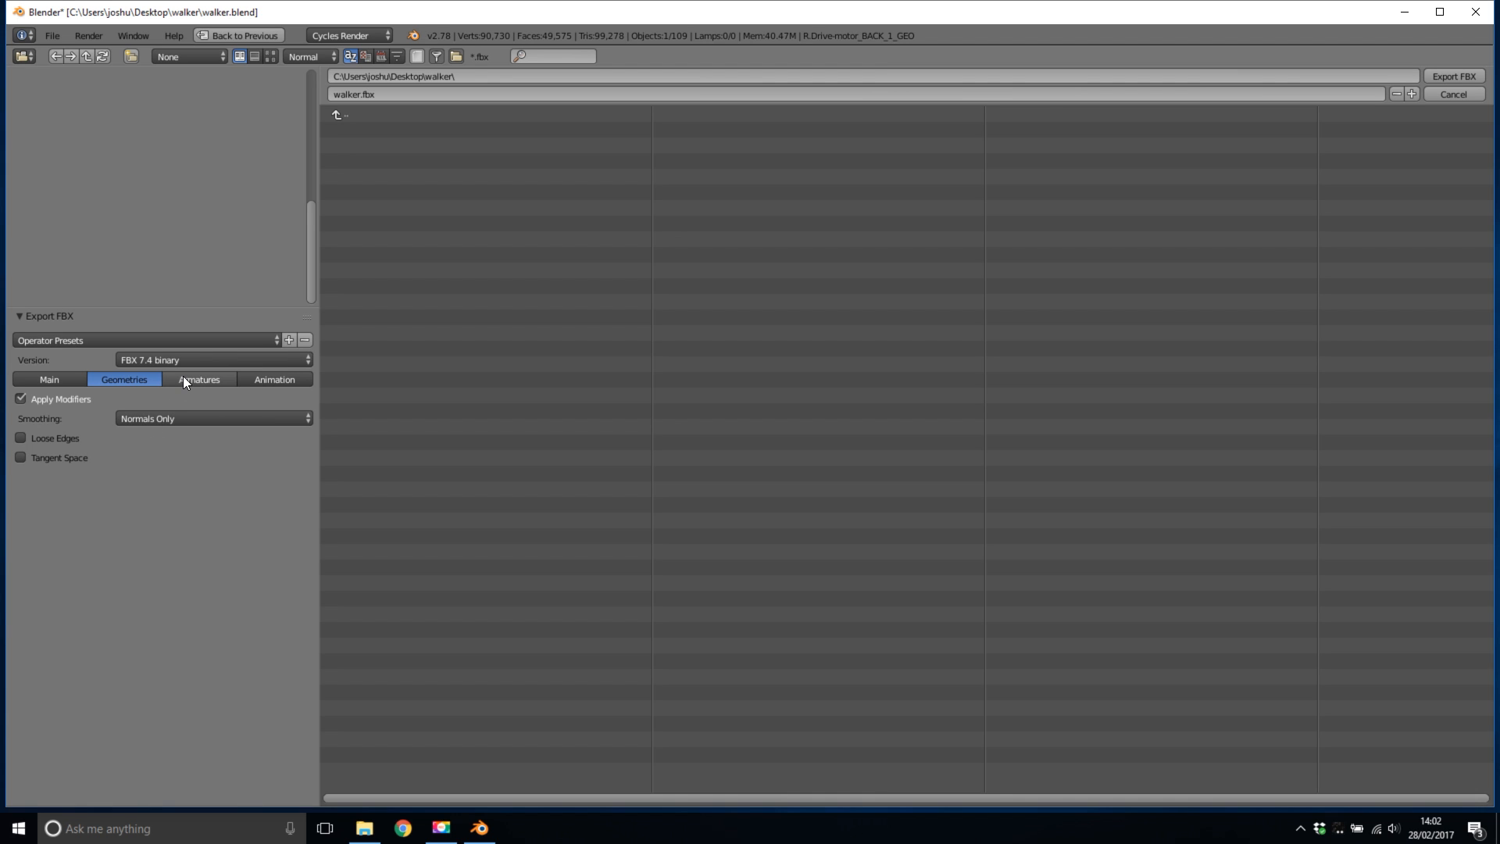
left_click(199, 378)
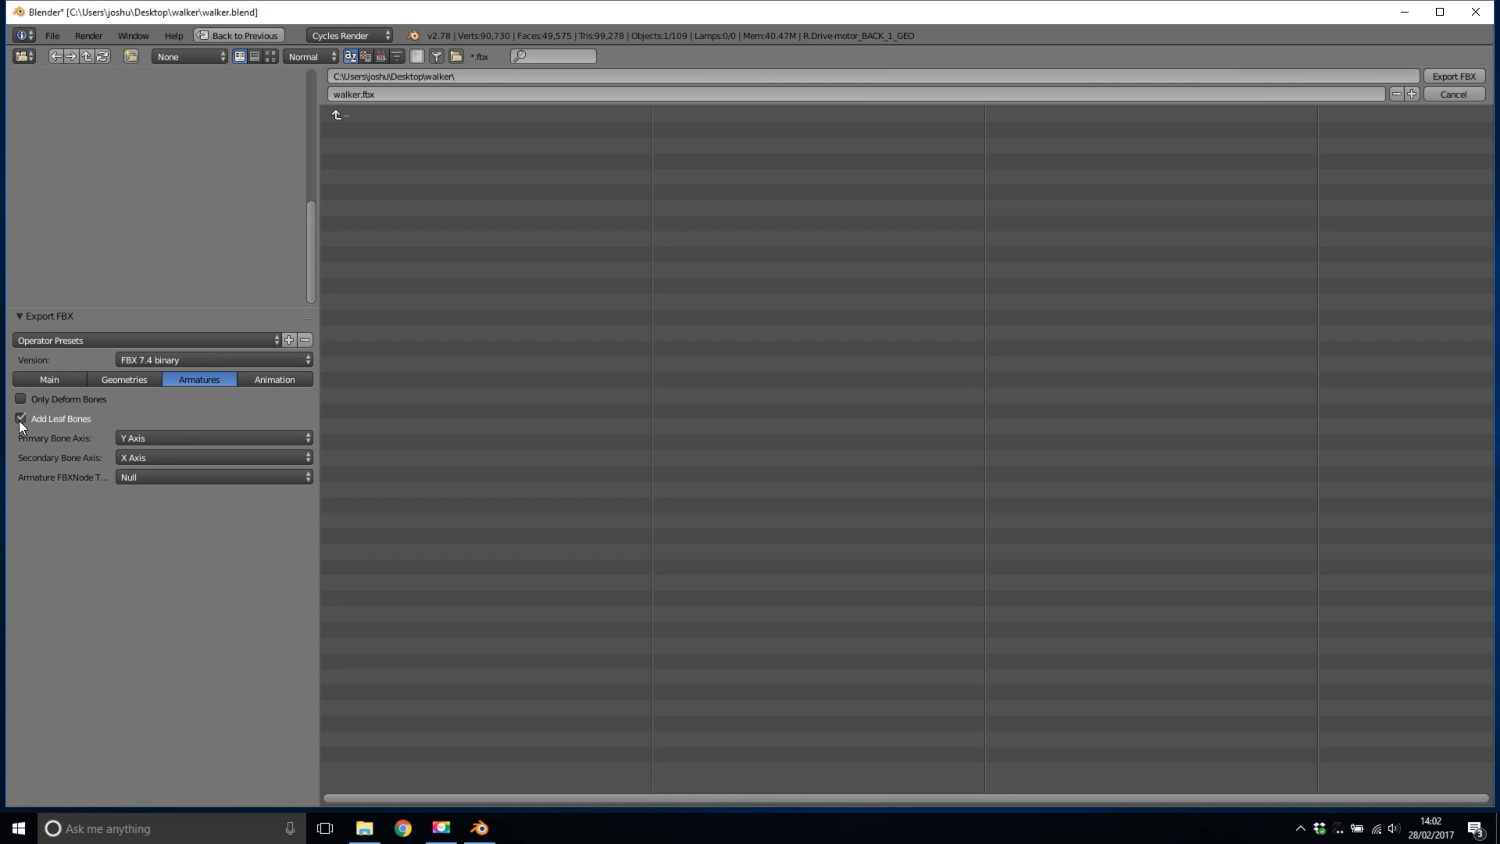
left_click(21, 419)
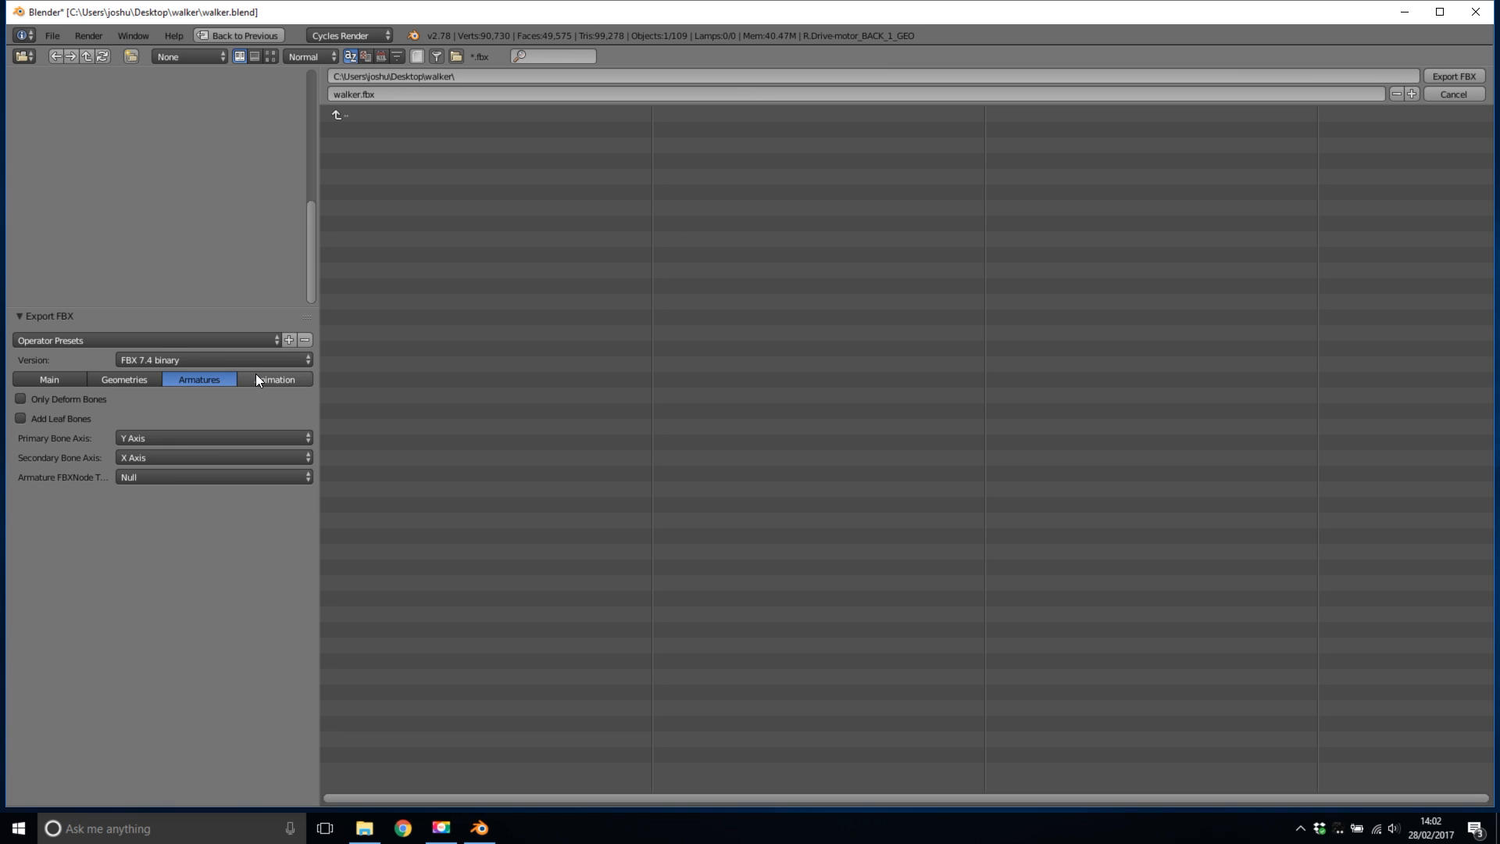
left_click(275, 378)
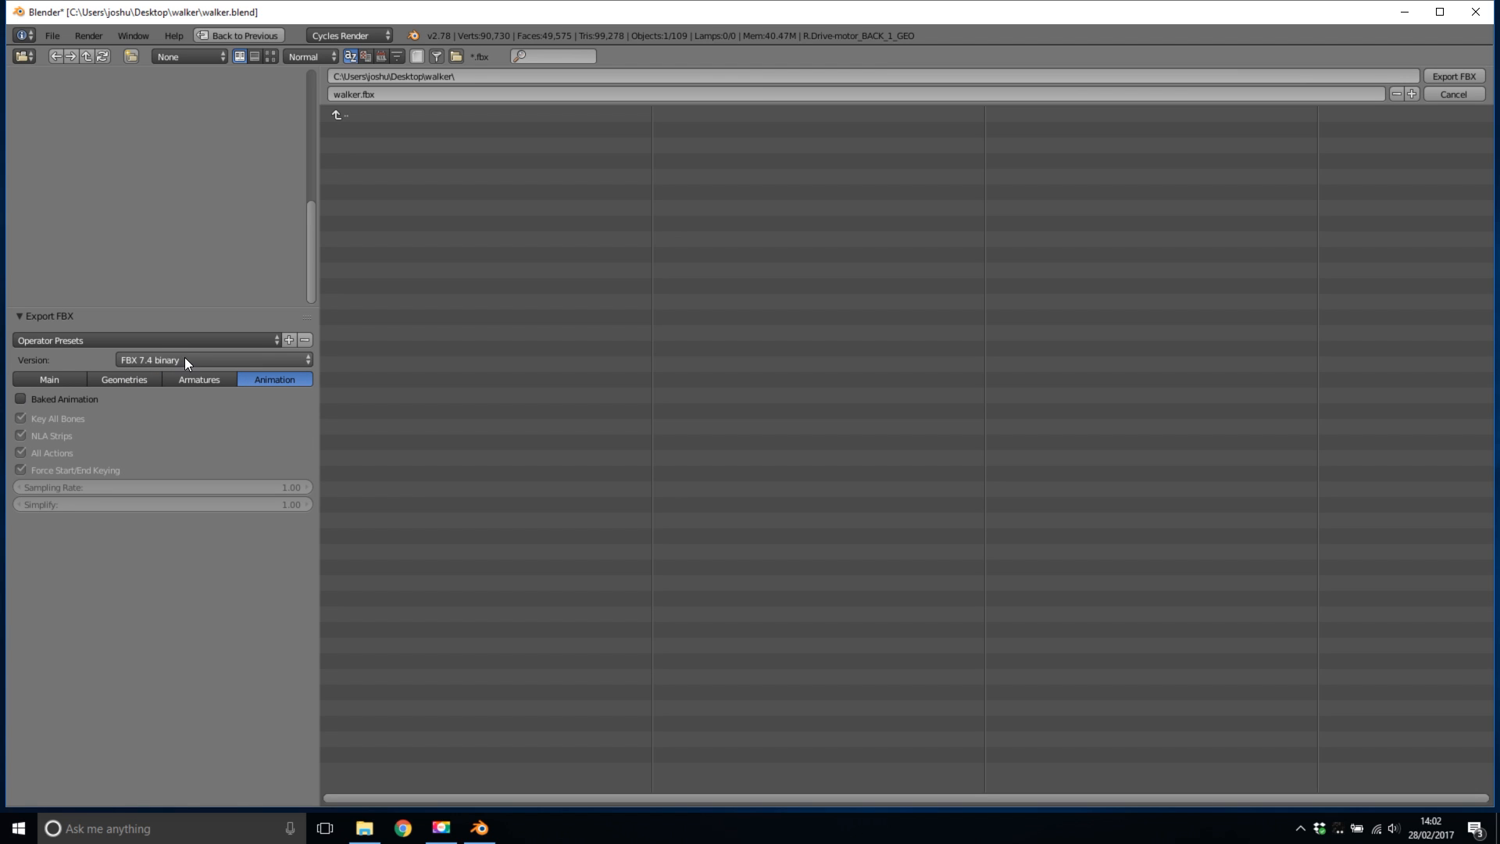
left_click(49, 378)
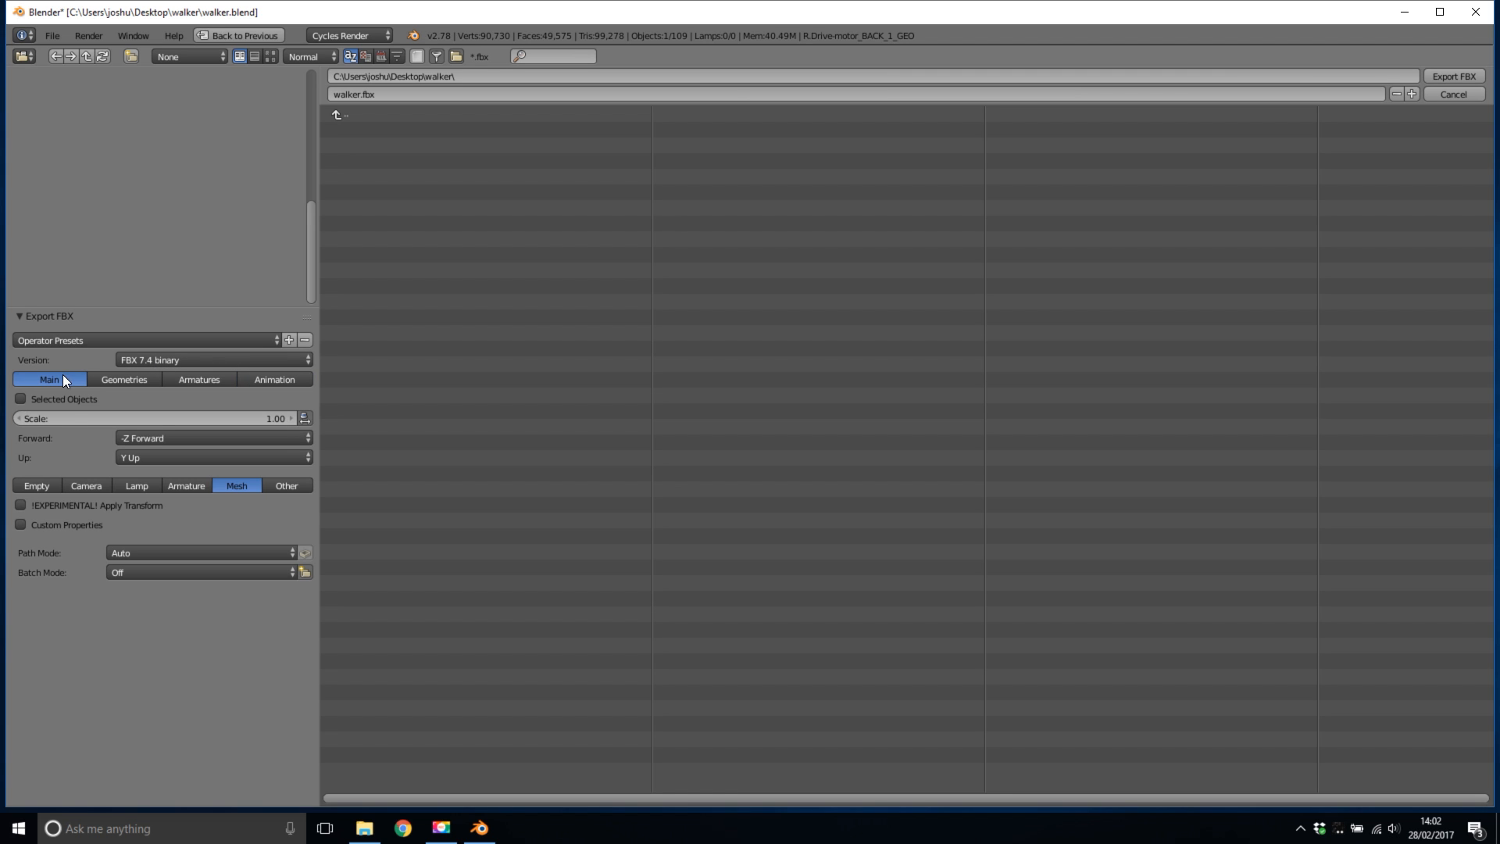
mouse_move(75, 423)
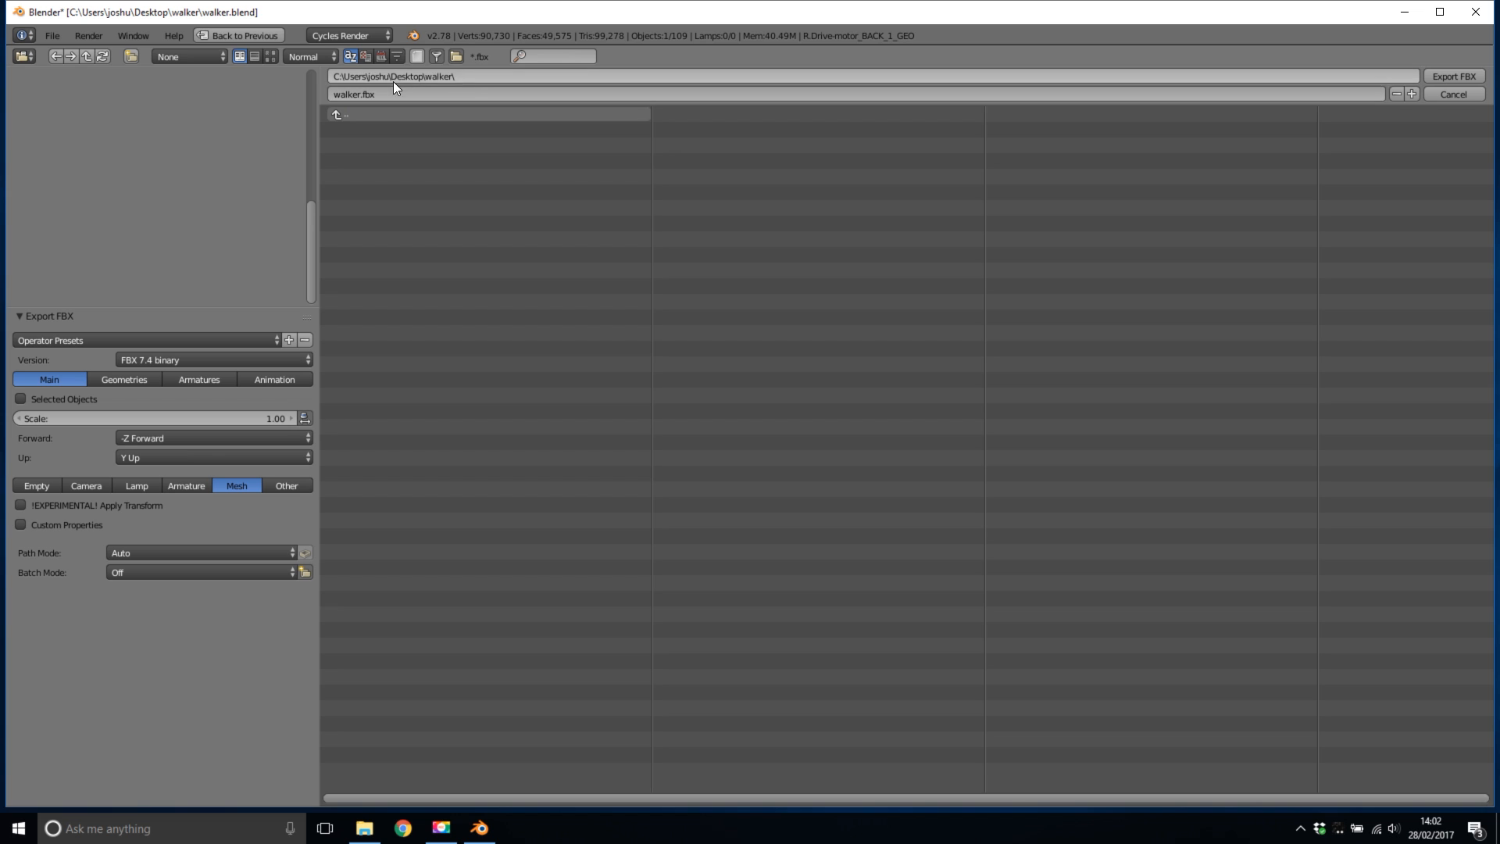
mouse_move(1210, 171)
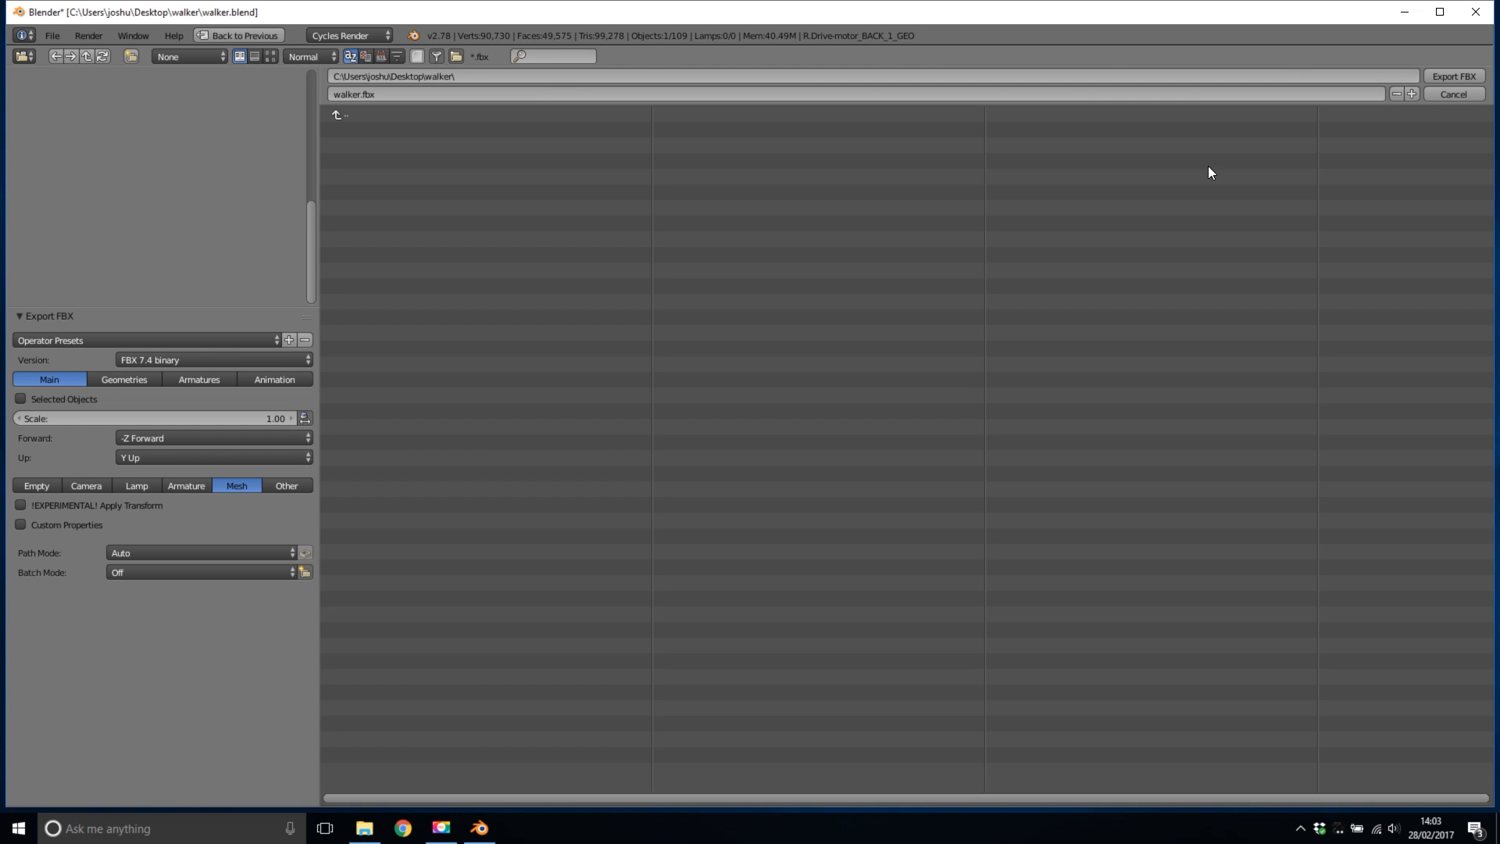
mouse_move(1452, 77)
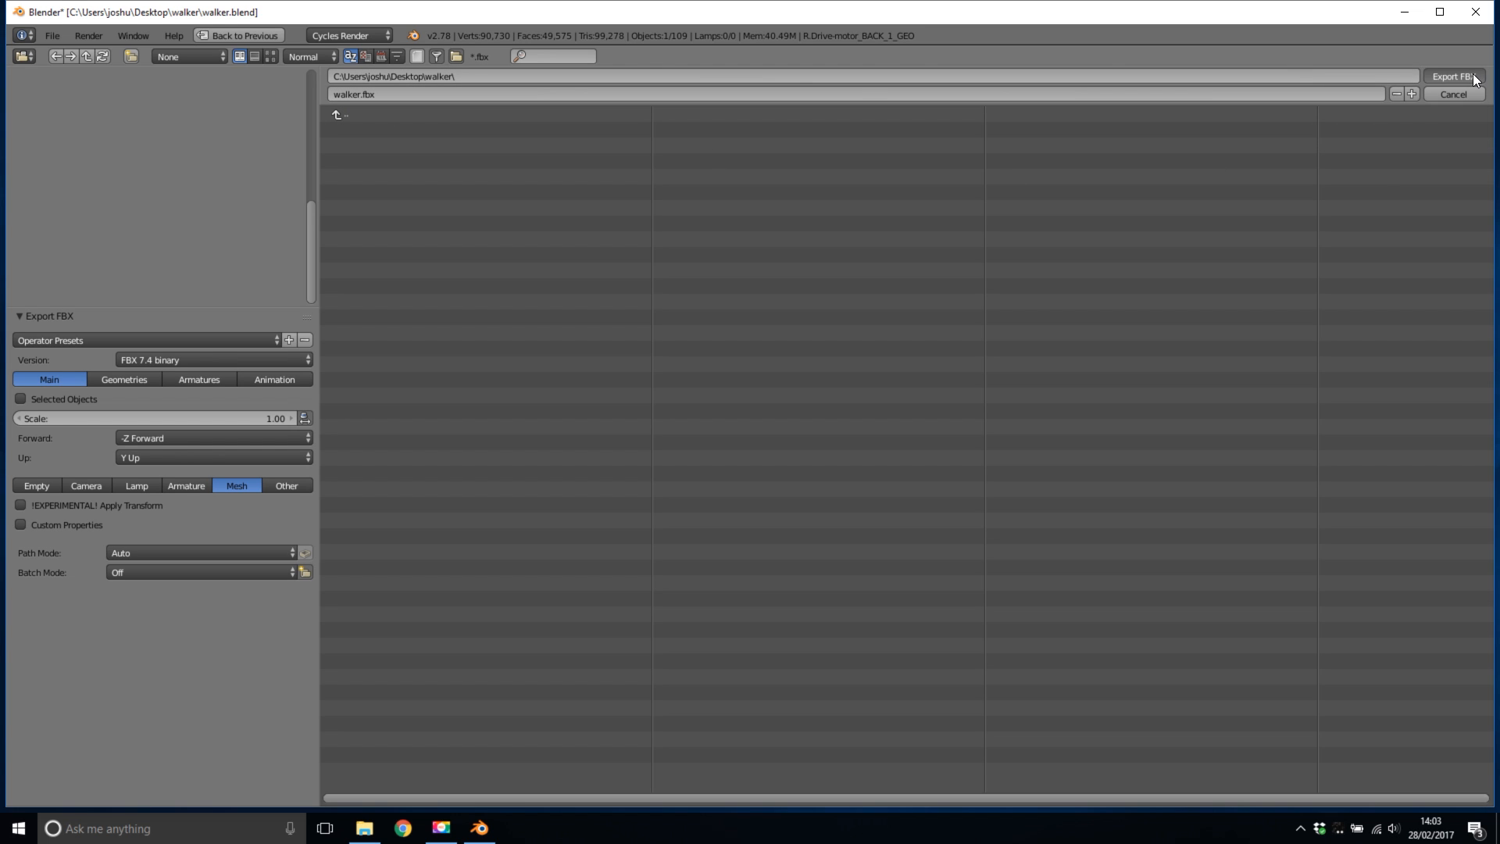
left_click(1452, 94)
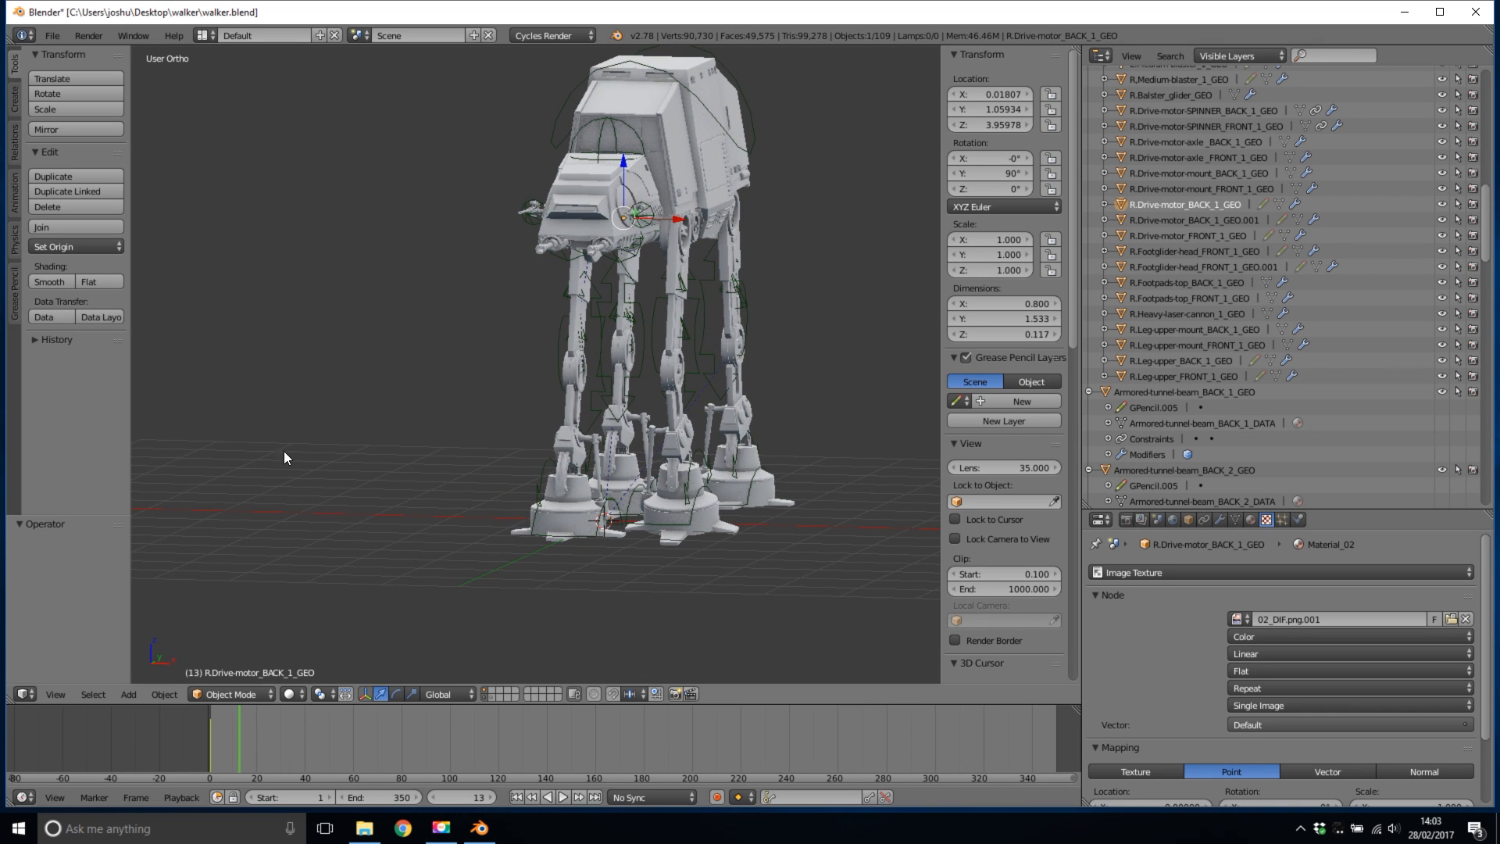
Choose File > Export > Alembic (.abc), proposing walker.abc in the walker folder.
left_click(51, 36)
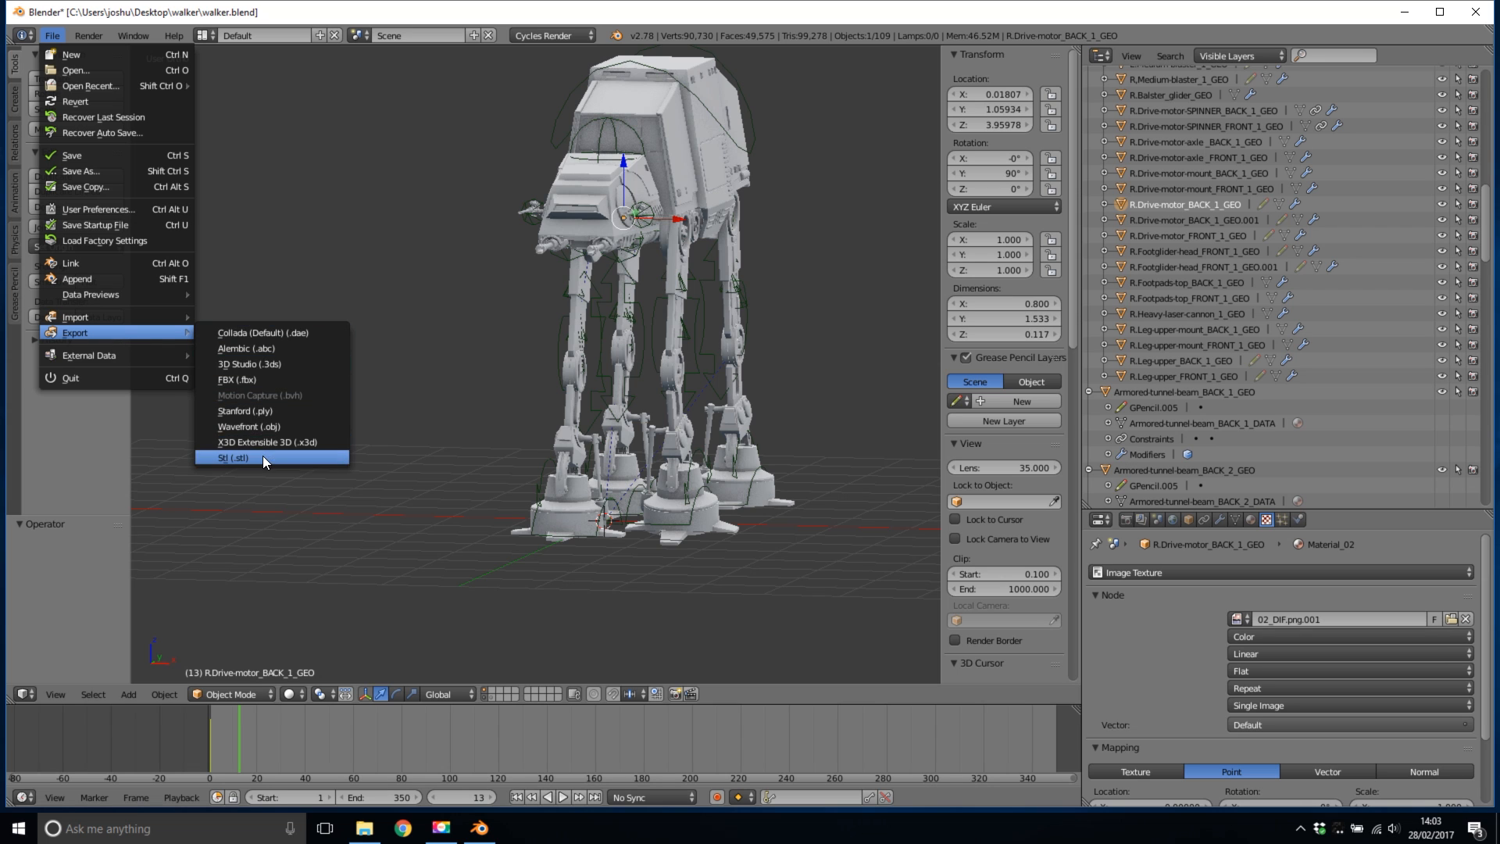
mouse_move(237, 347)
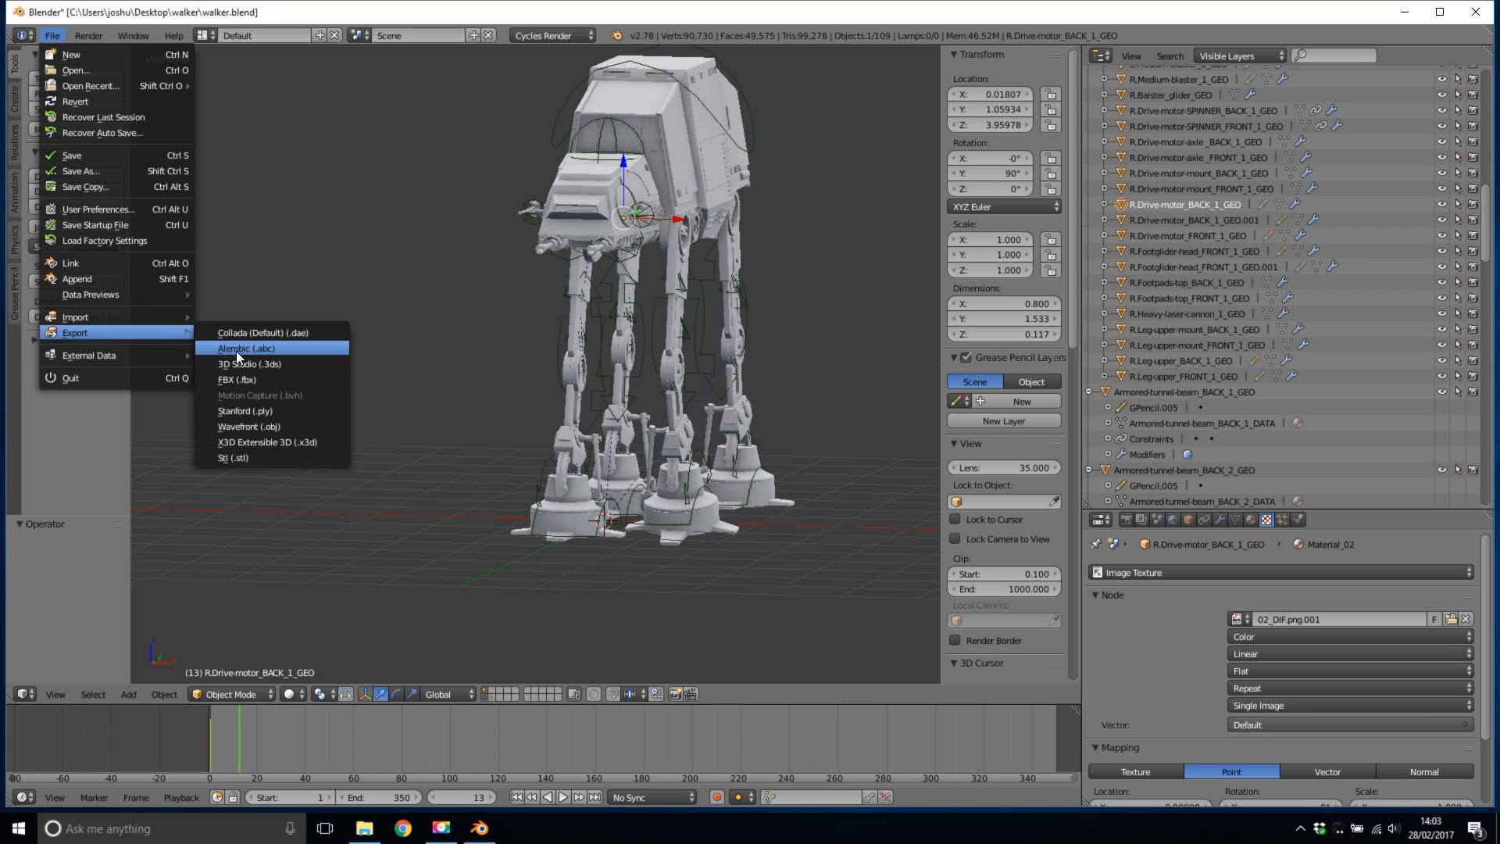
left_click(247, 347)
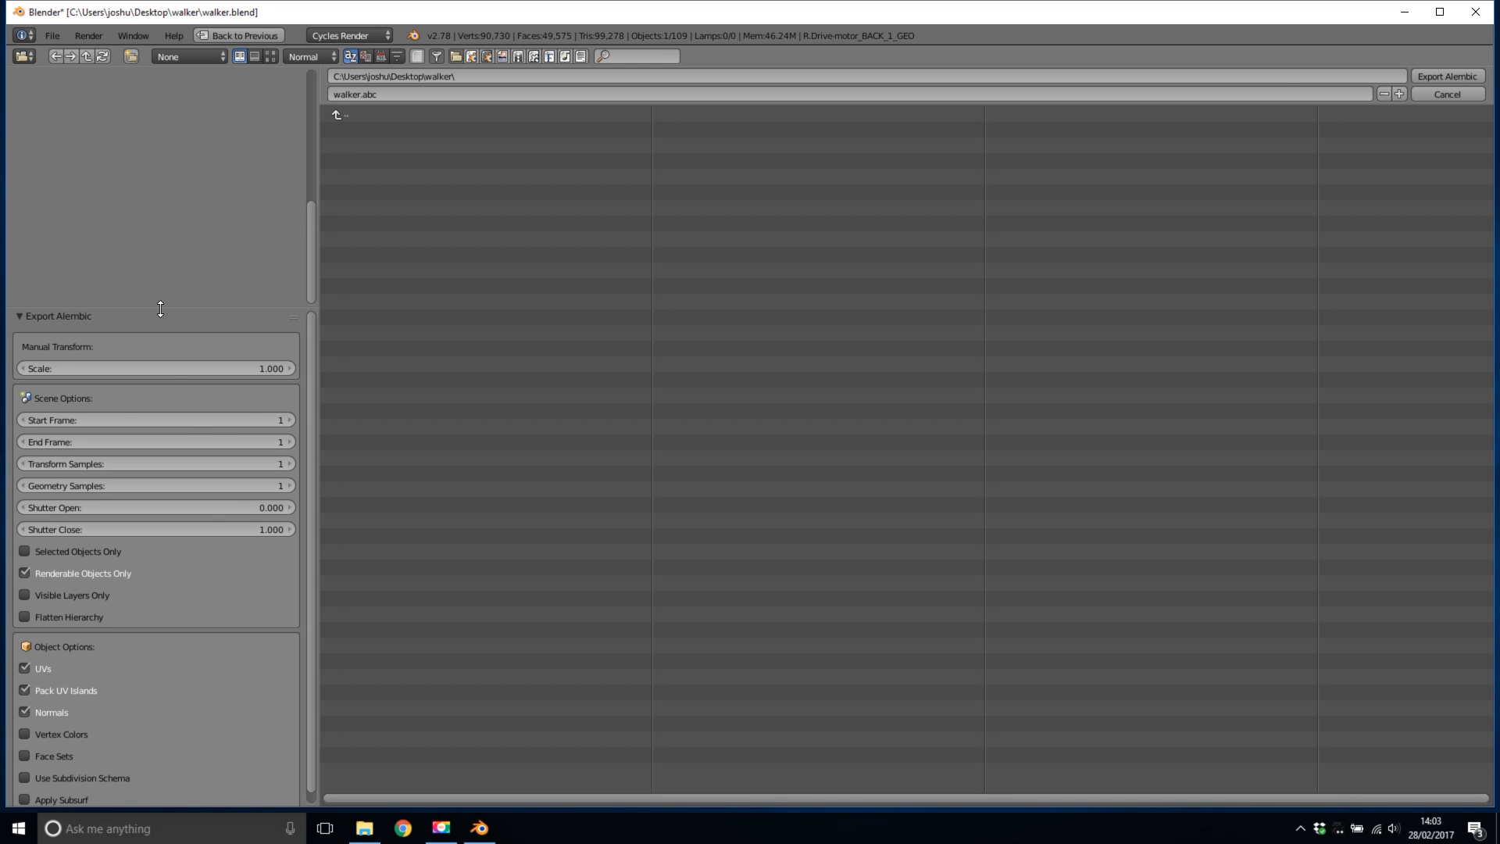
mouse_move(272, 369)
type("100.000")
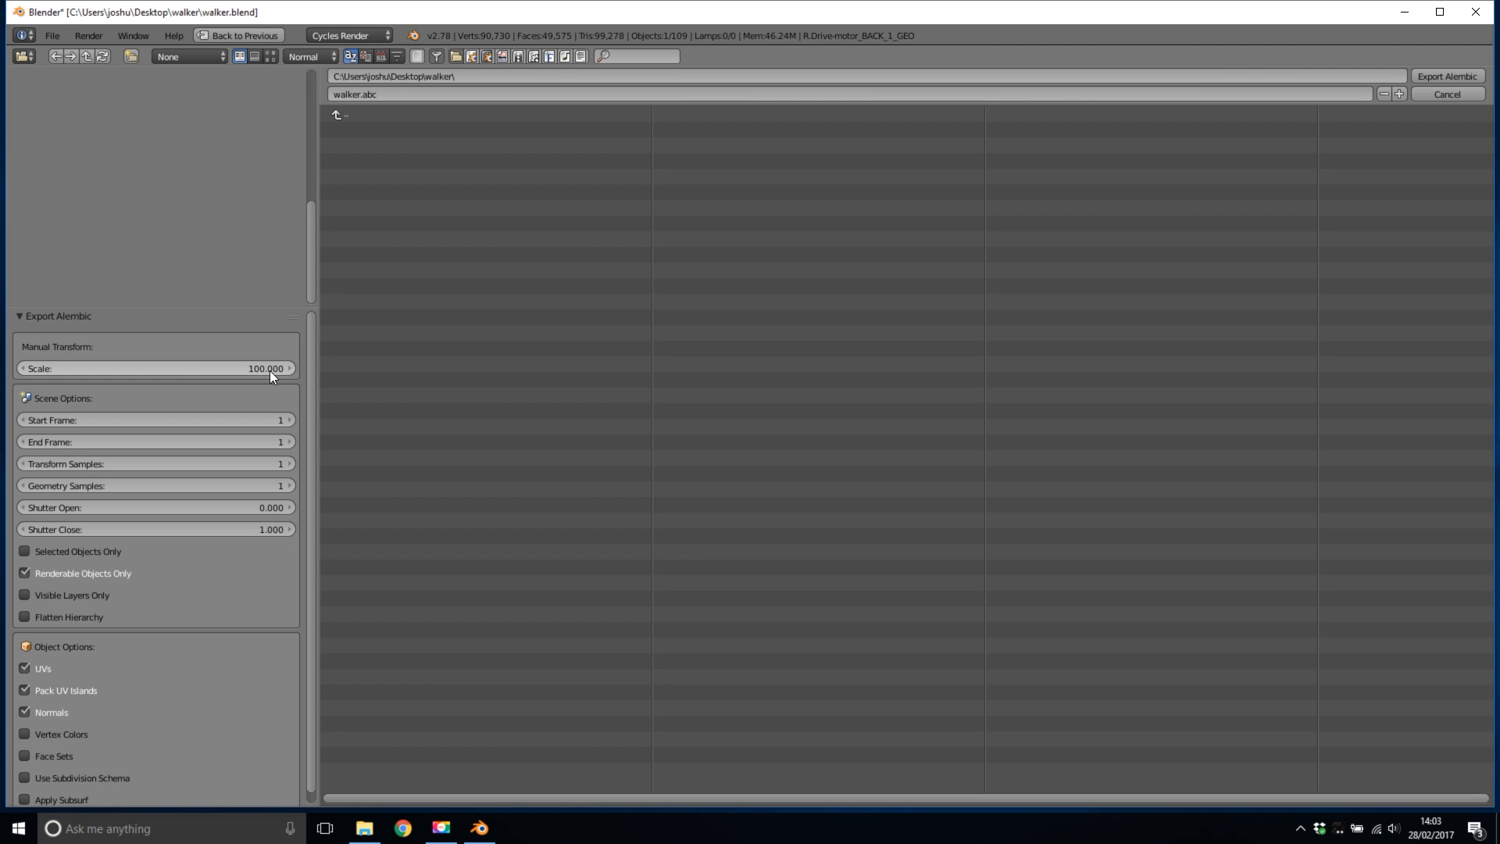
mouse_move(36, 451)
type("350")
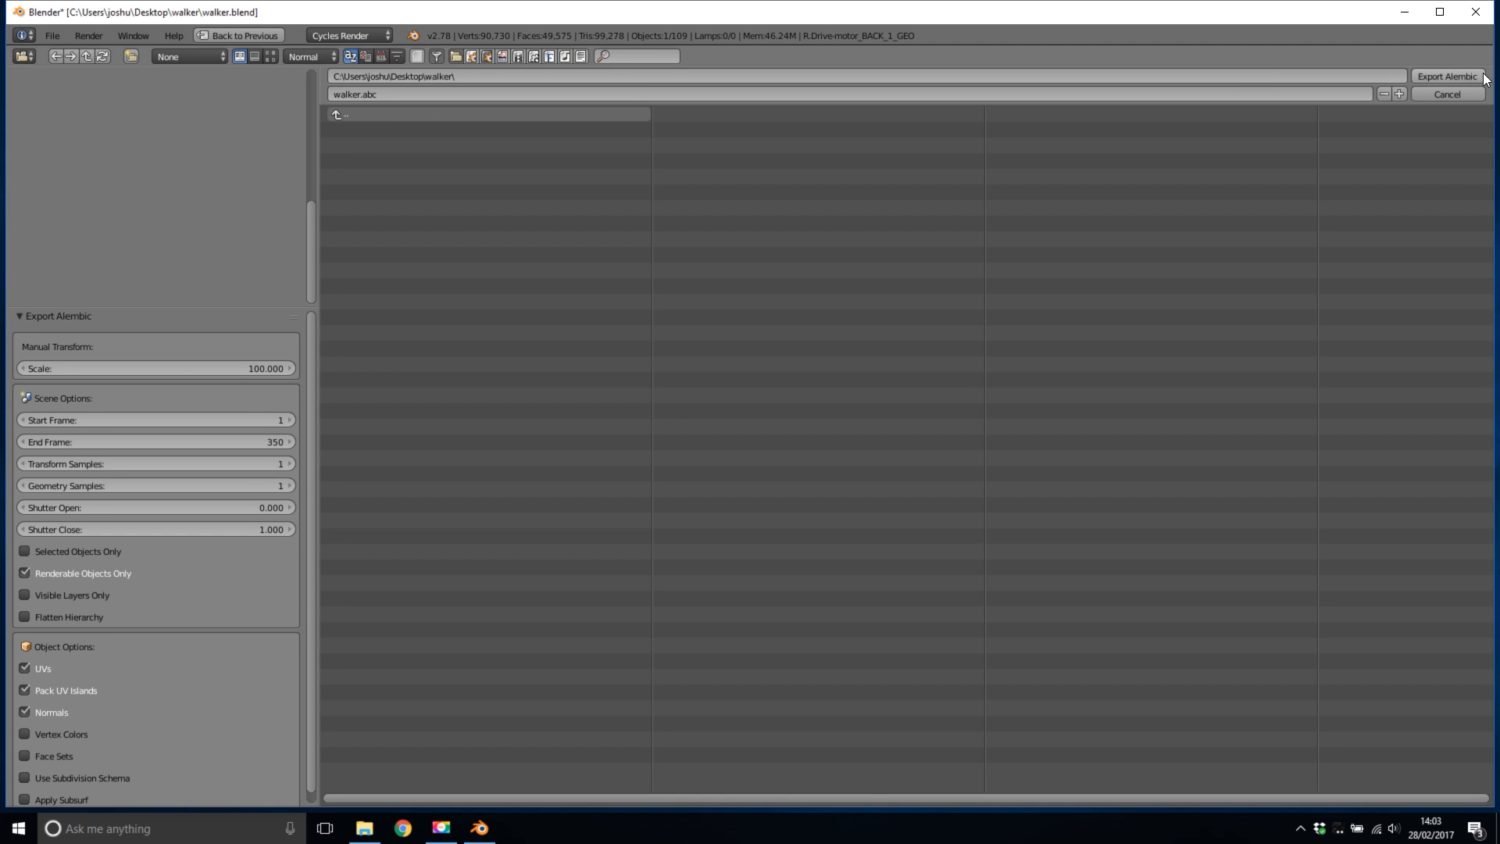
Export walker.abc at scale 100 for frames 1 to 350.
left_click(1447, 76)
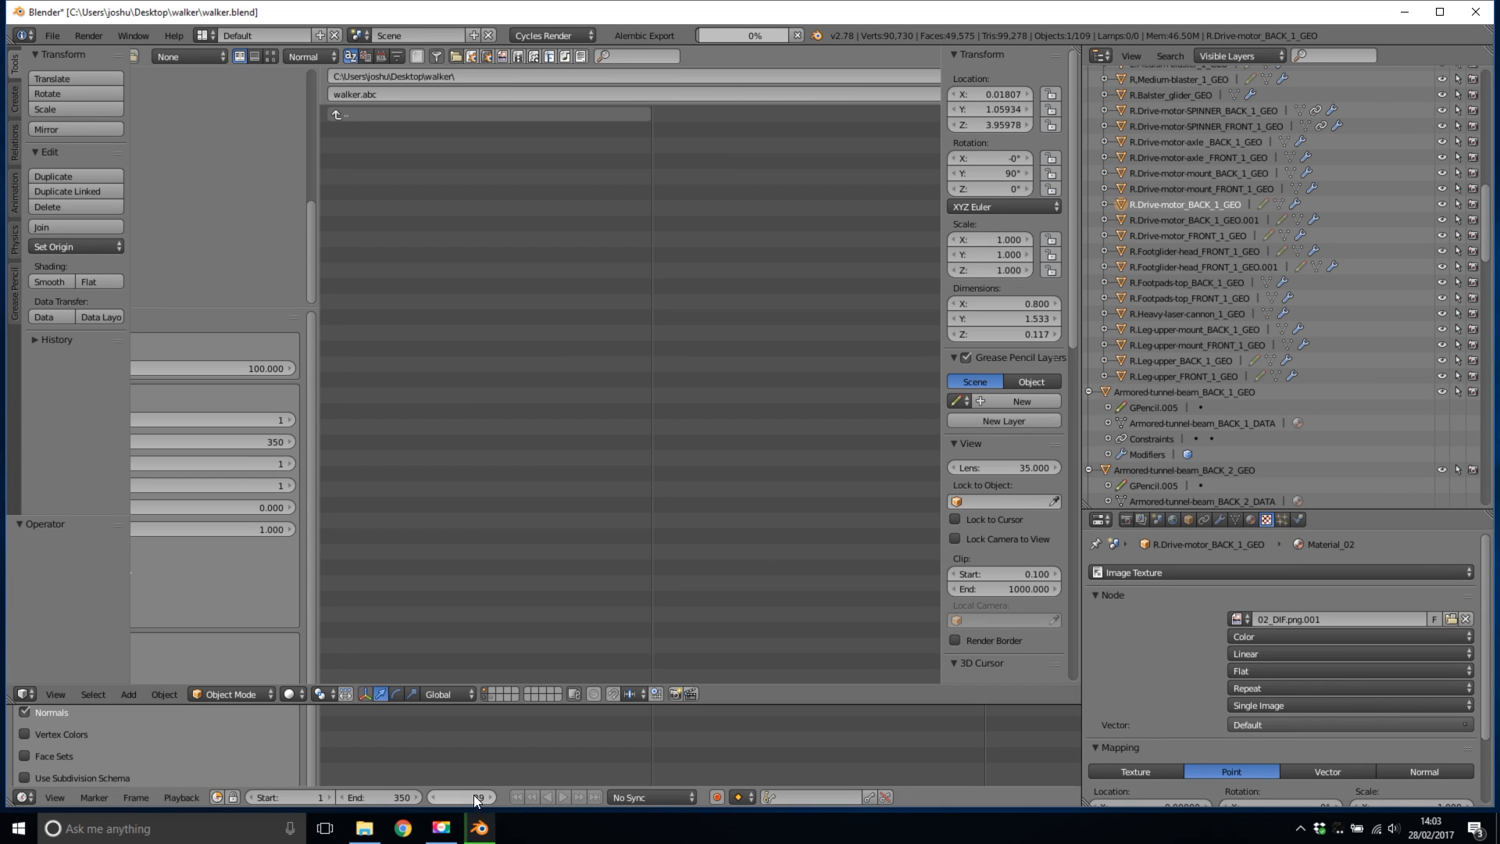
left_click(477, 797)
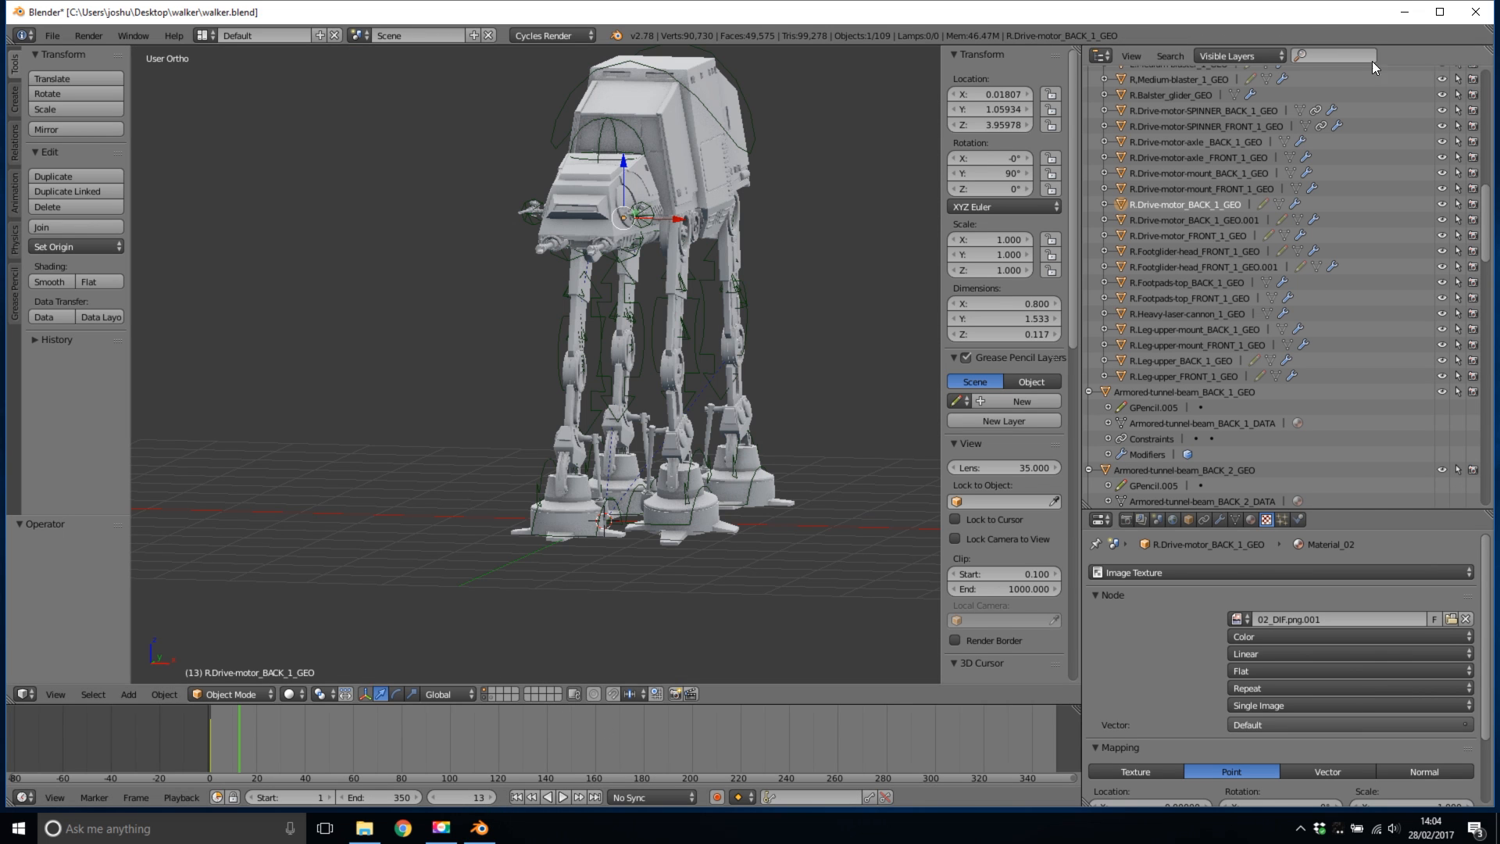
left_click(1476, 11)
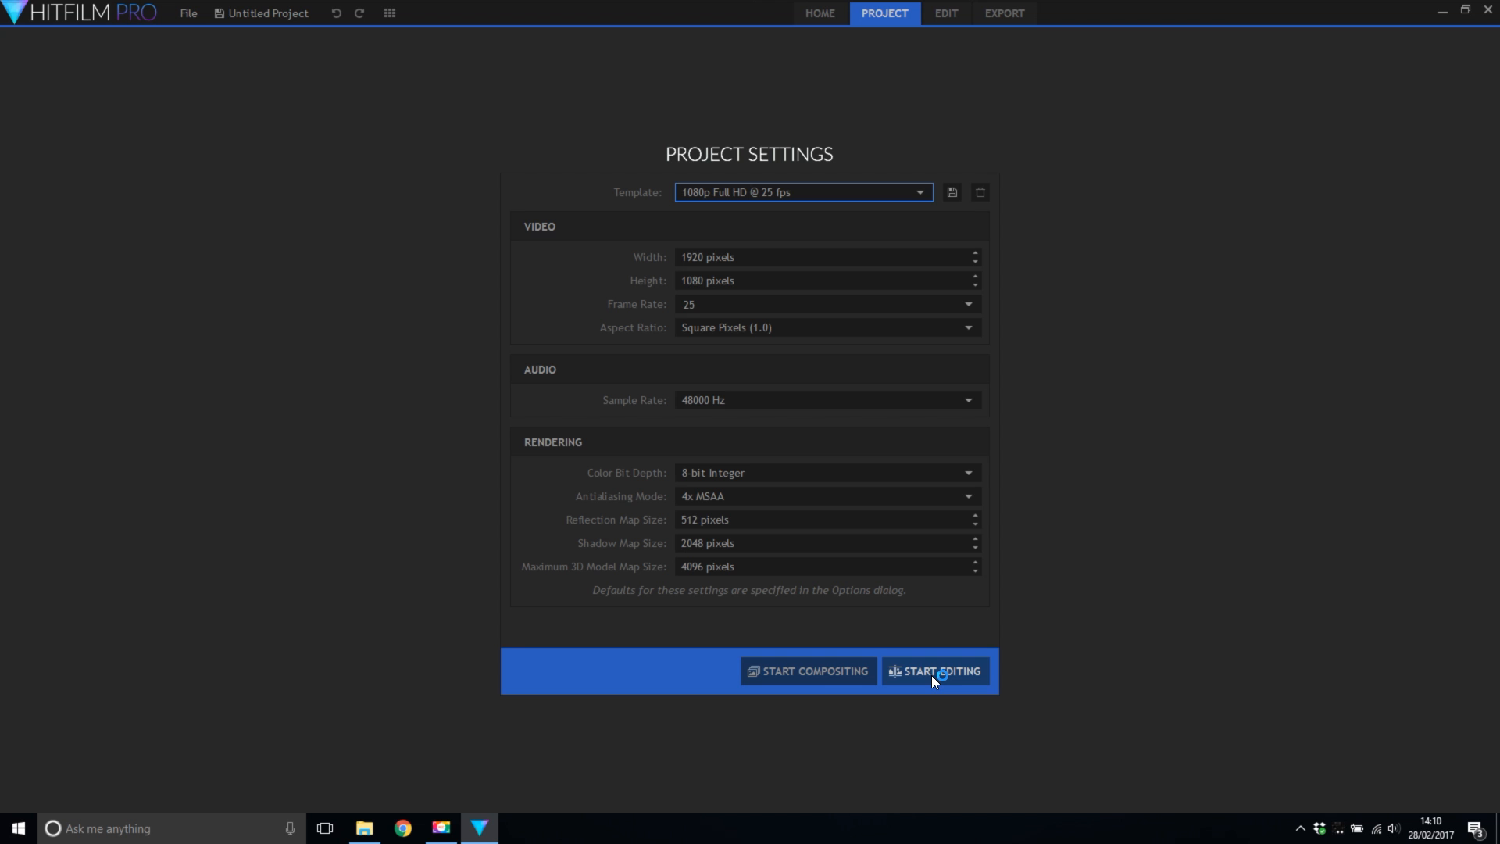
Enter the editing workspace and choose Import > 3D Model from the Media panel.
left_click(941, 670)
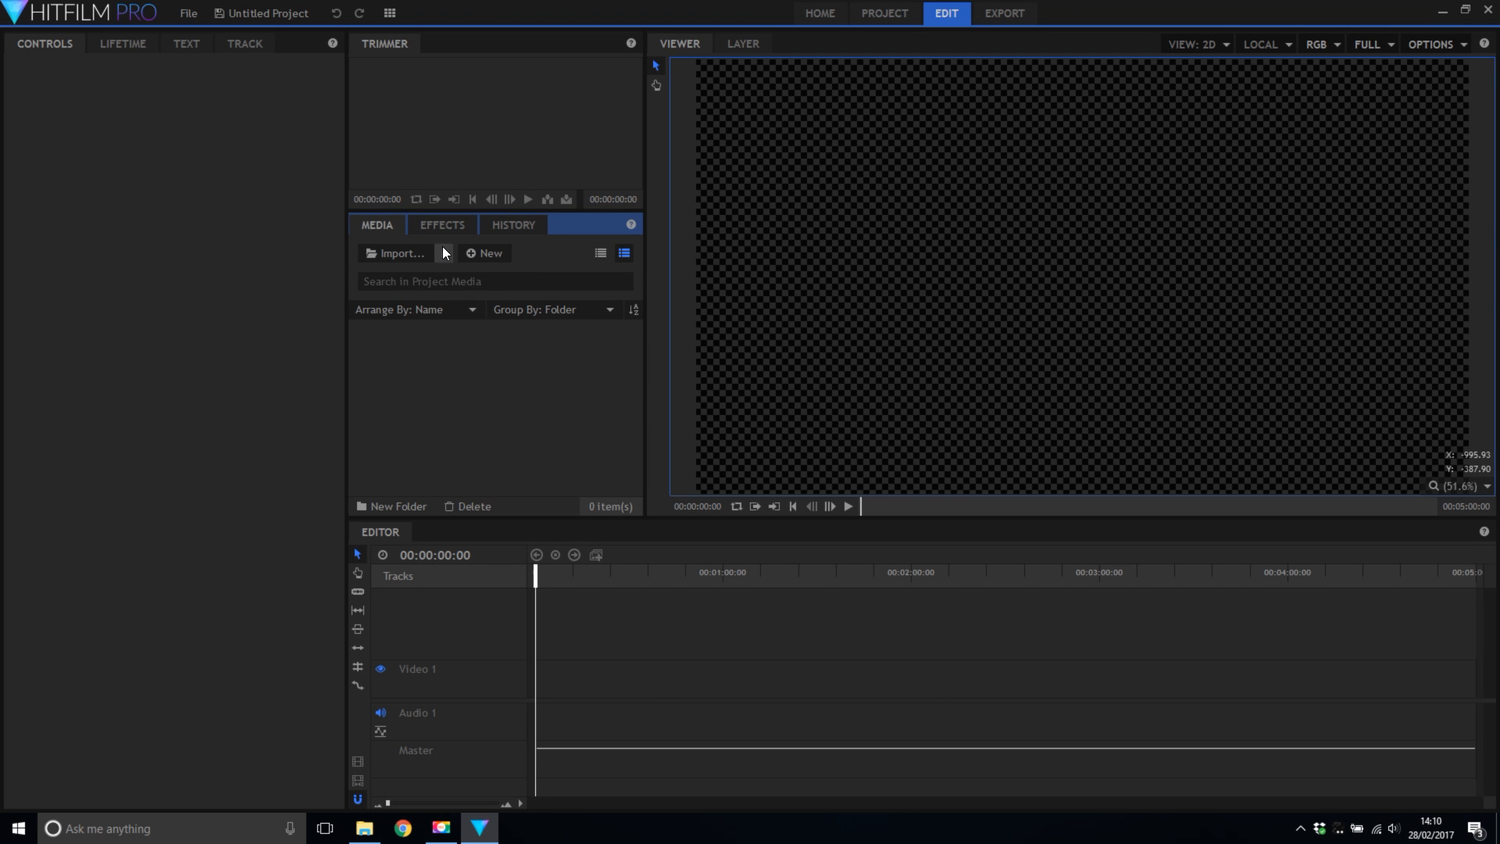
left_click(484, 253)
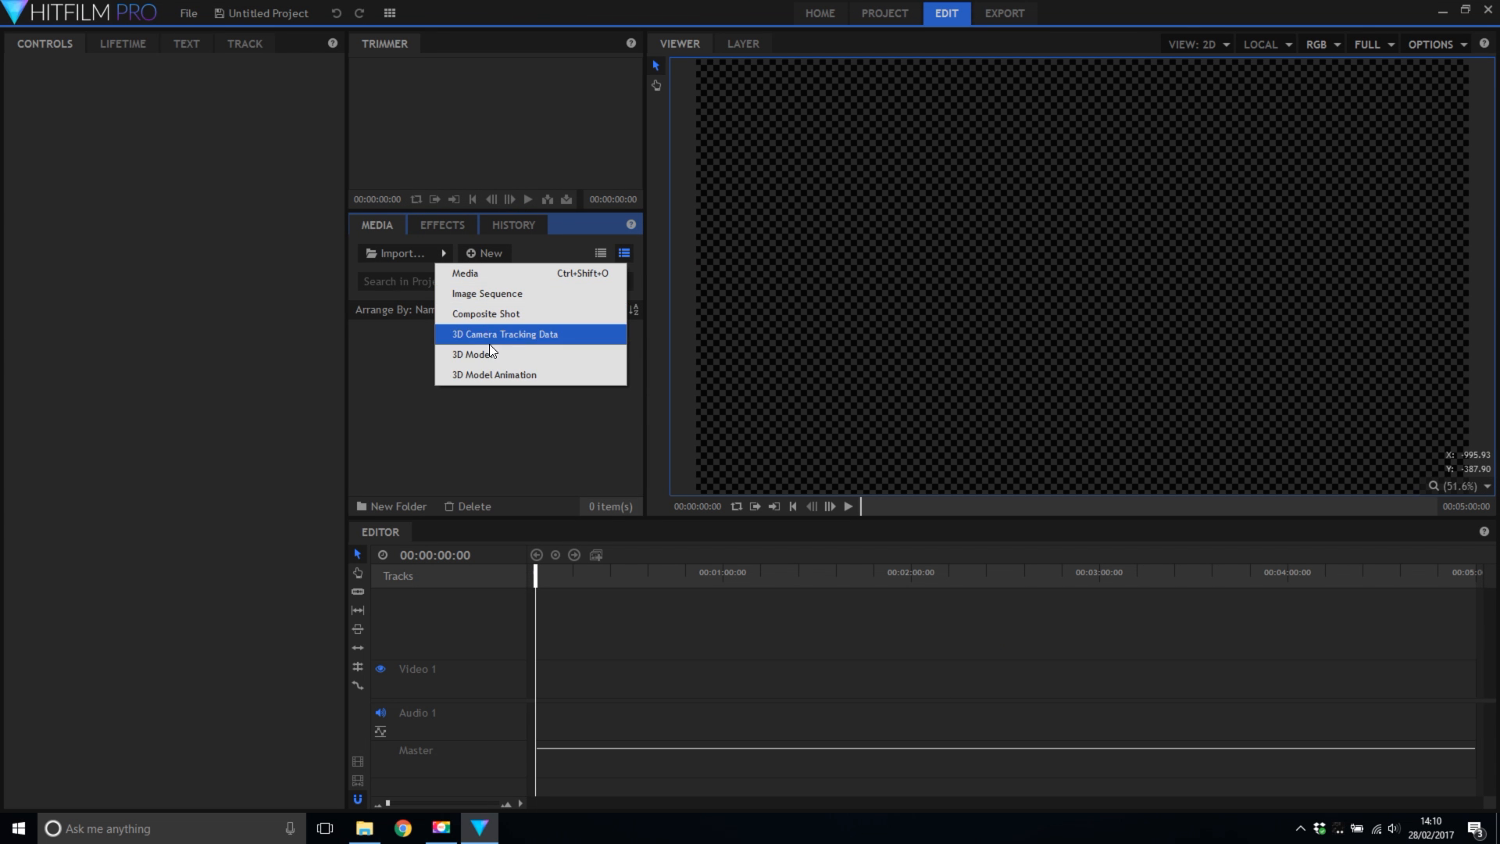
mouse_move(472, 355)
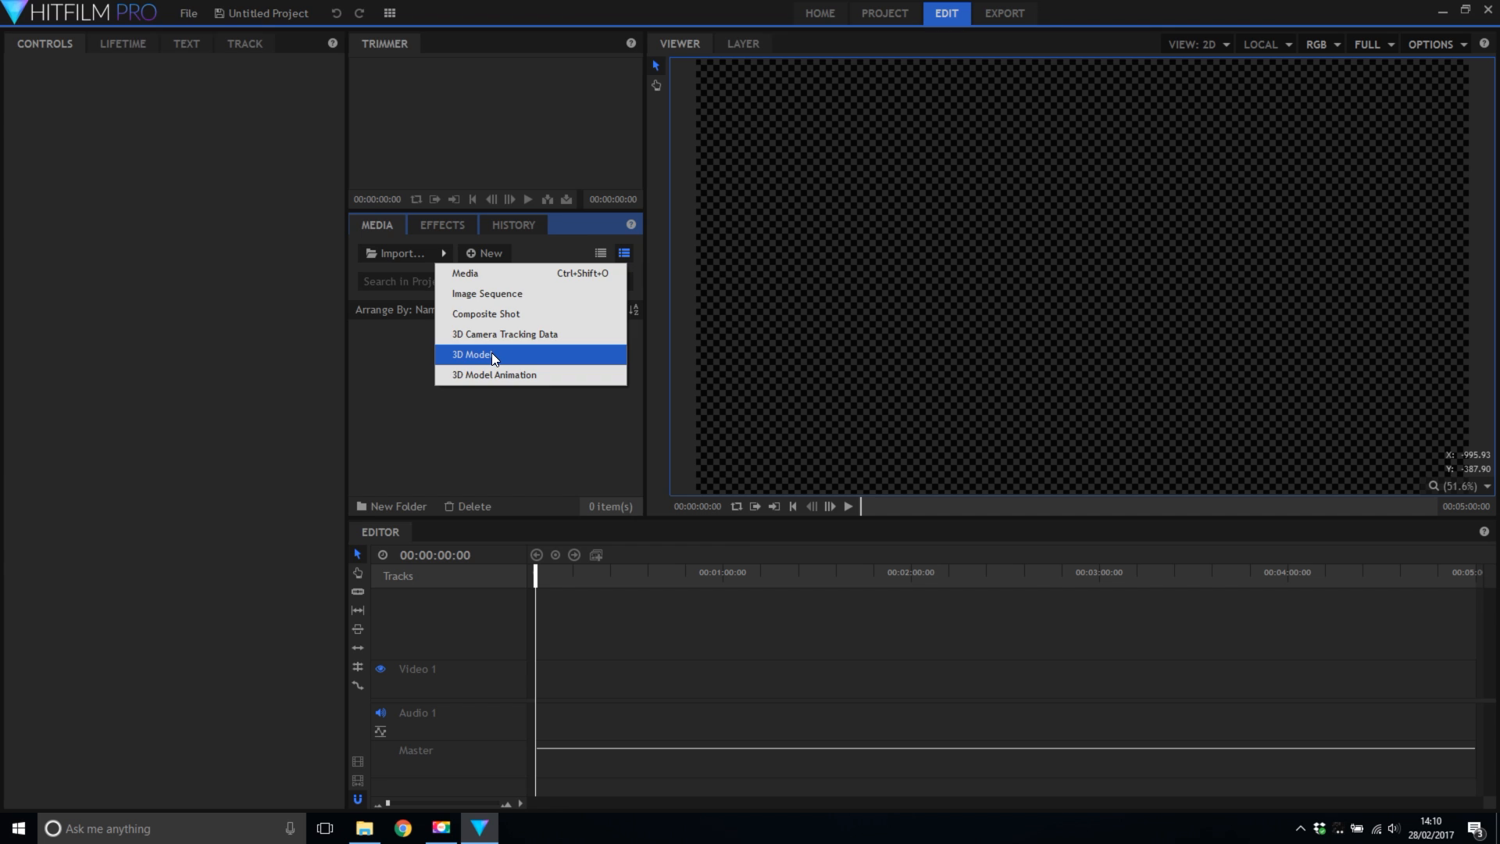
left_click(475, 355)
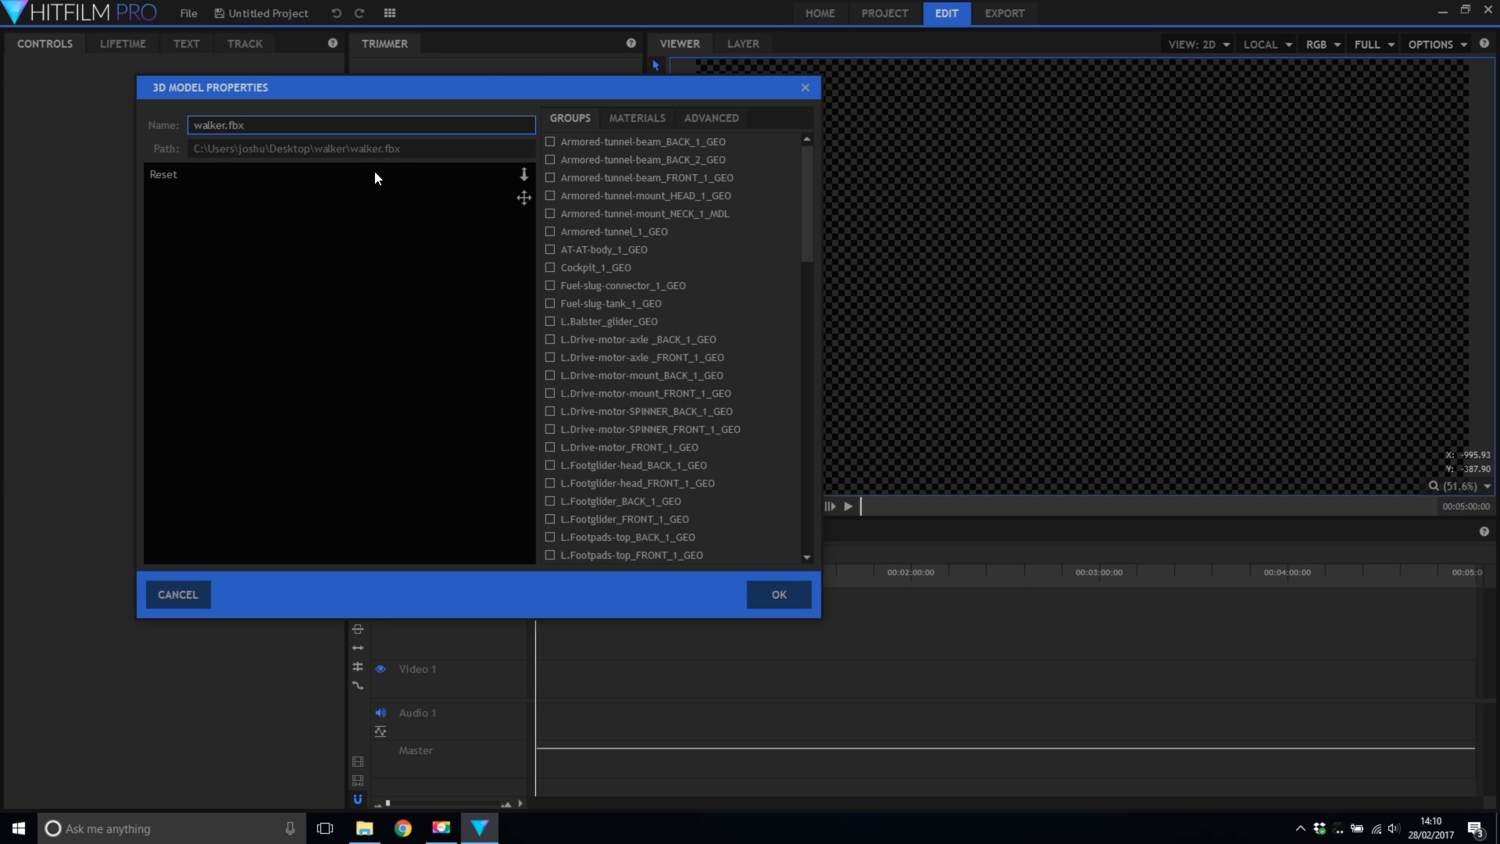
mouse_move(652, 112)
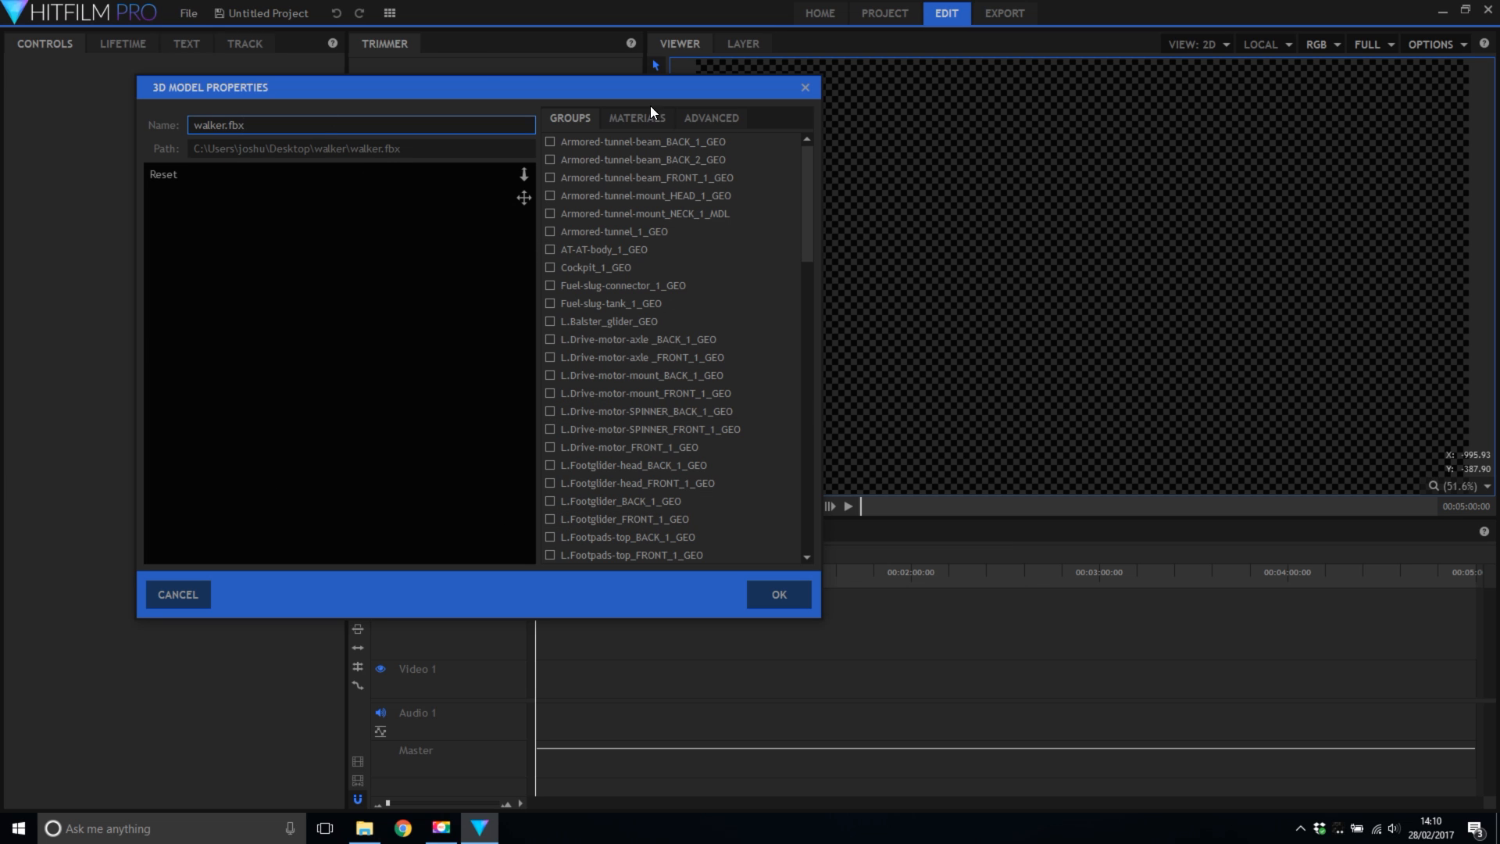
Set normals to Generate Faceted + Auto Smoothing at 20 degrees, refresh the preview and untick Auto Normalize.
left_click(712, 117)
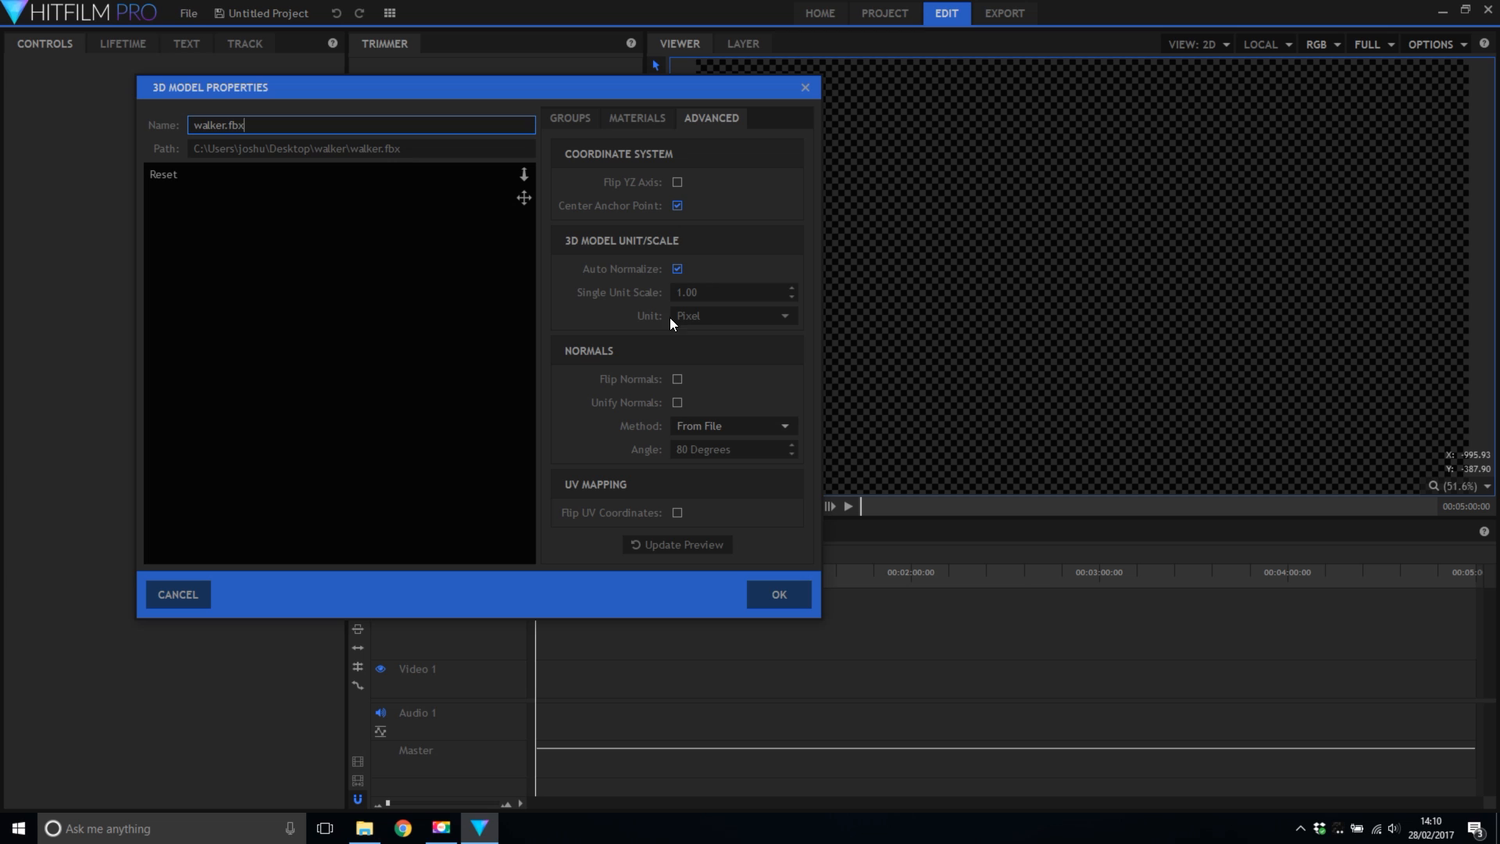
left_click(732, 425)
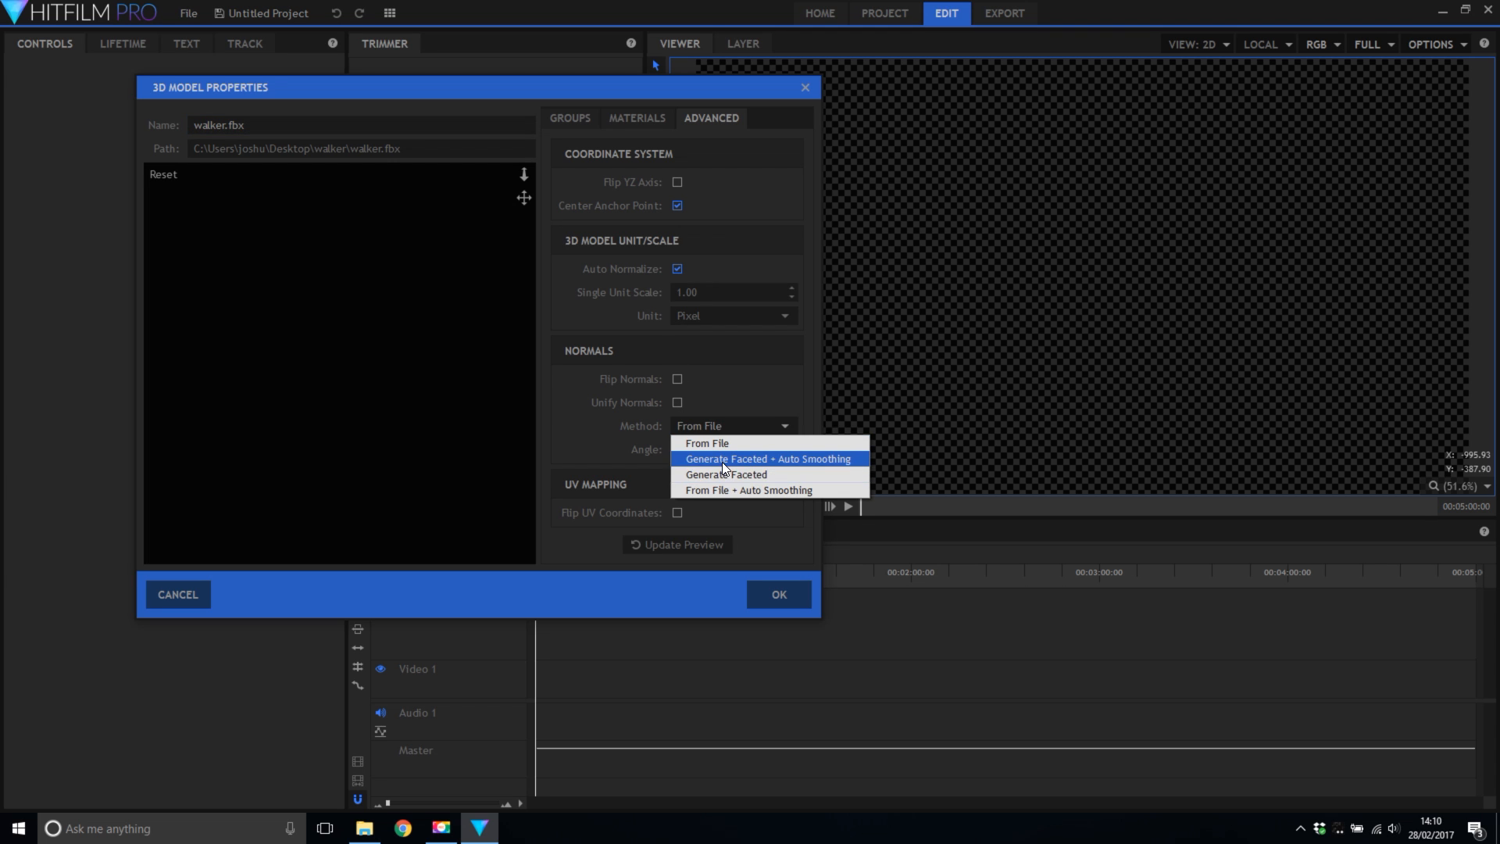
left_click(768, 458)
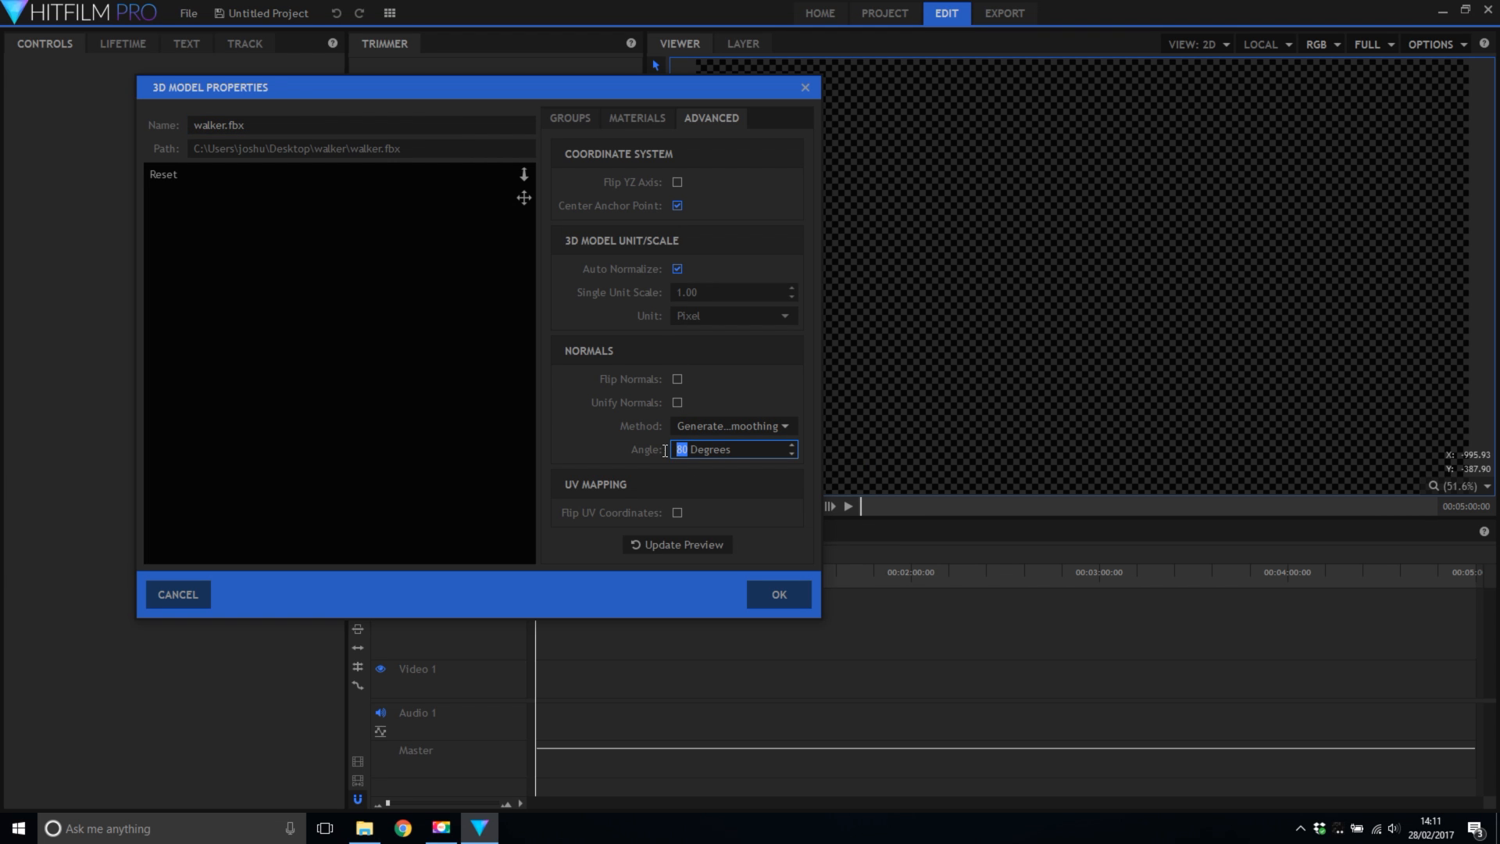
type("20")
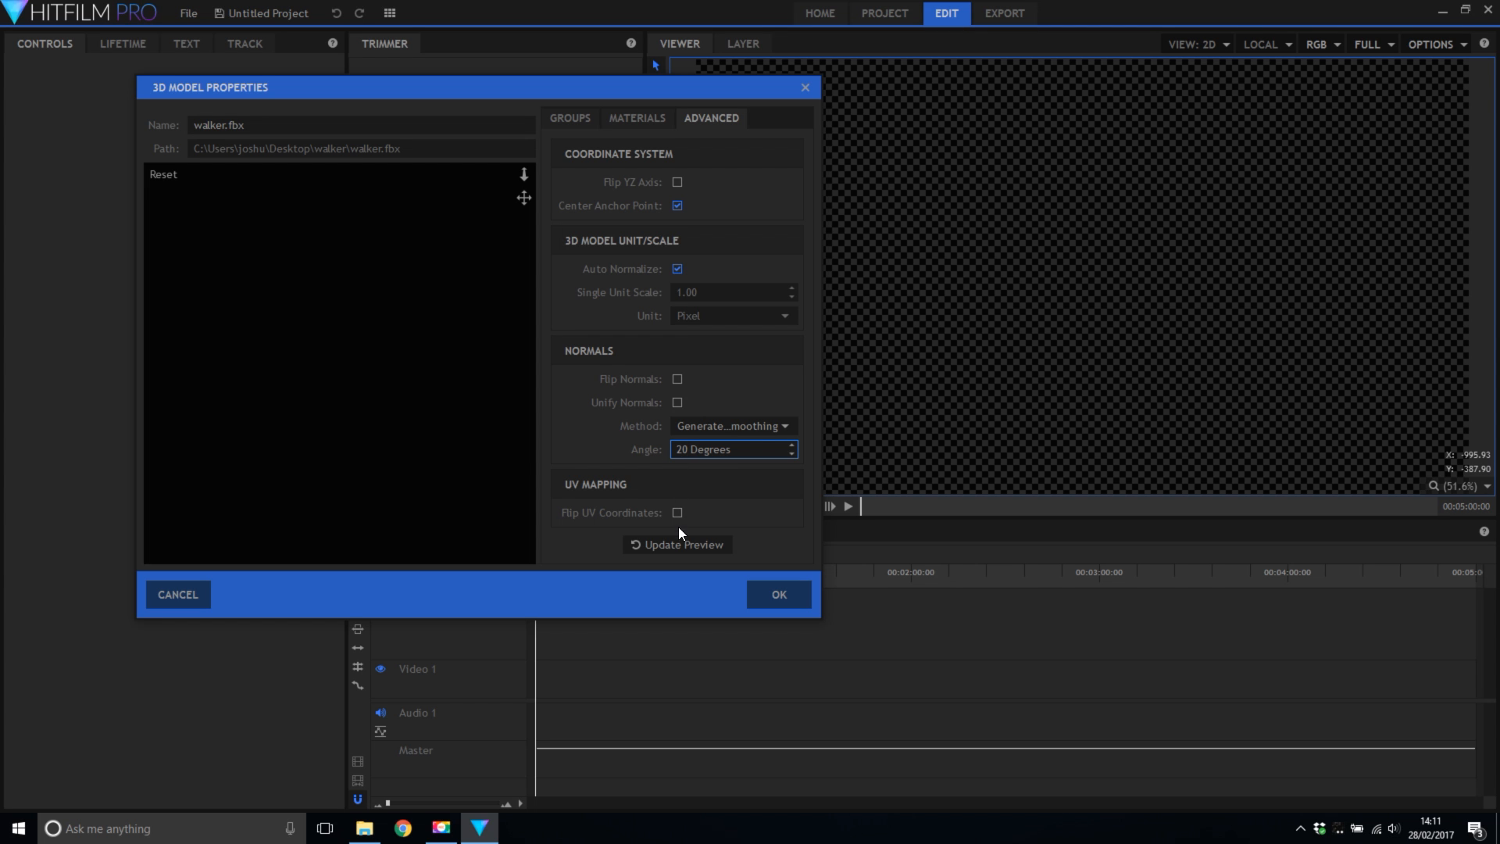
left_click(683, 544)
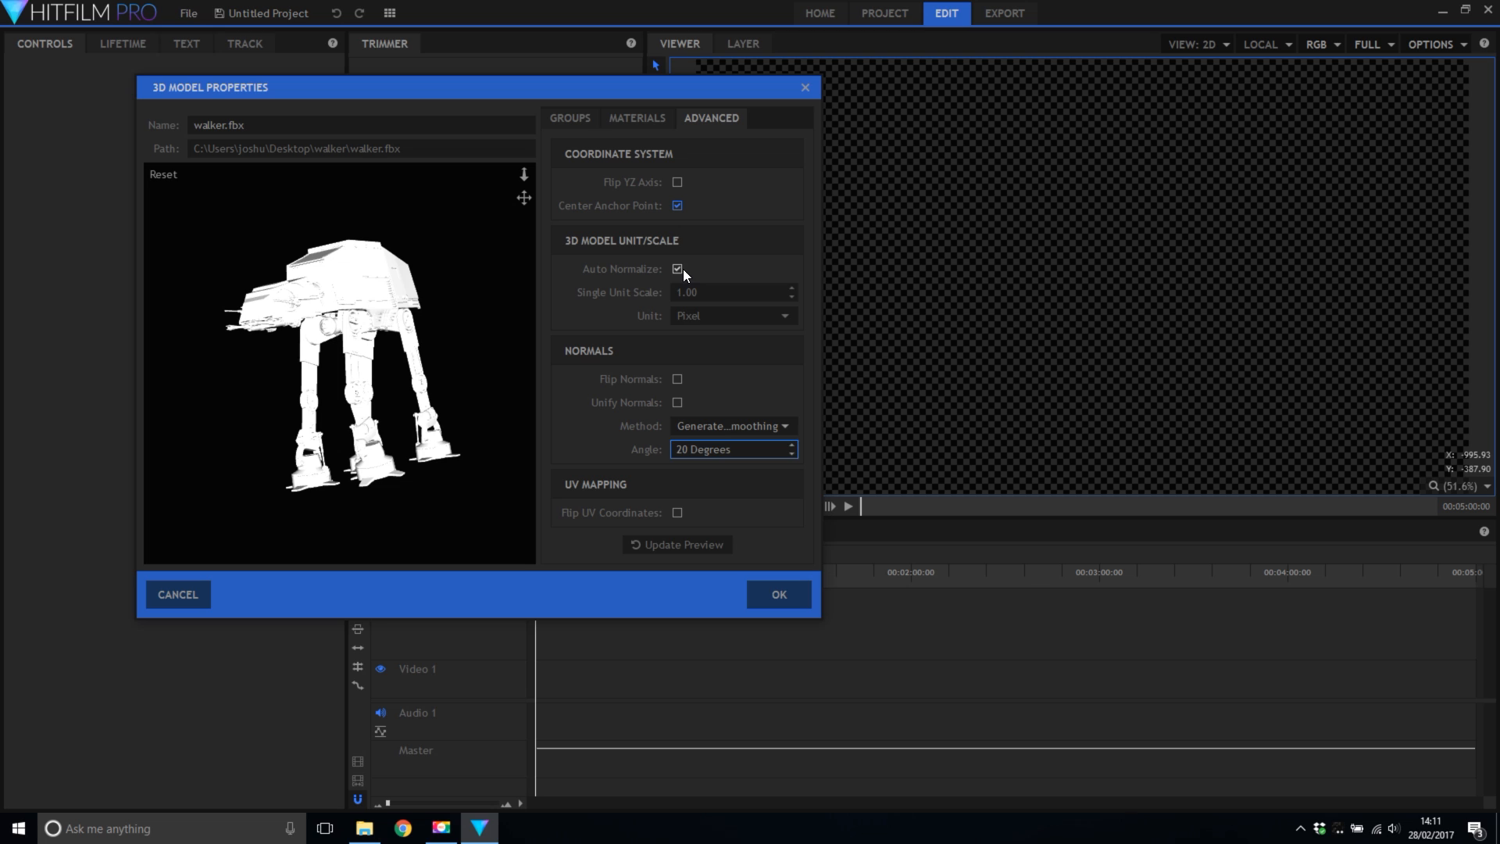
left_click(677, 269)
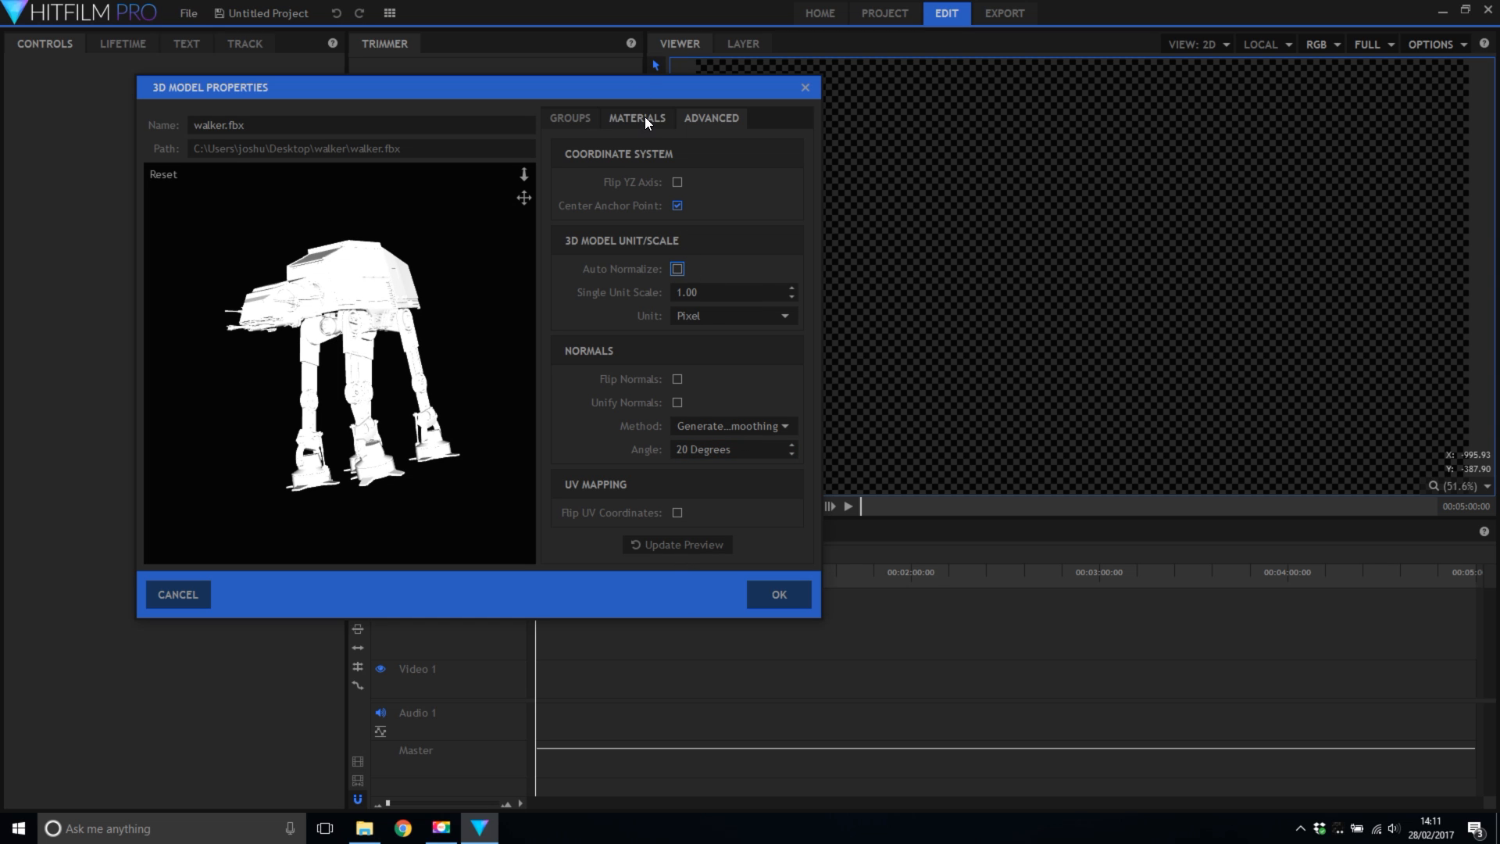
Load Material_03's diffuse map and the 02_SPEC.png specular map in the Materials settings.
left_click(637, 117)
type("map")
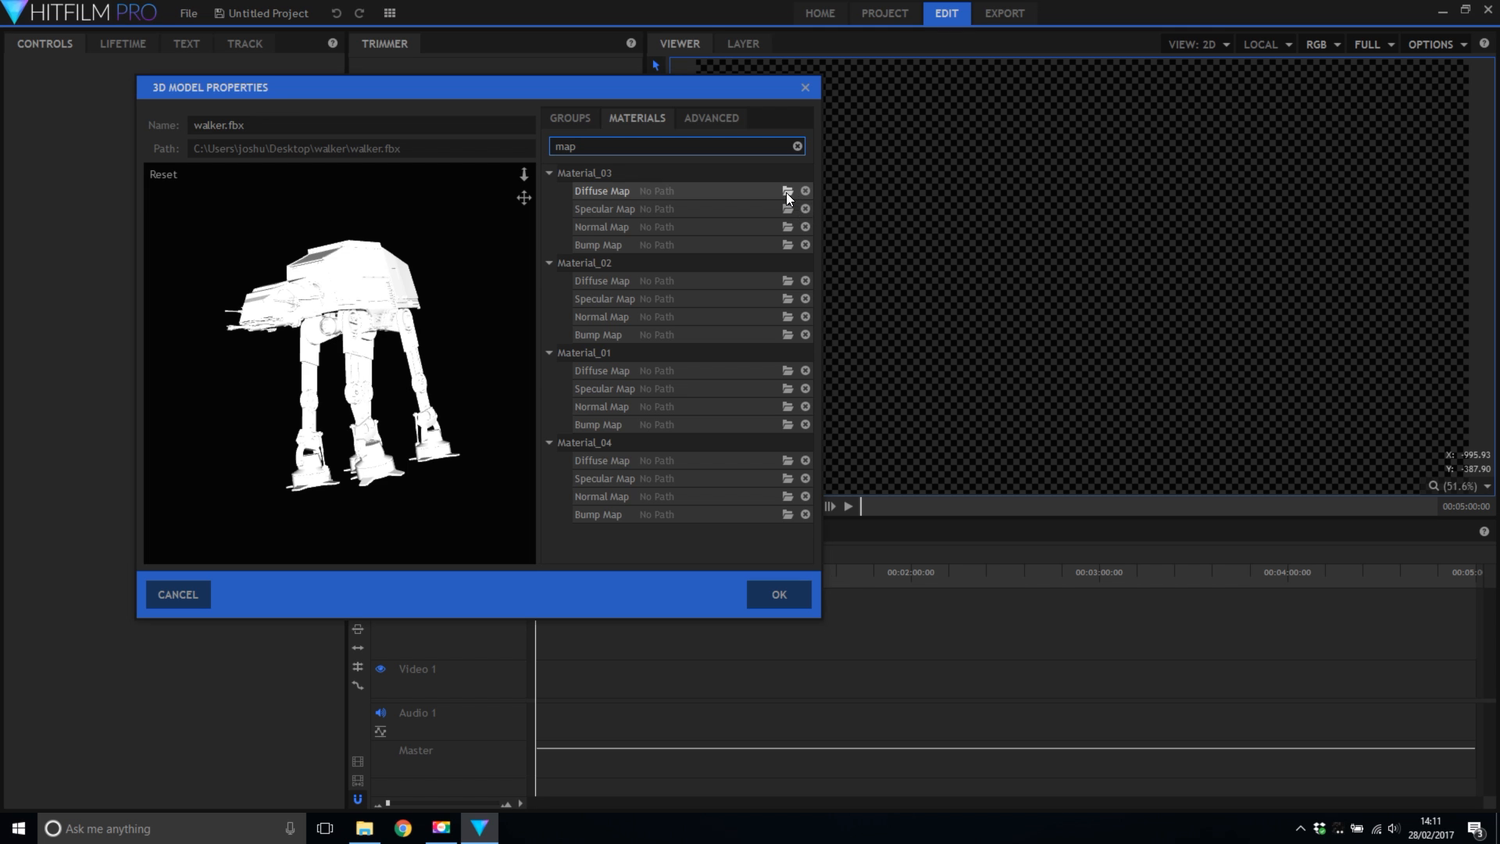
left_click(786, 190)
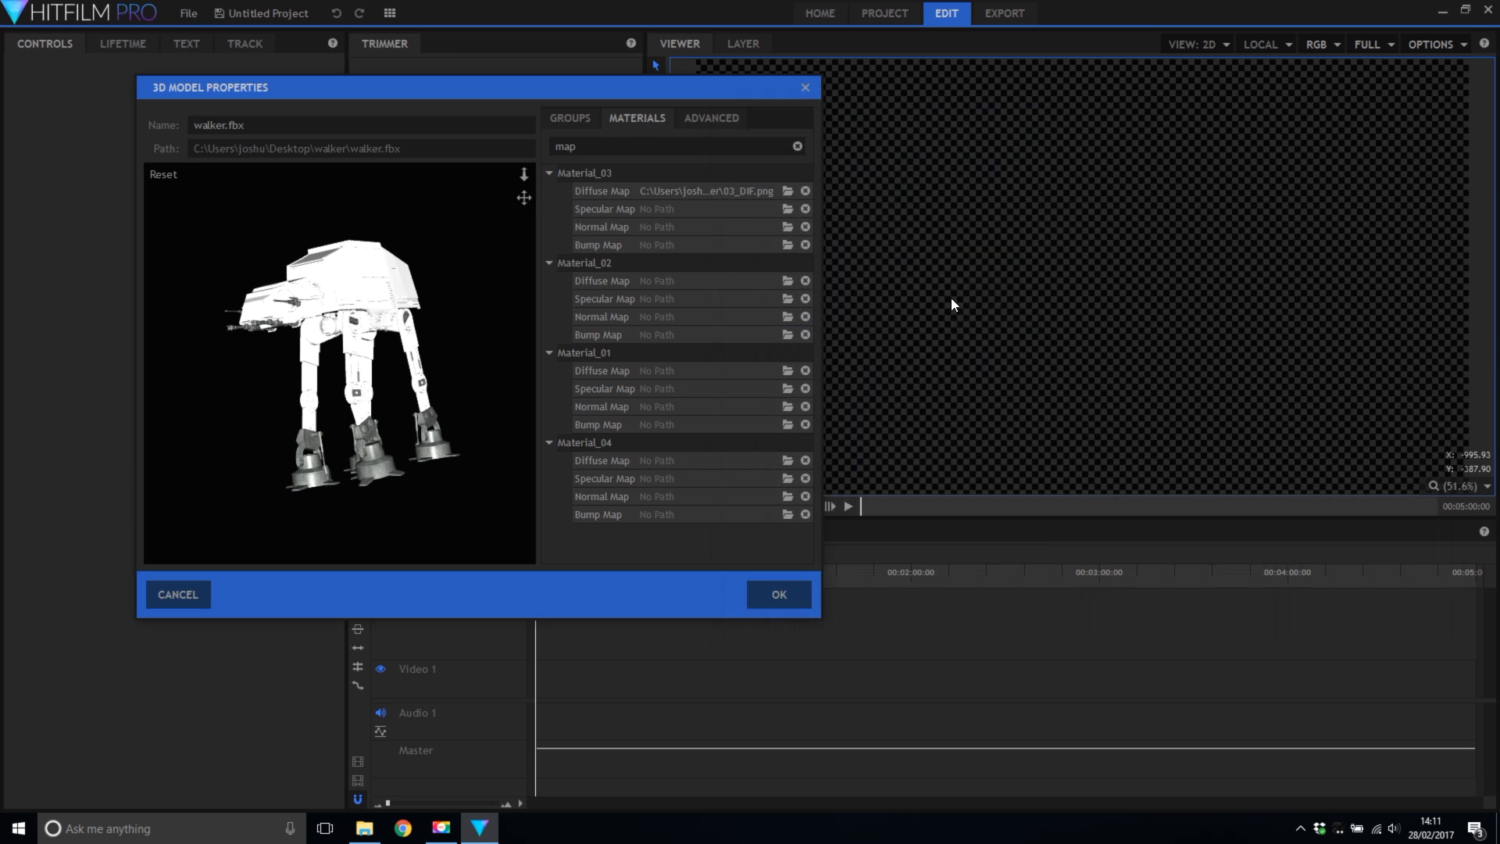
left_click(786, 208)
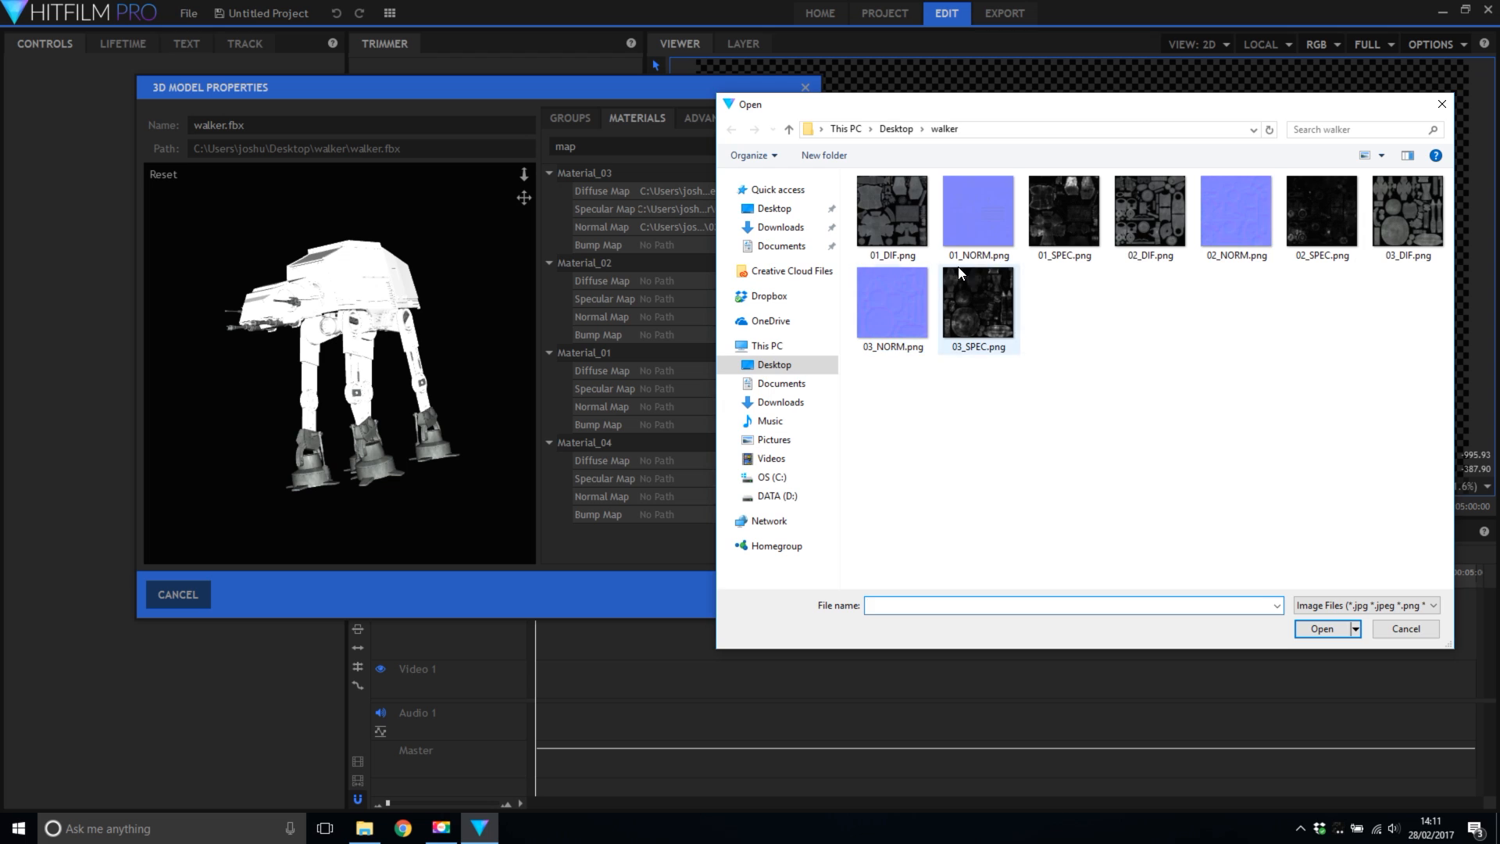
left_click(1321, 213)
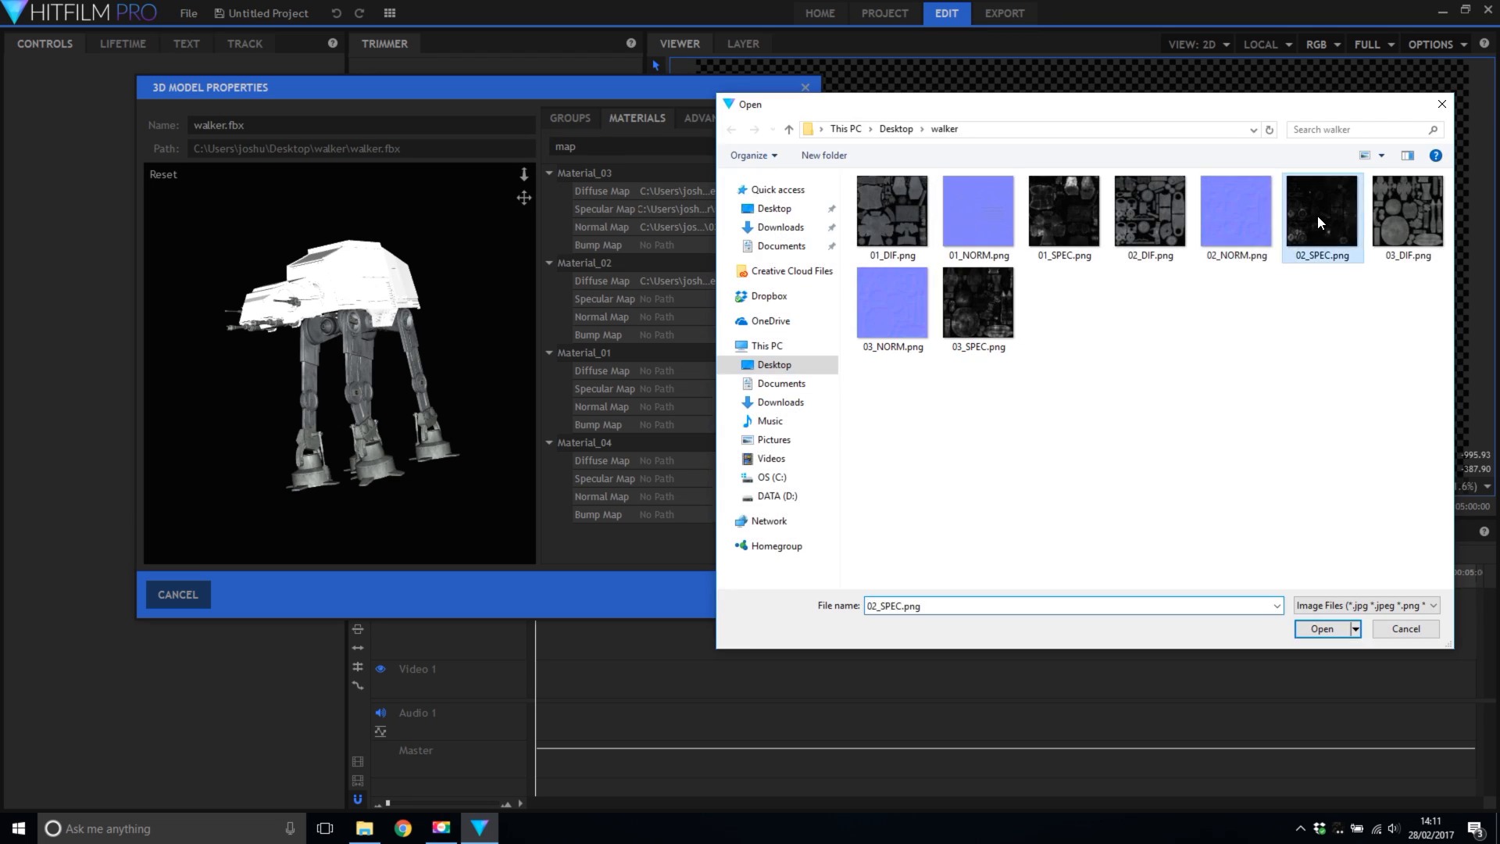
left_click(1322, 628)
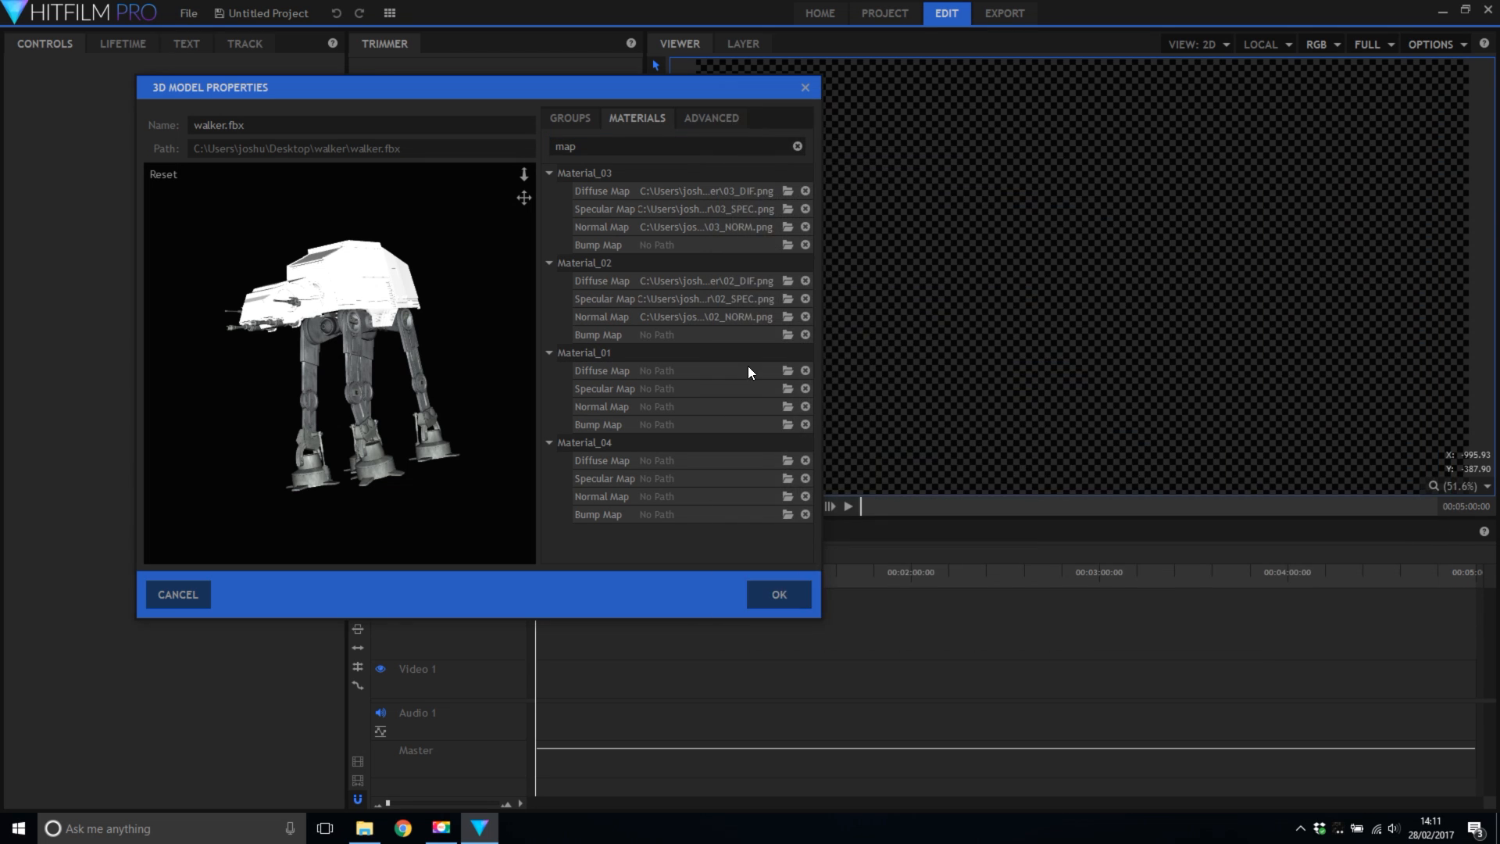
Load 01_NORM.png as the normal map for Material_01.
left_click(787, 370)
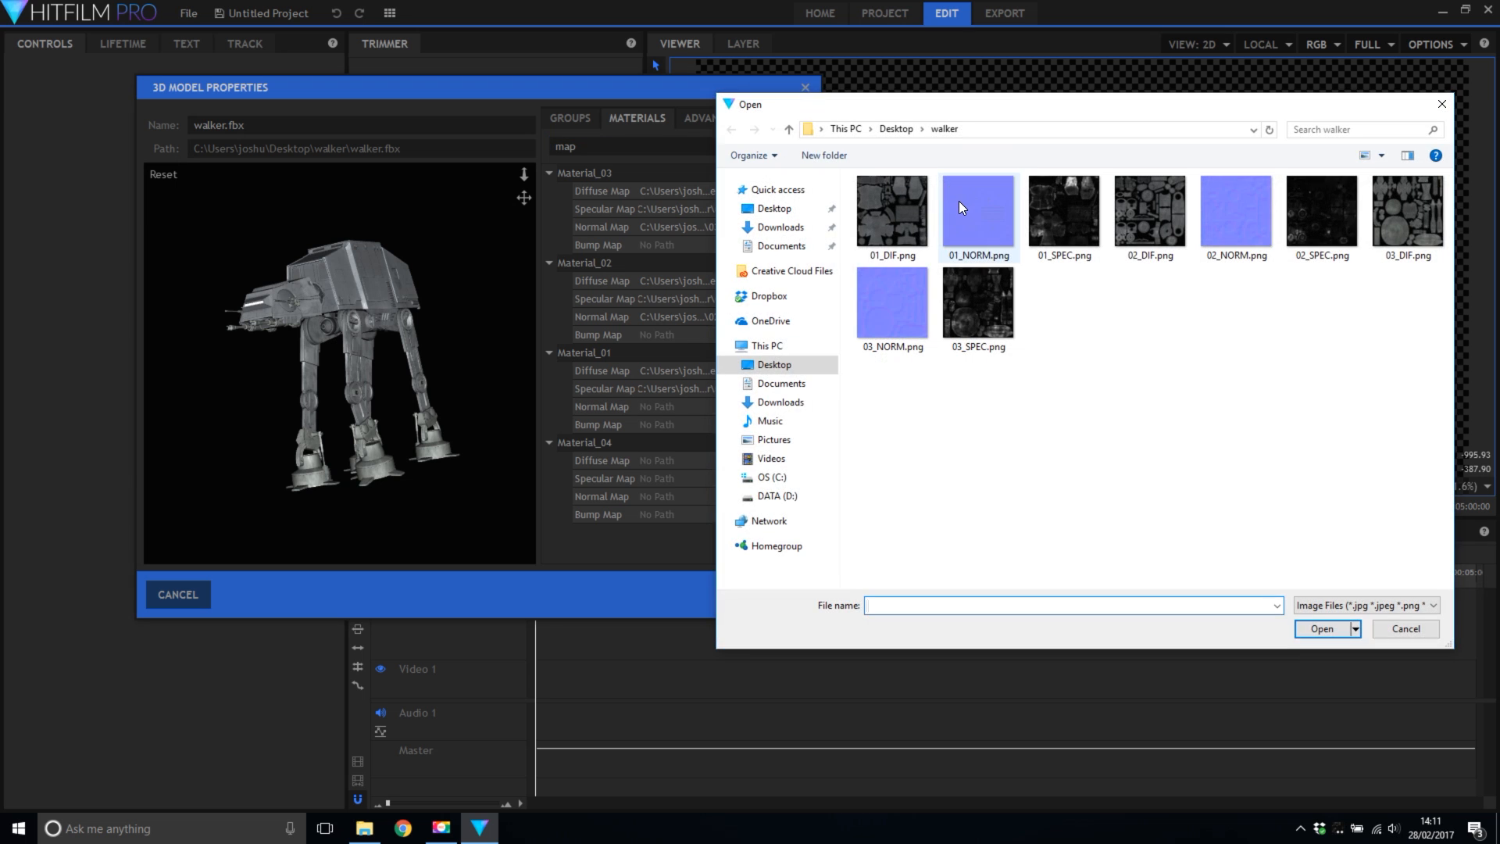
left_click(891, 211)
type("ill")
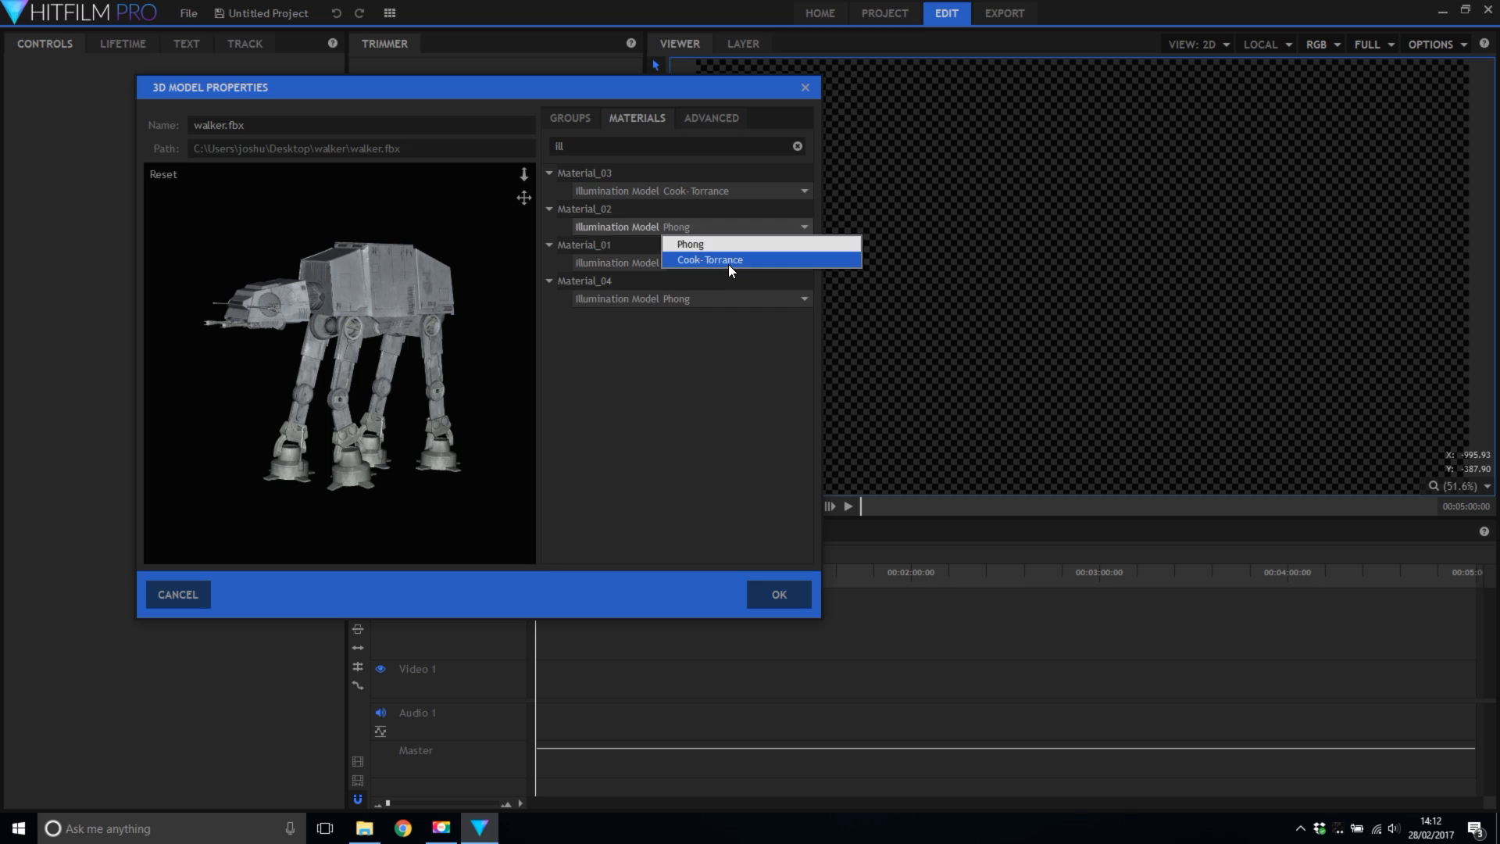
Set Material_02 and Material_04 to Cook-Torrance and give Material_03 the Titanium Fresnel preset via the 'fre' filter.
left_click(710, 259)
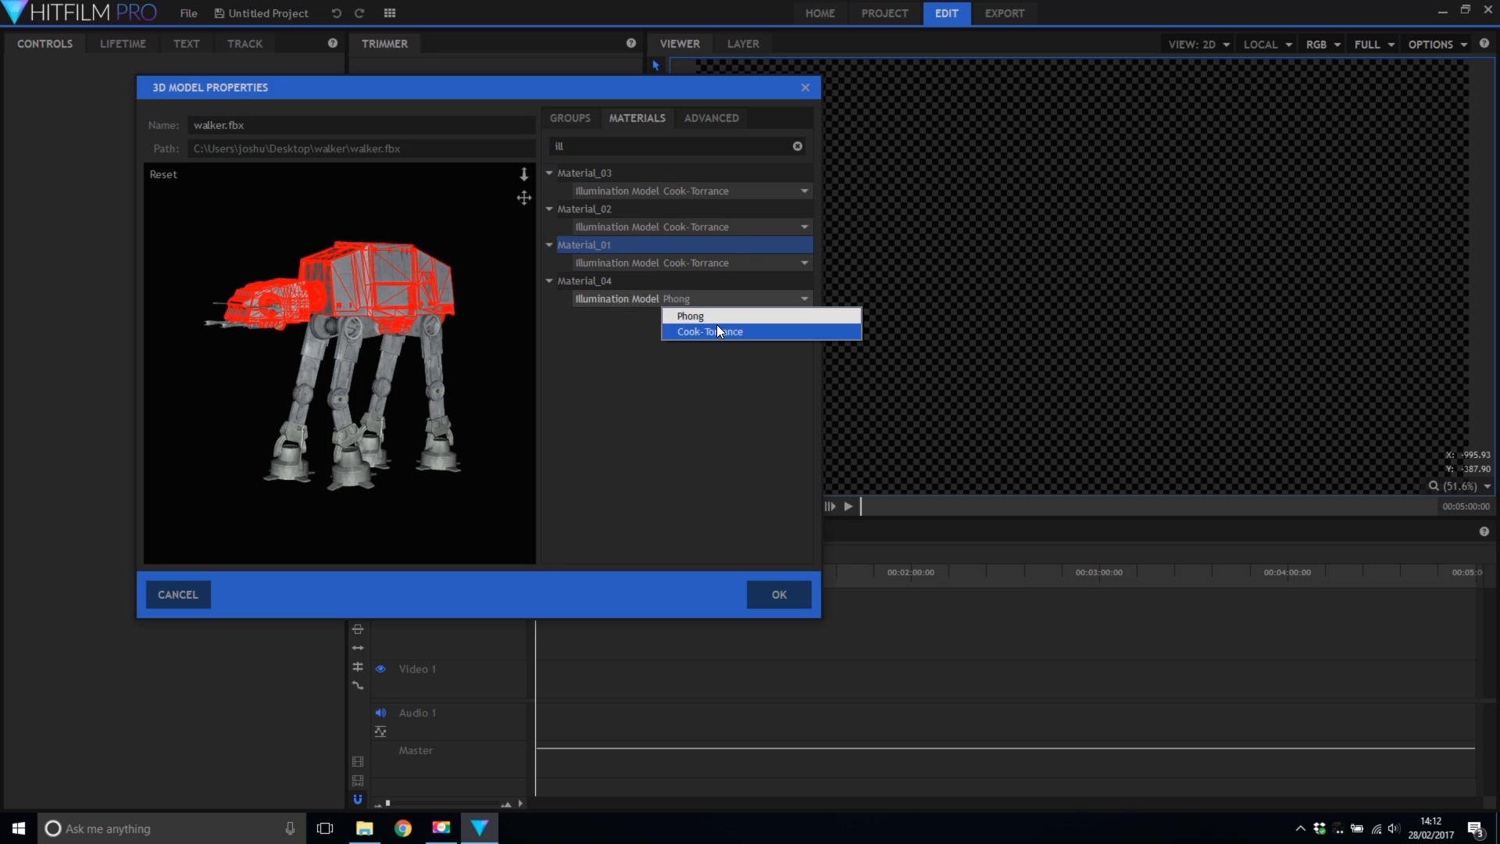
left_click(709, 331)
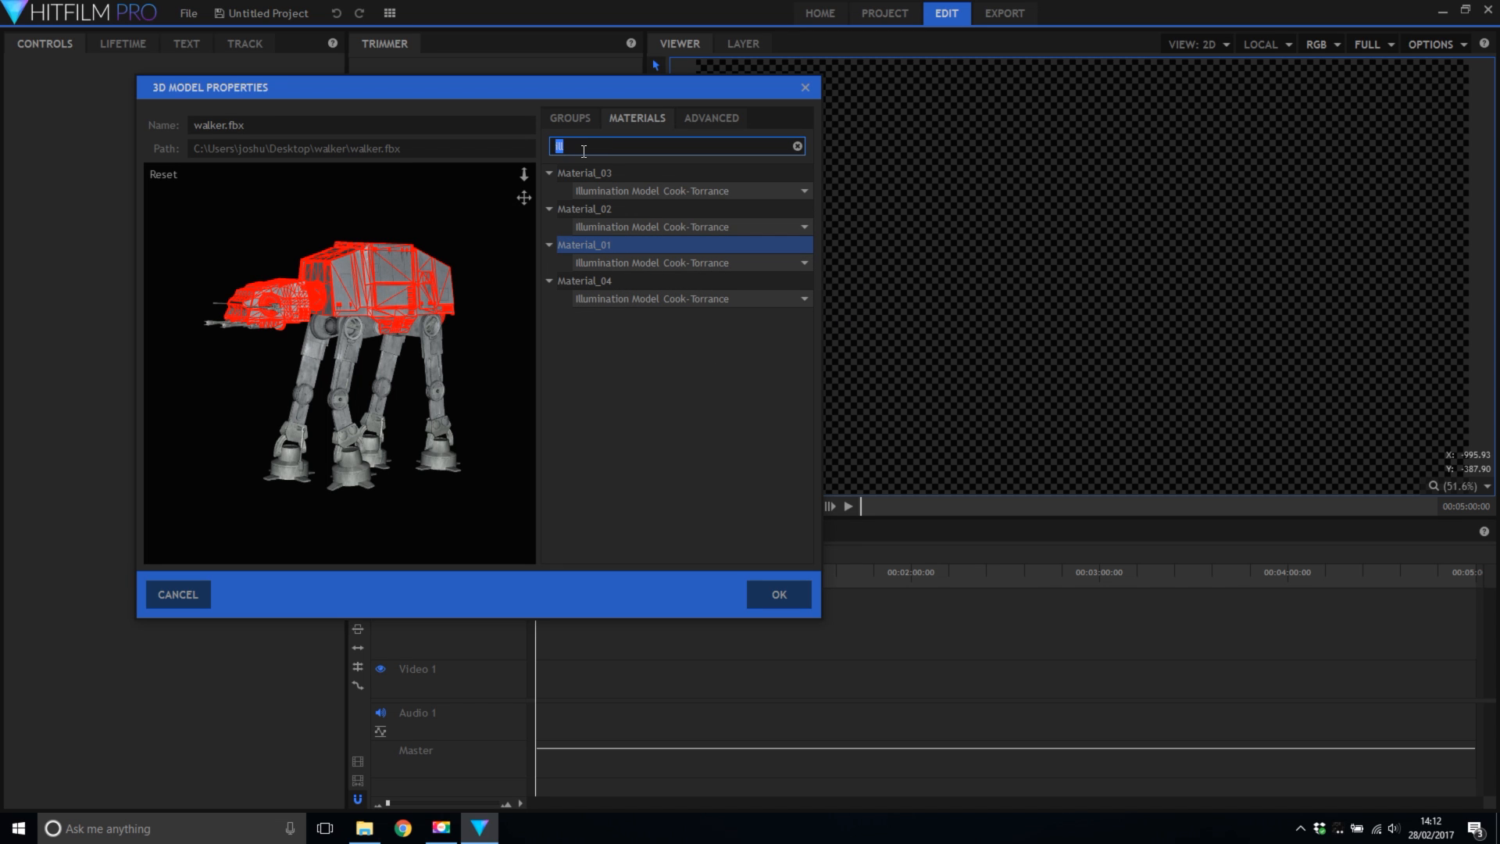
type("fre")
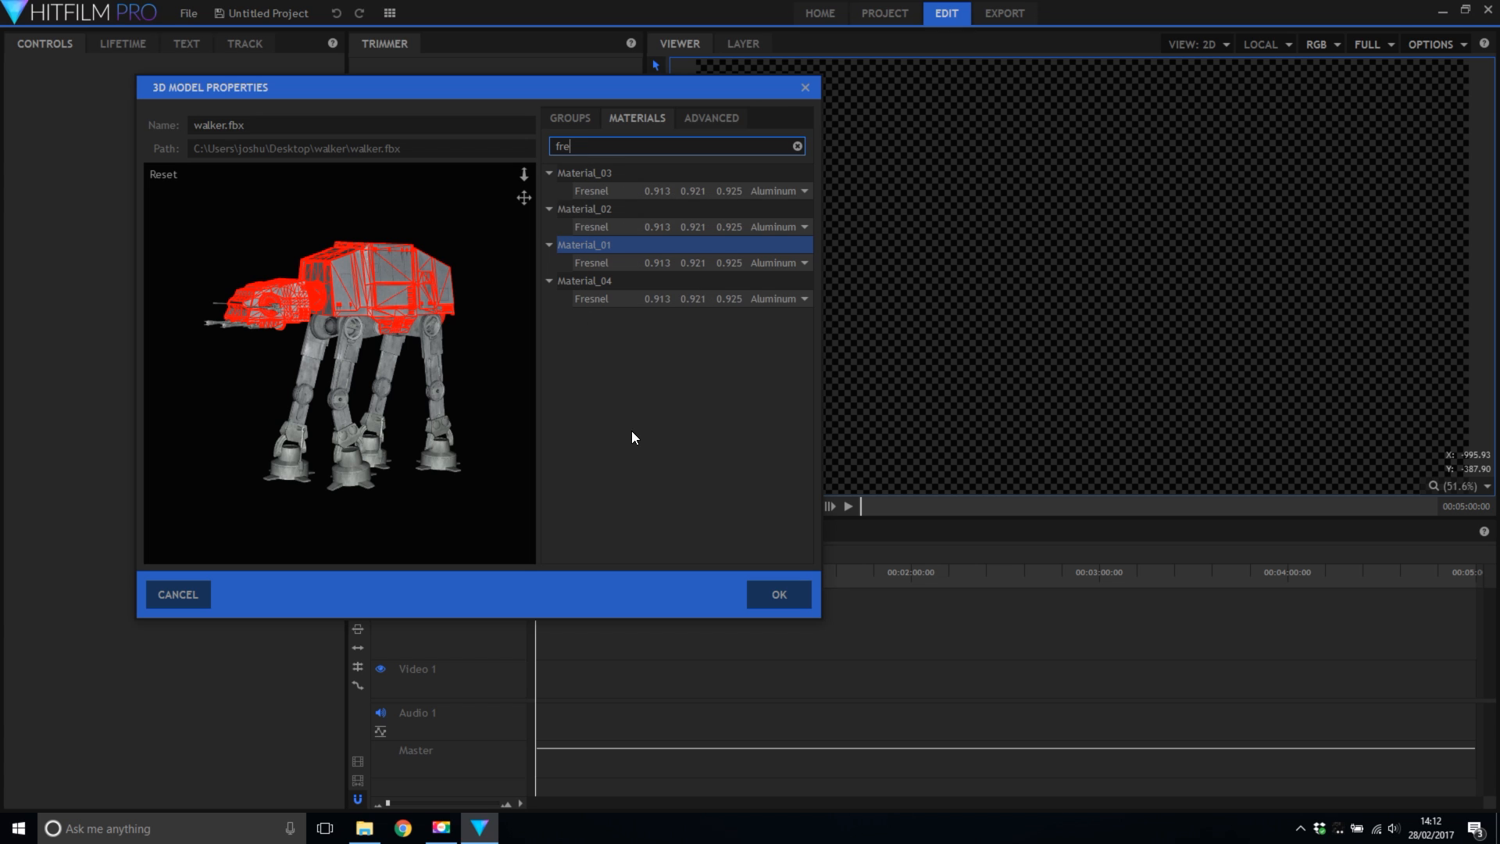
left_click(581, 172)
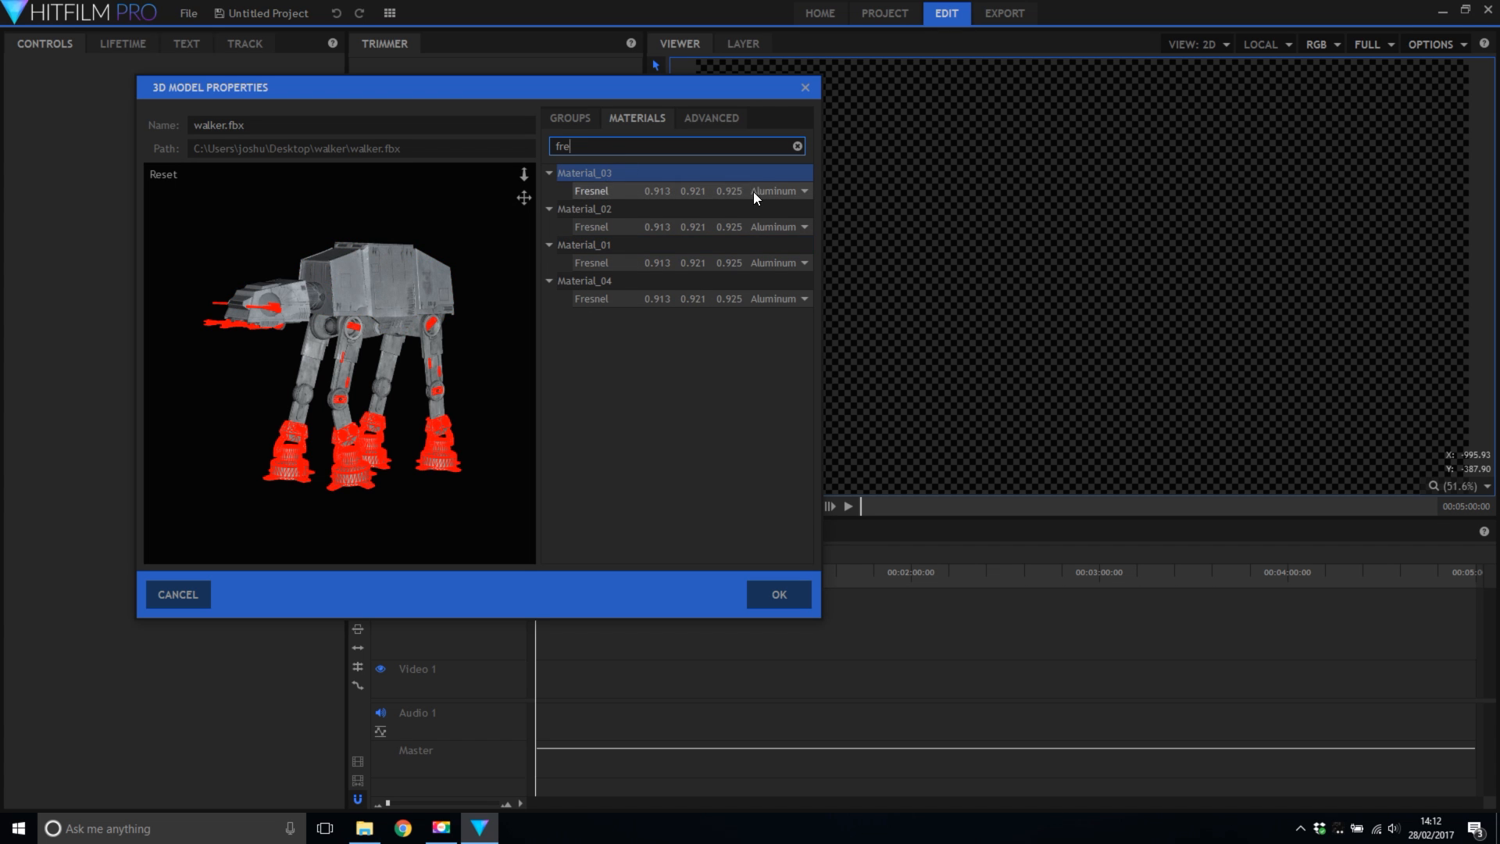
left_click(778, 191)
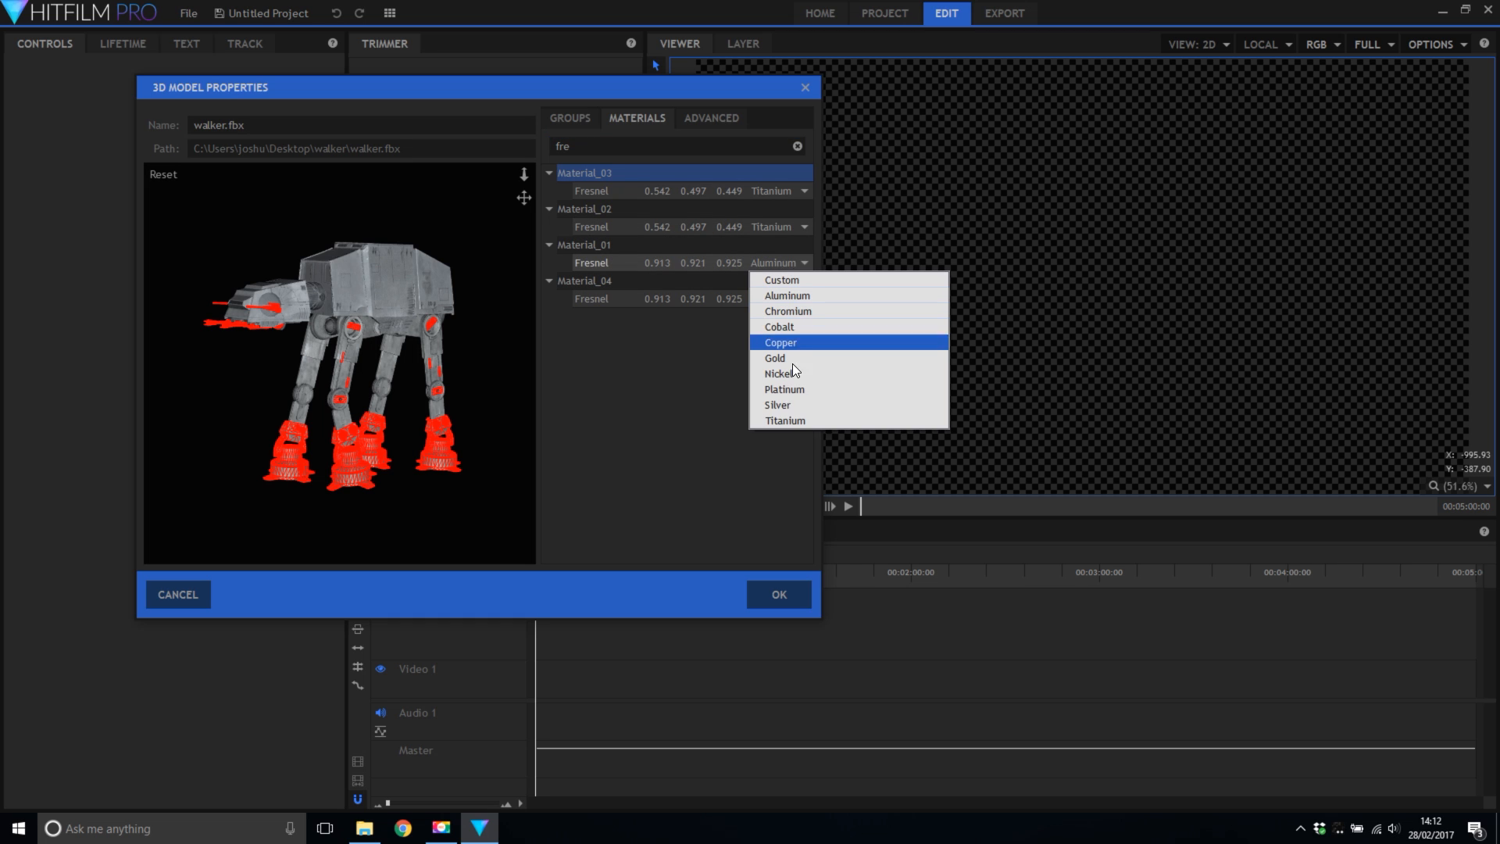
left_click(785, 421)
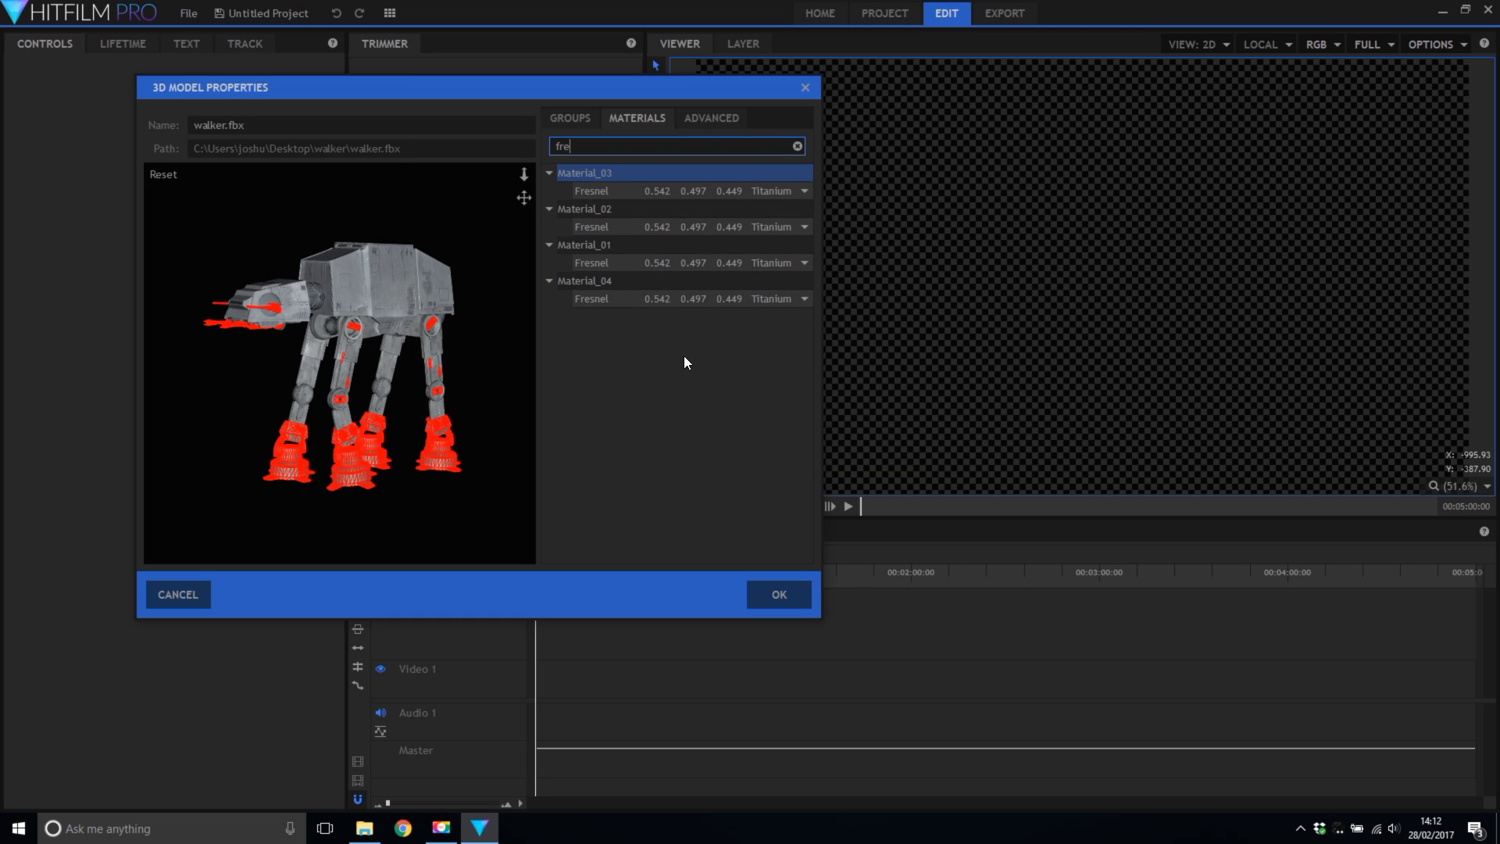
Accept the material settings and delete the extra animated walker.fbx media item.
left_click(779, 594)
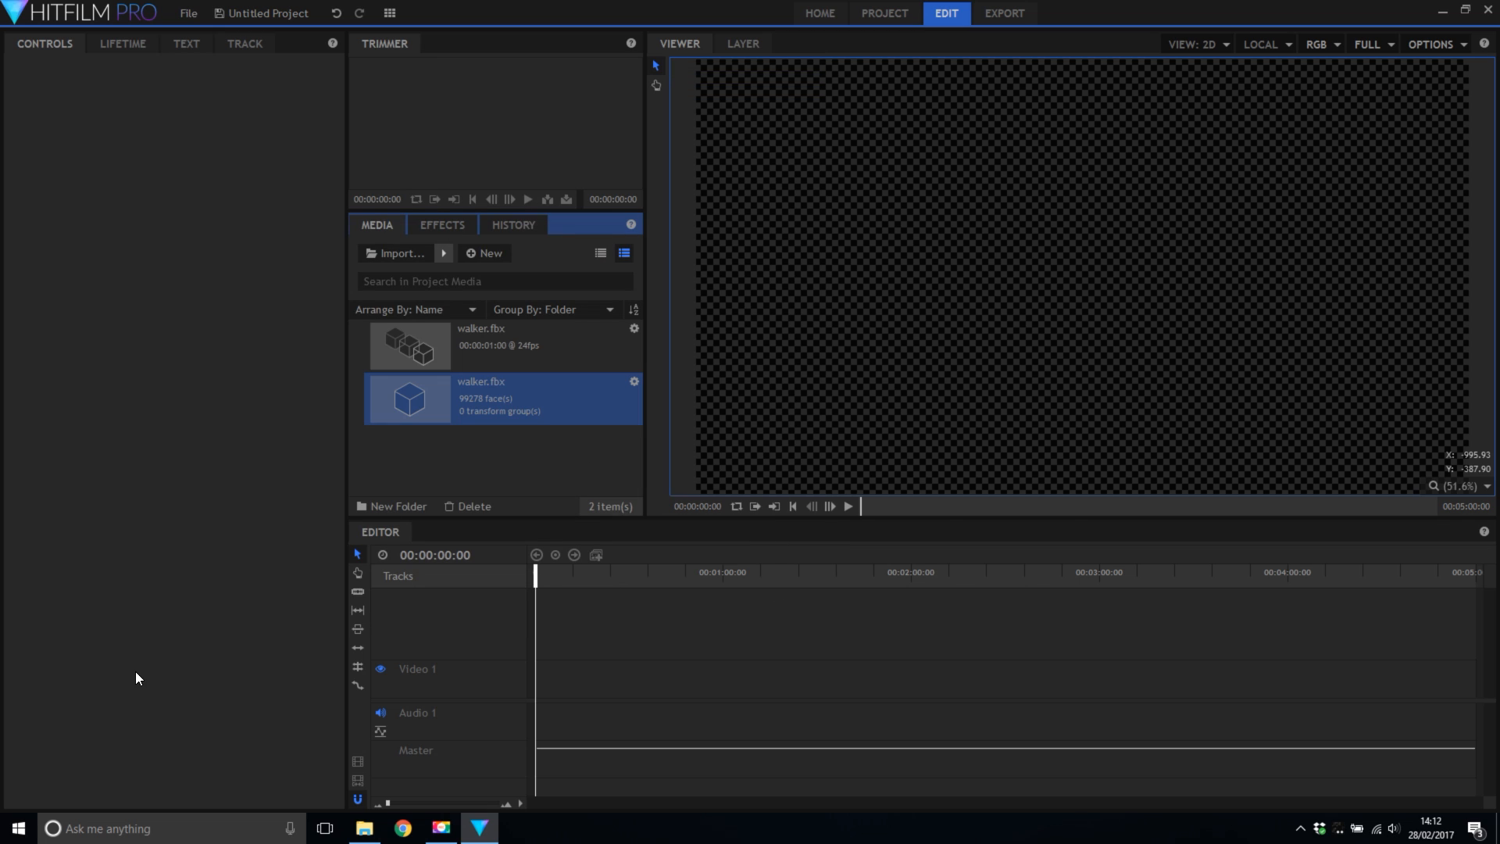
left_click(482, 334)
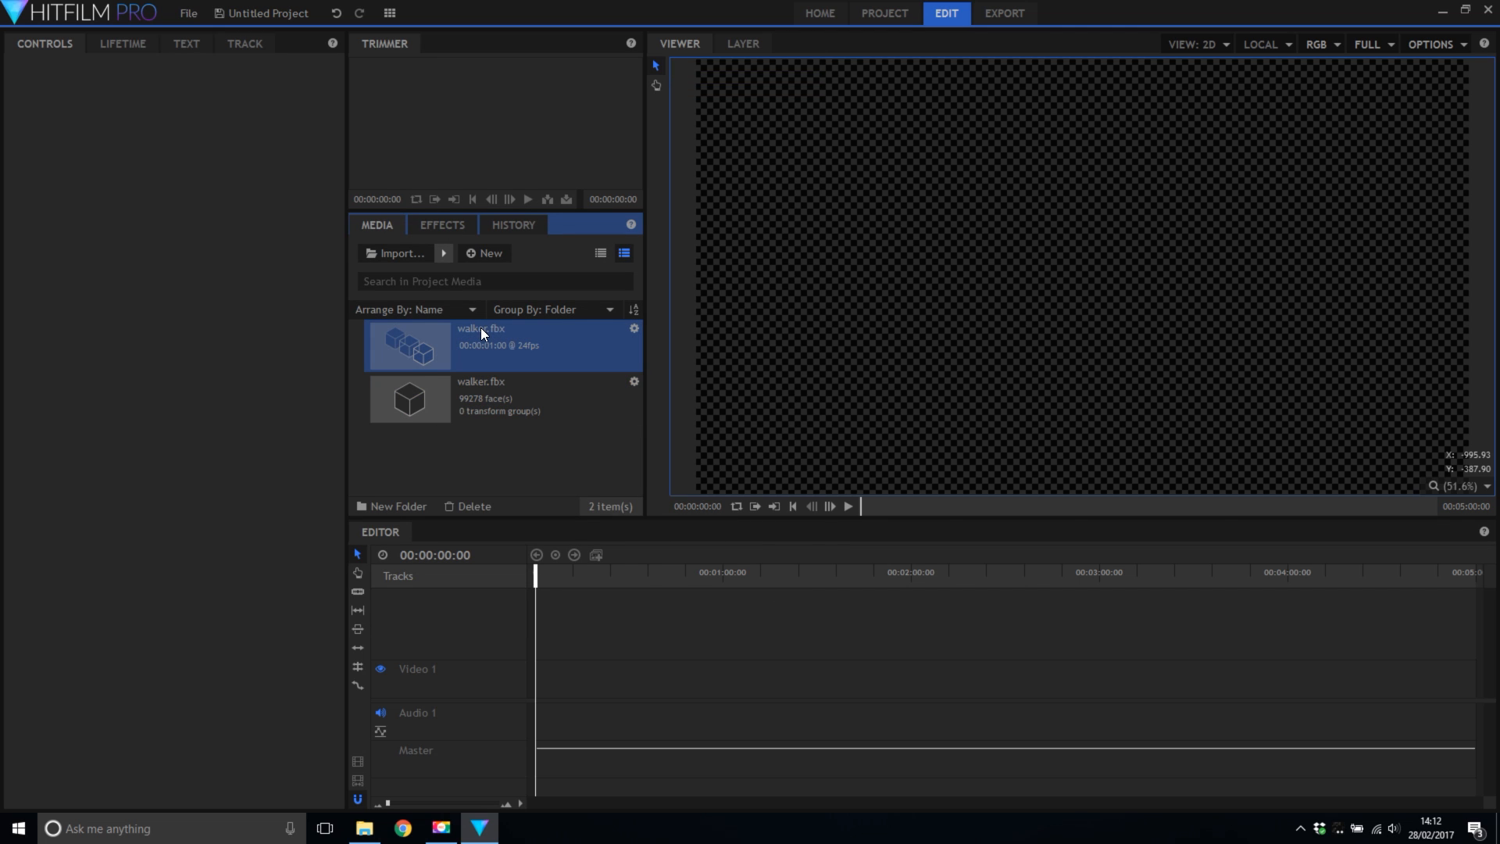
left_click(469, 506)
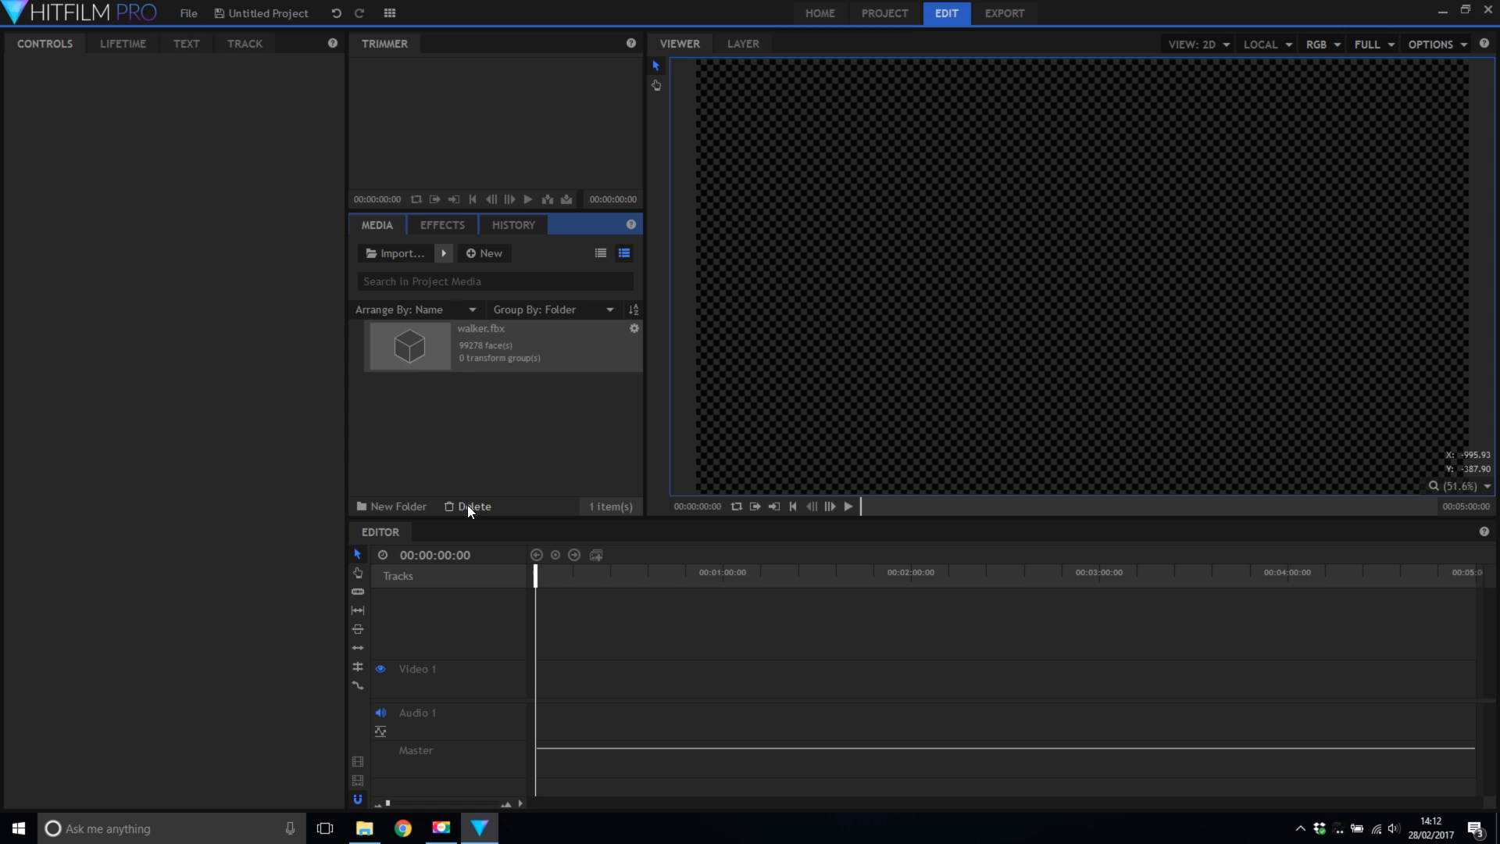
Create a new 1080p Composite Shot 1 holding walker.fbx as a model layer.
left_click(485, 253)
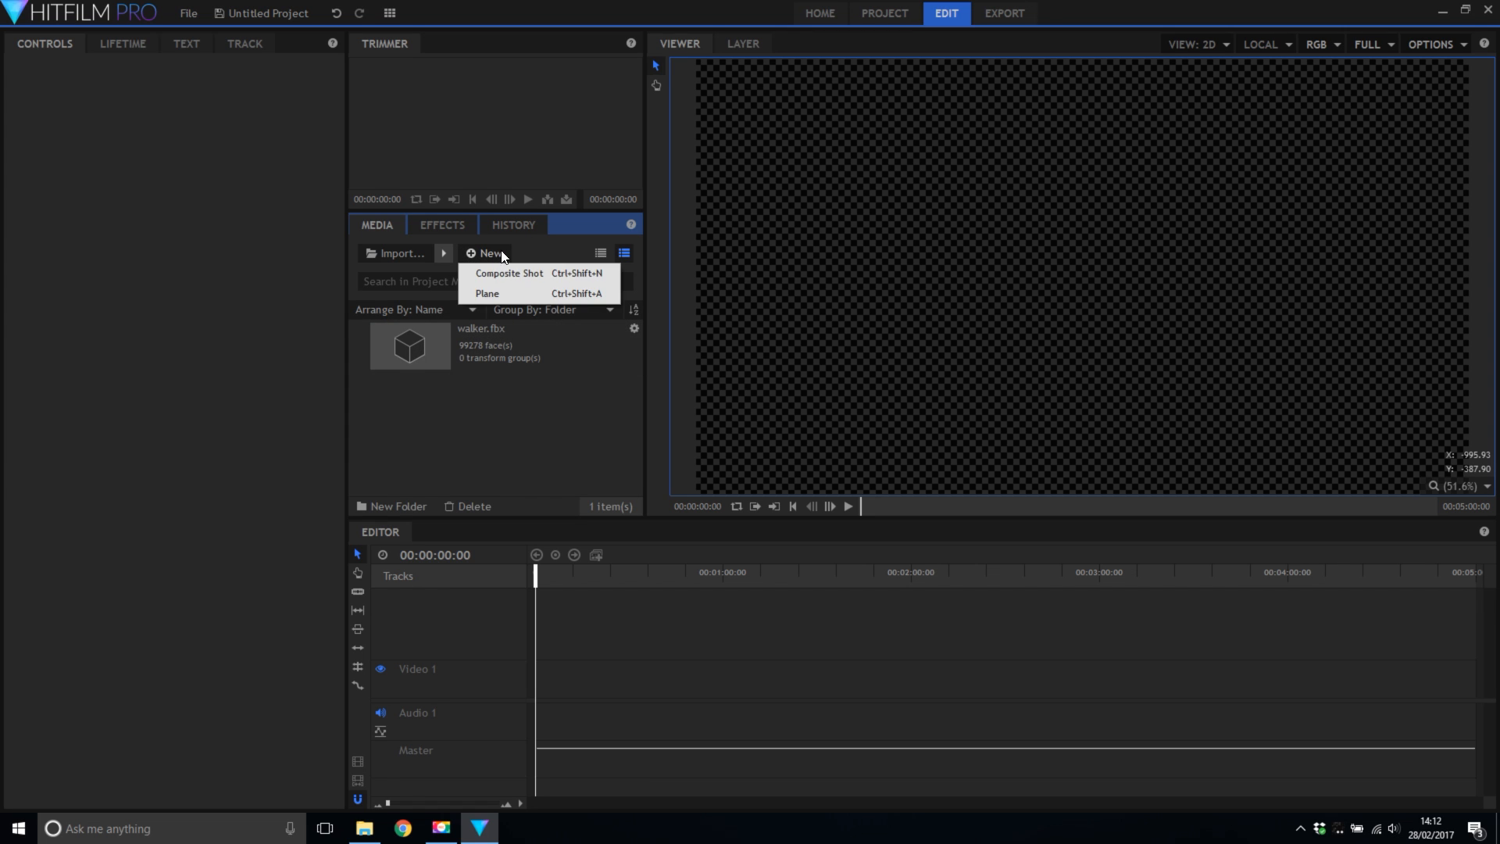
left_click(510, 272)
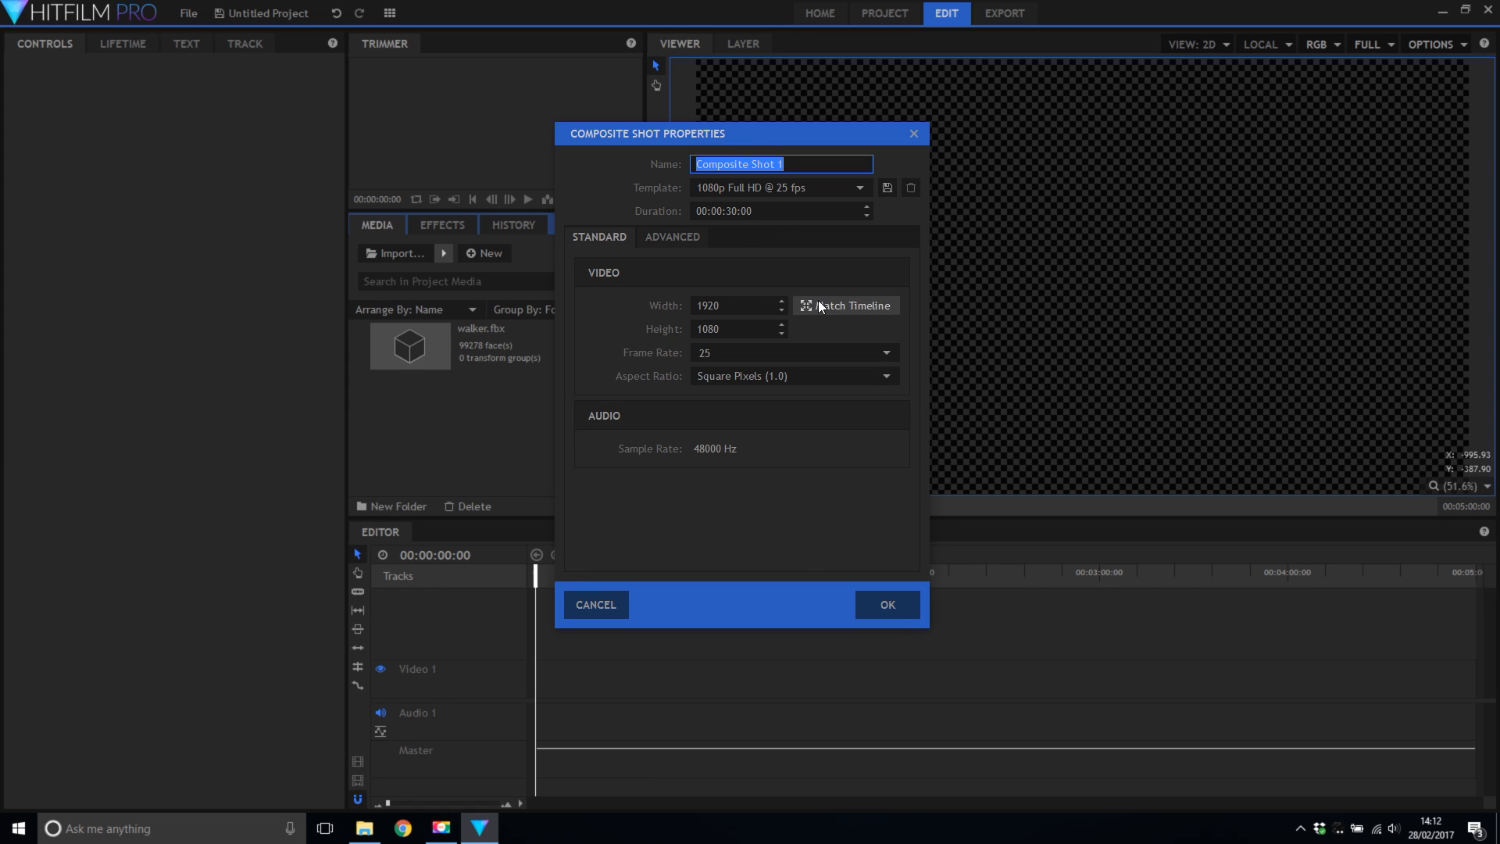
left_click(886, 605)
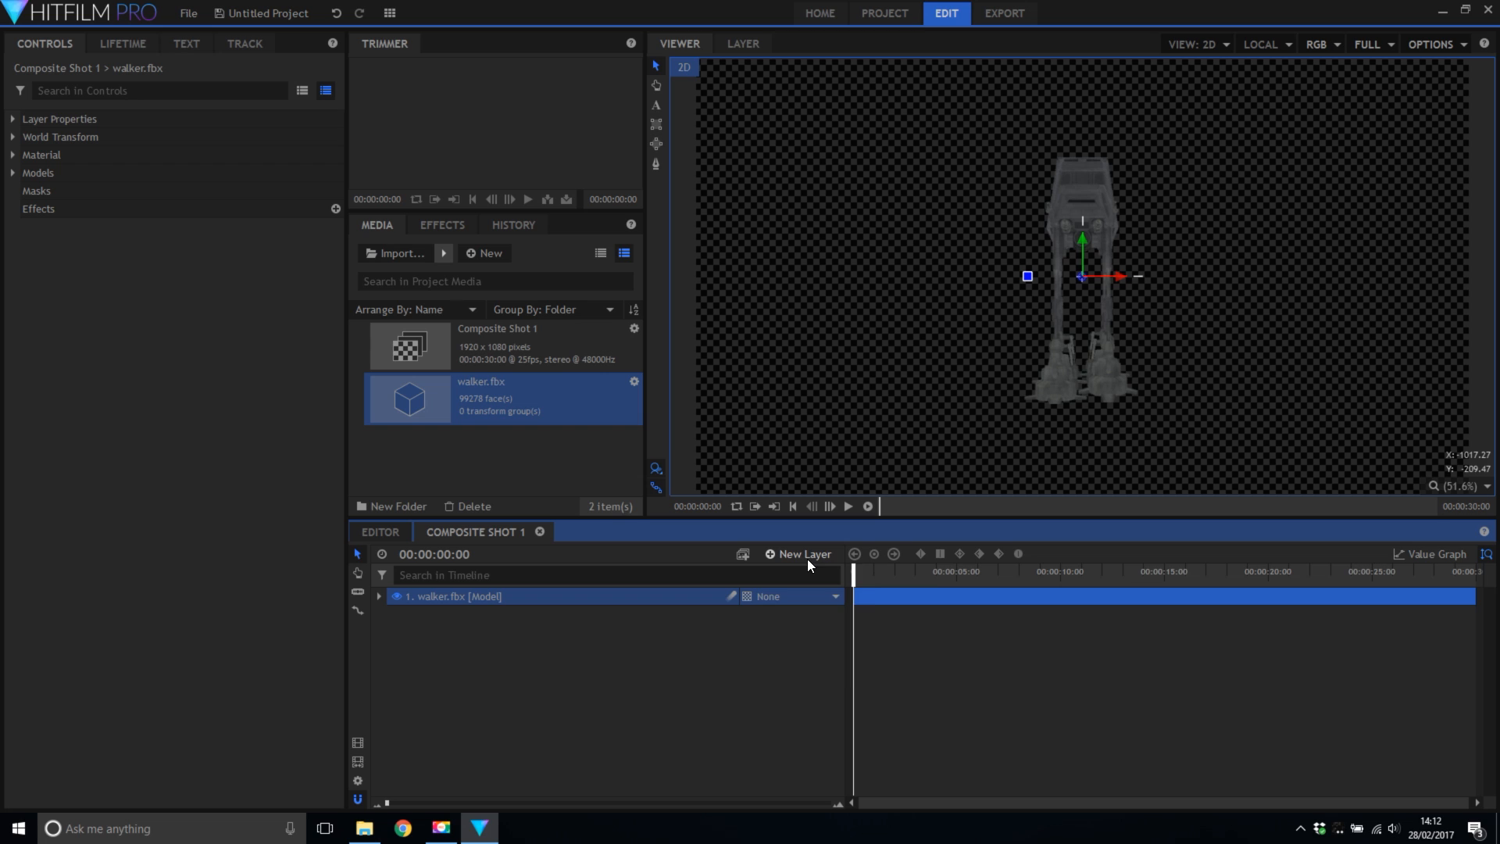
Add a New Camera layer above walker.fbx and view the scene from the Front.
left_click(797, 553)
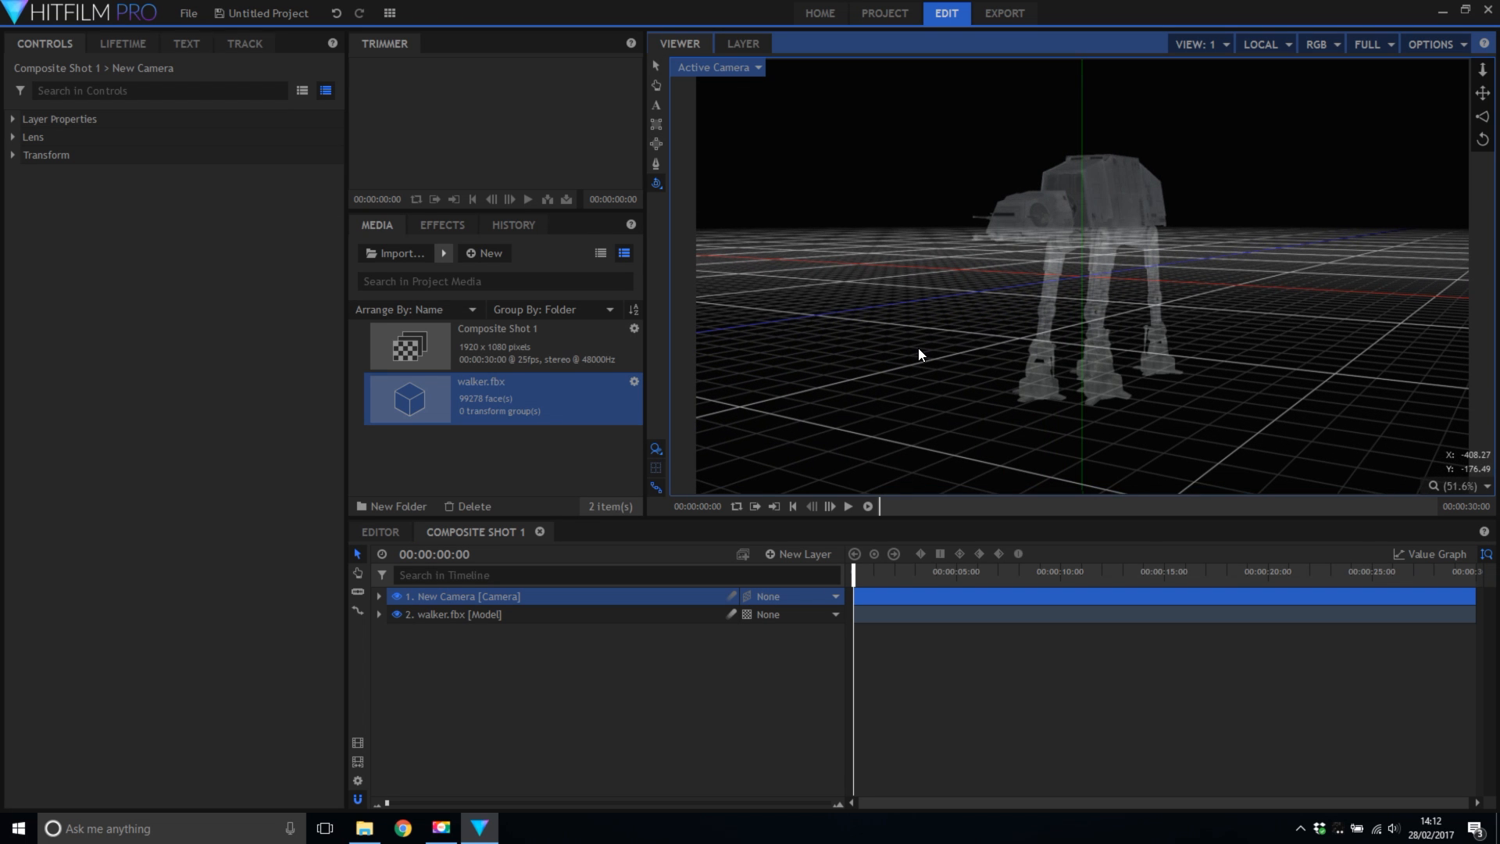
left_click(717, 67)
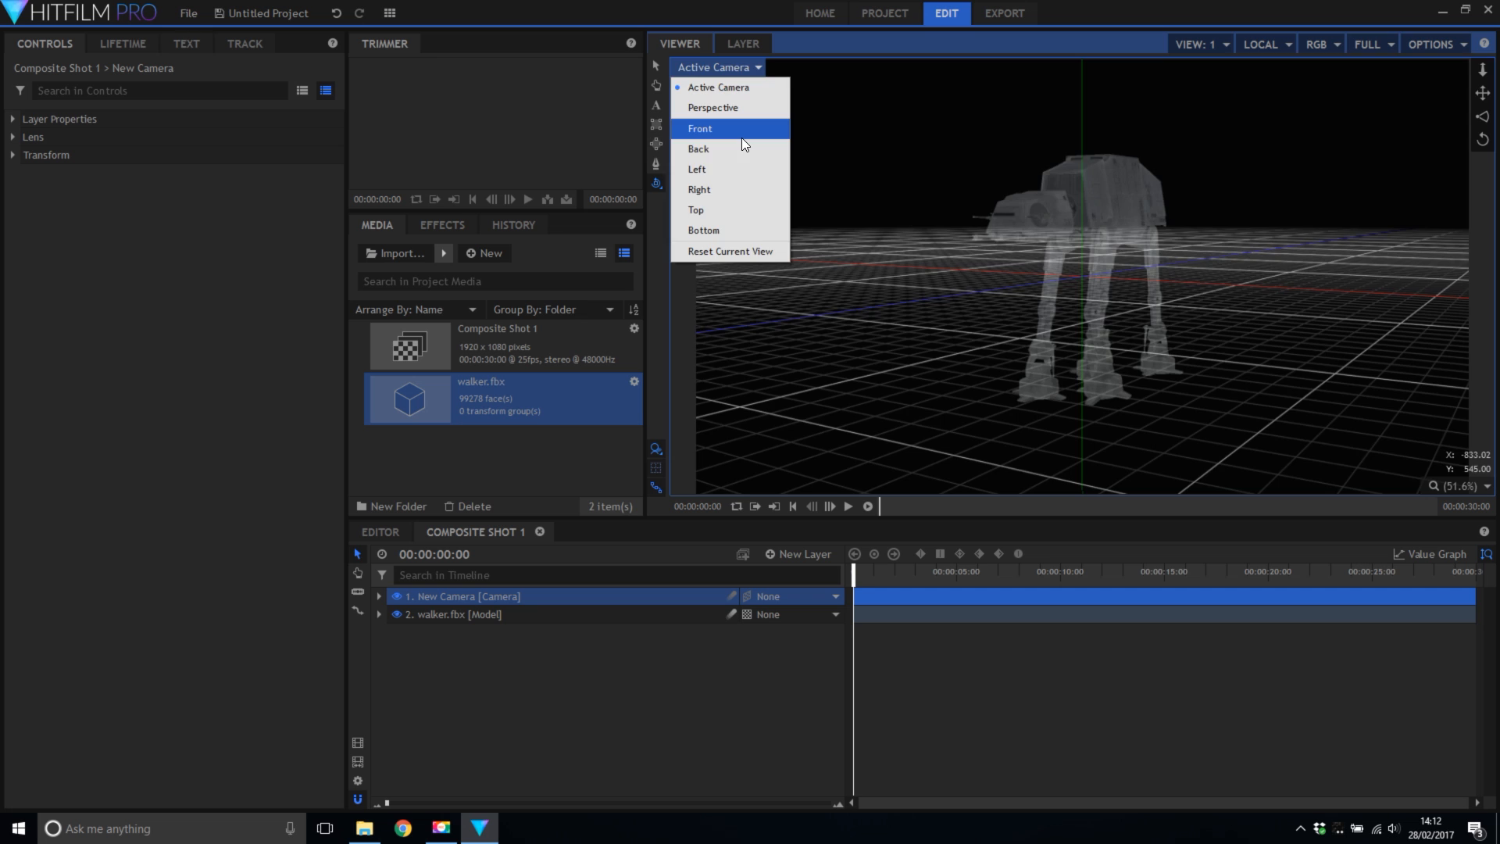
left_click(700, 129)
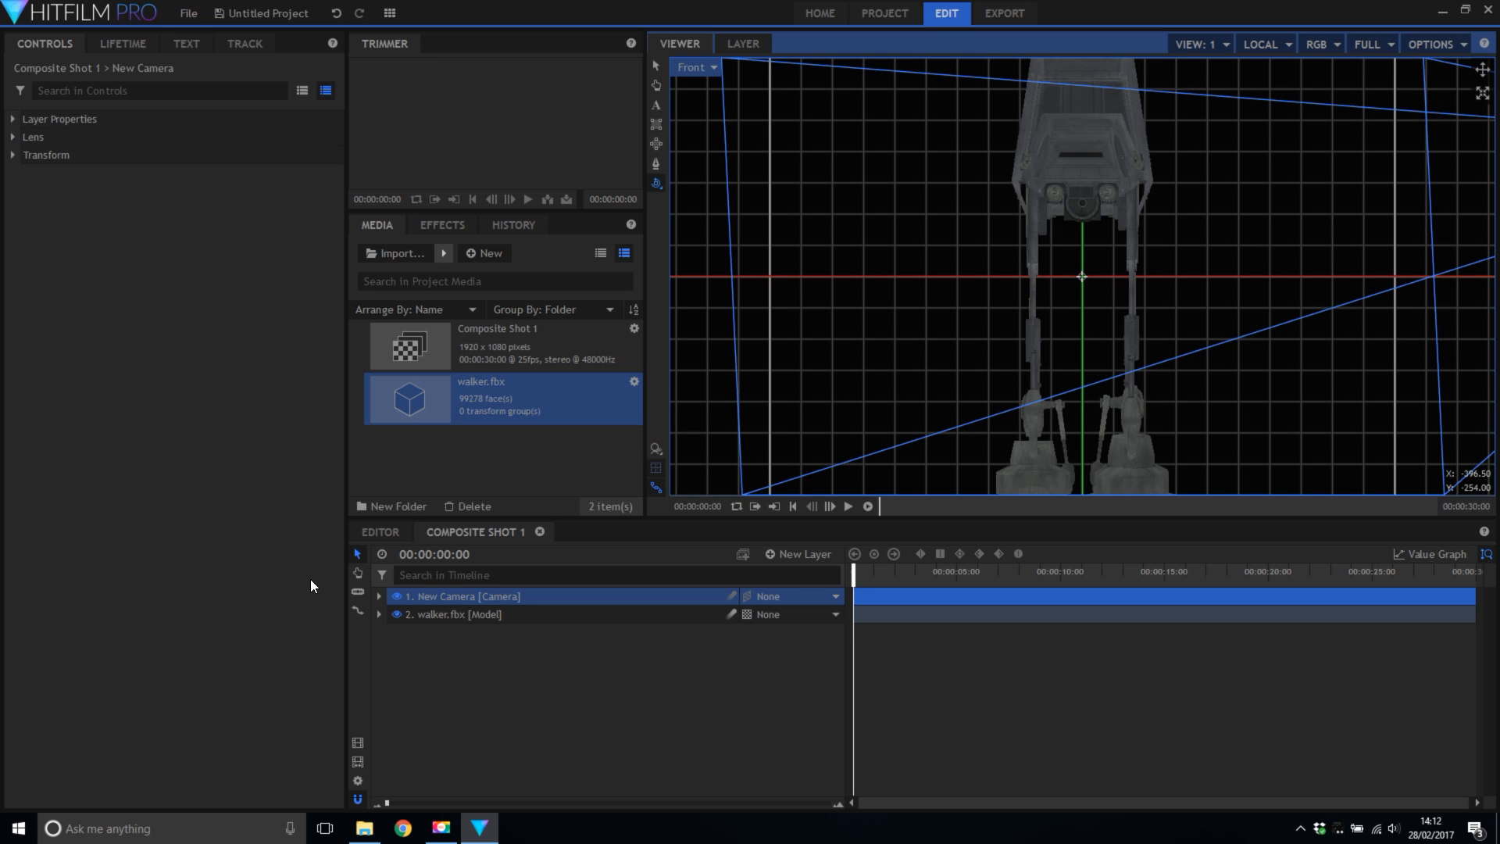
Set the walker's Anchor Point Y to -285 in World Transform and return to Active Camera.
left_click(378, 614)
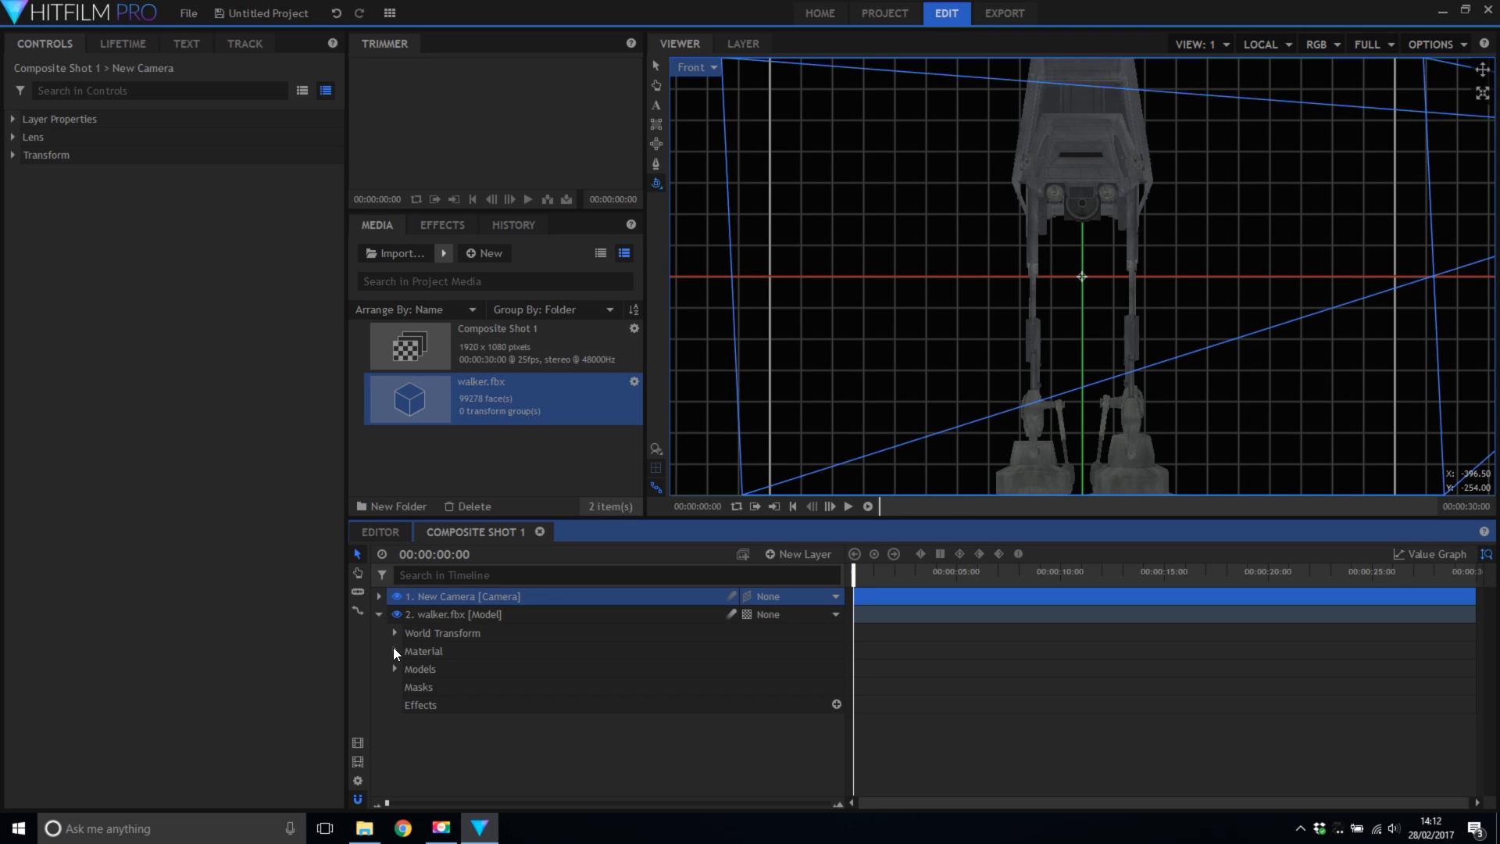
left_click(396, 633)
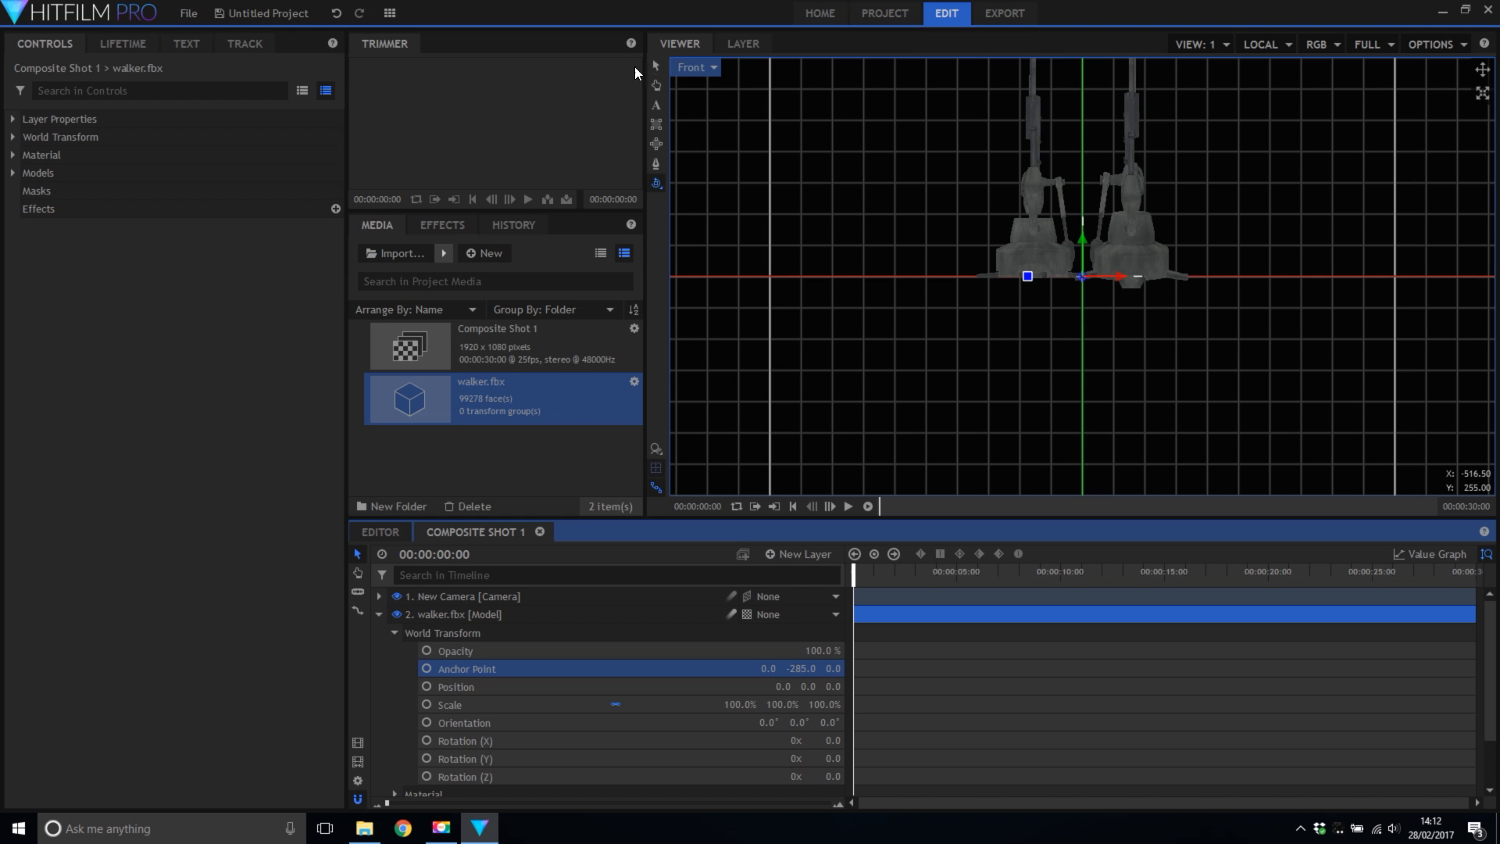
left_click(696, 67)
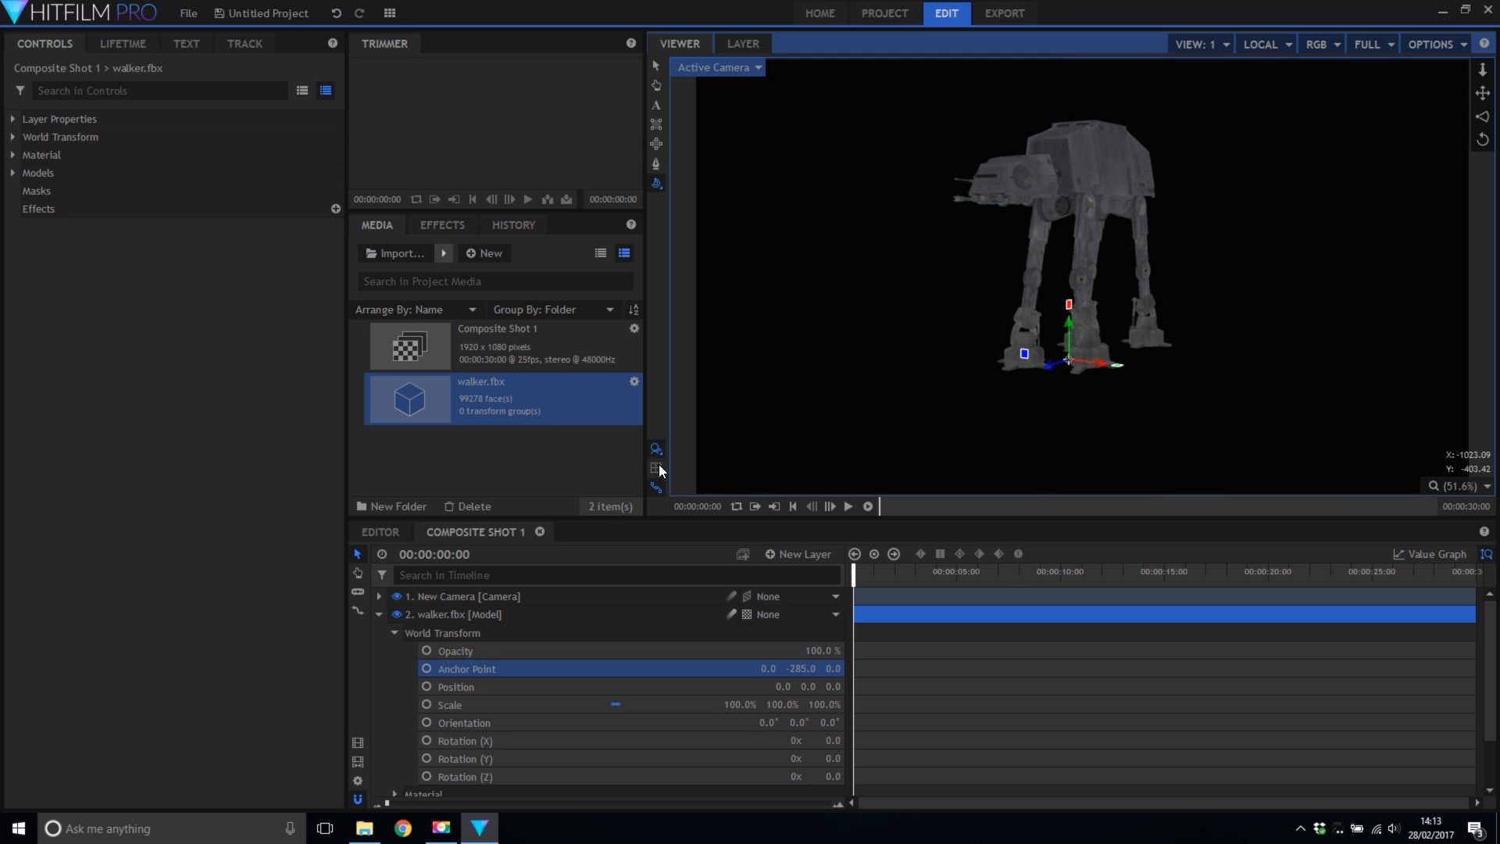
mouse_move(1482, 71)
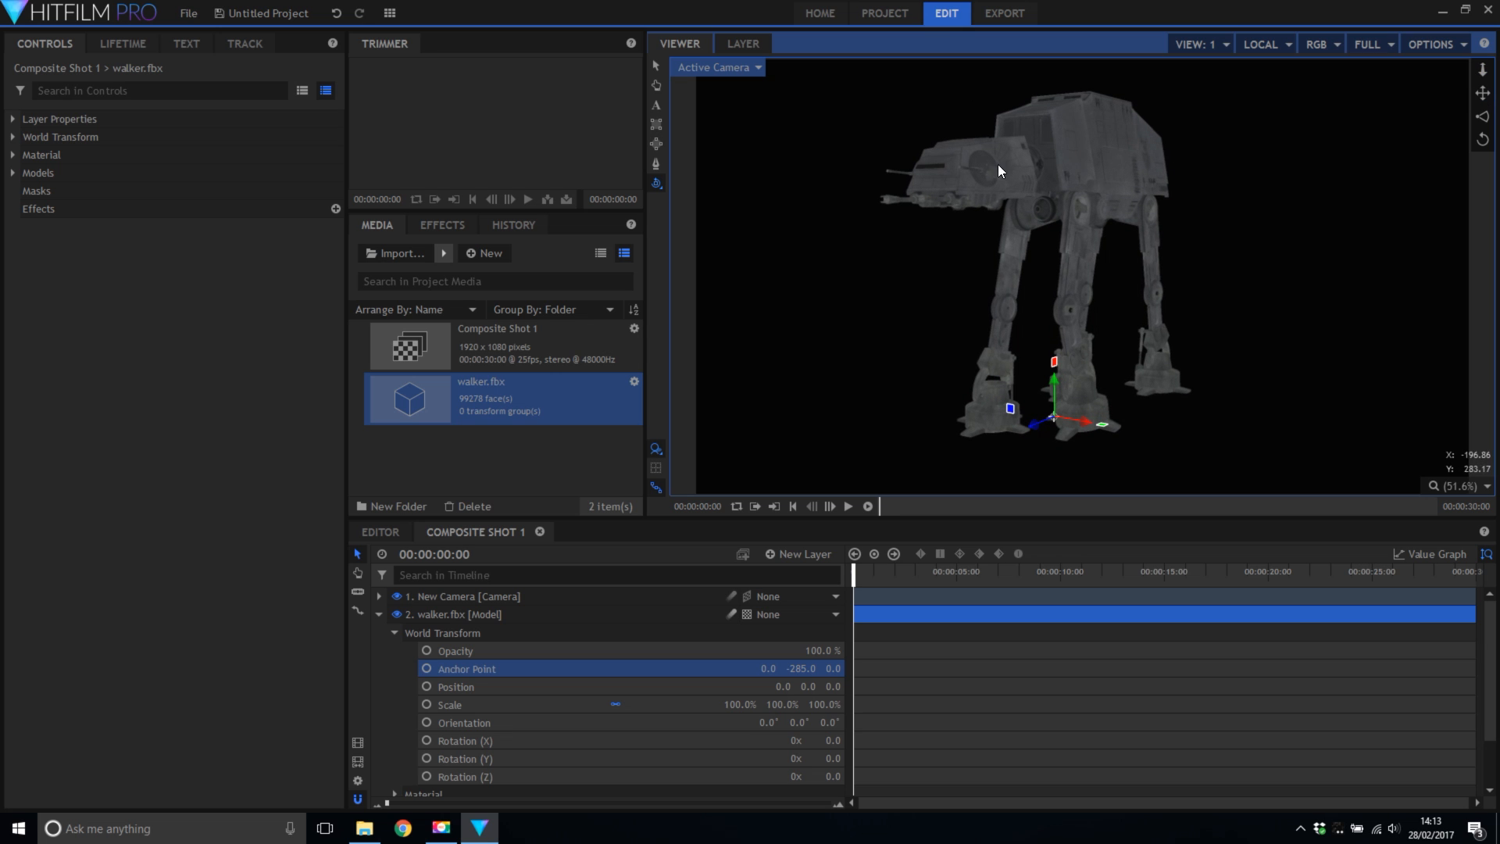
Add a New Light layer from the New Layer list to brighten the walker.
left_click(803, 553)
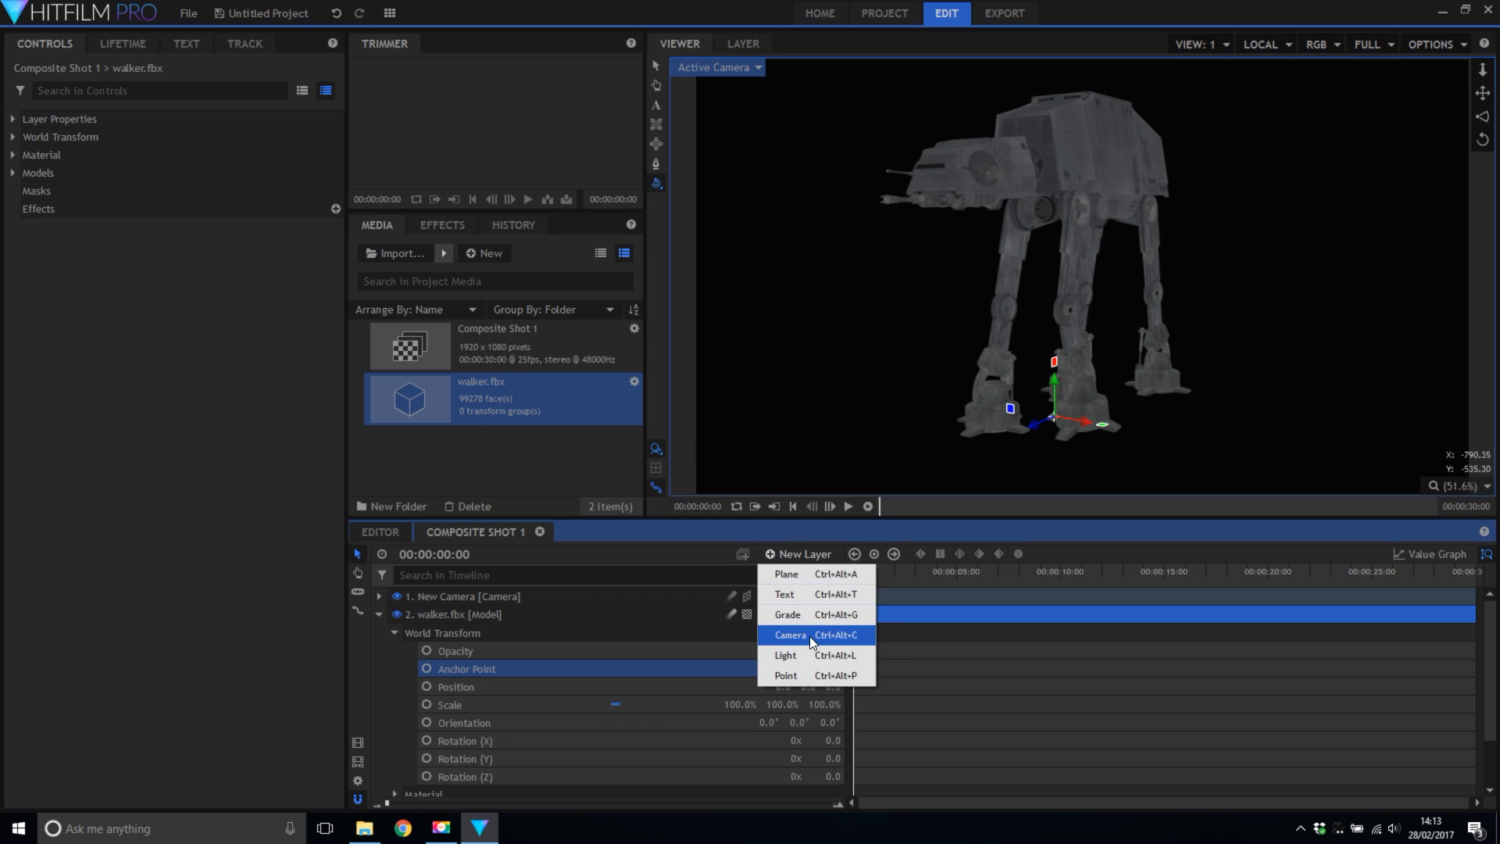
left_click(786, 655)
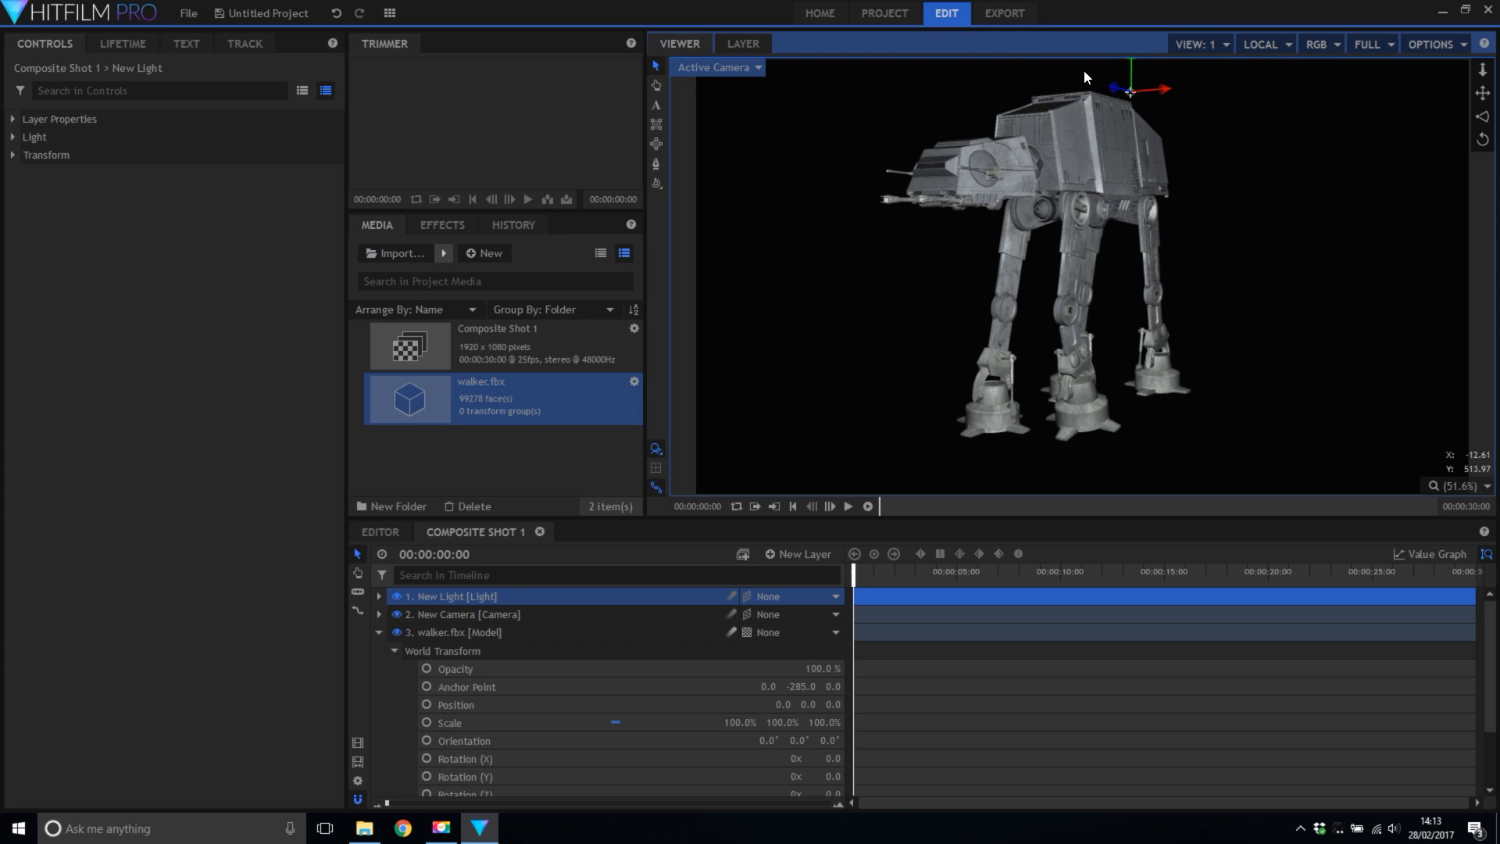
mouse_move(1131, 62)
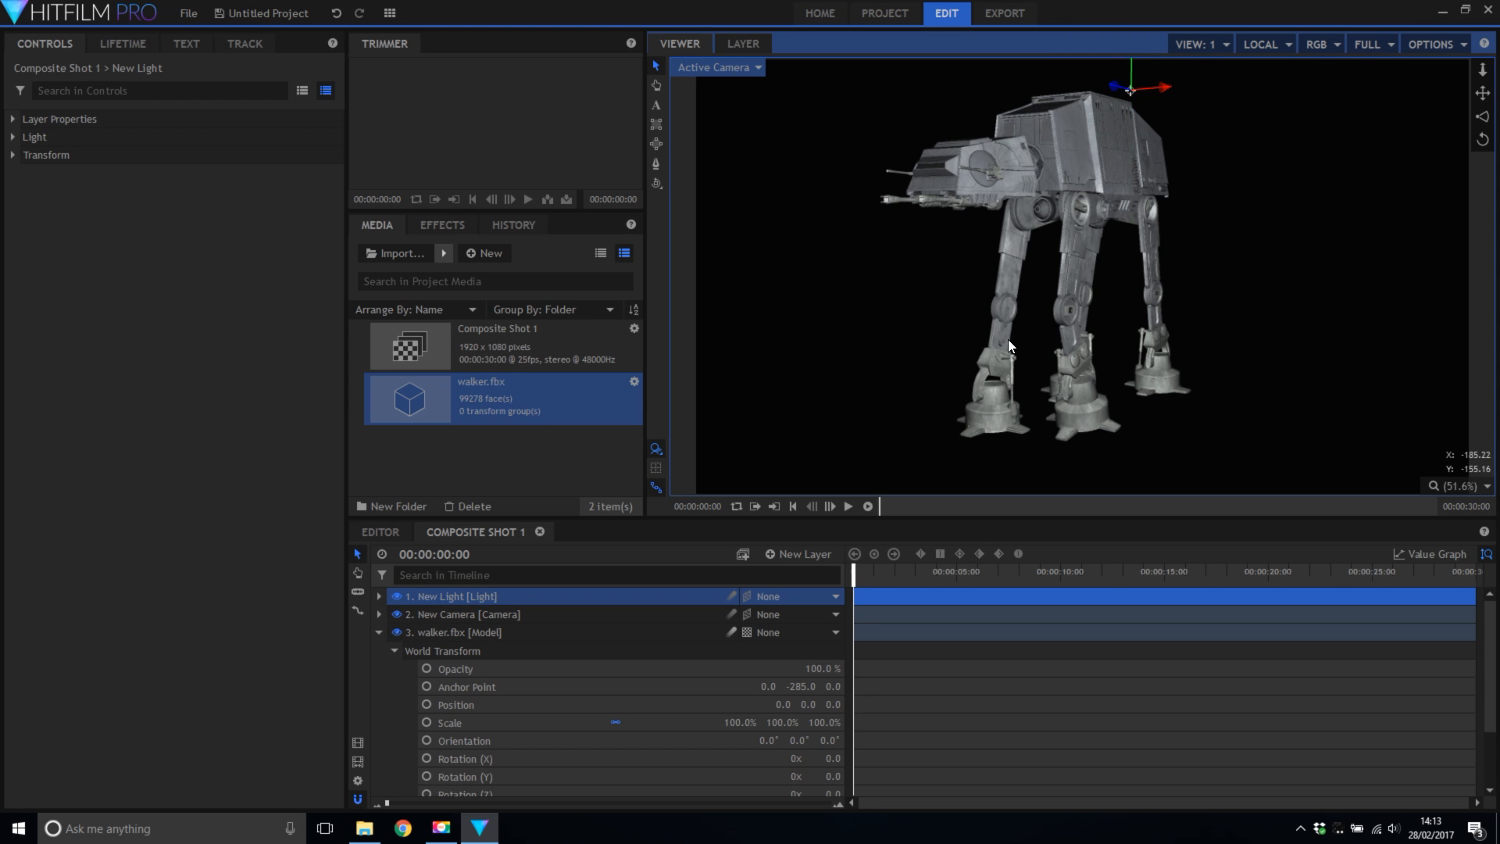
mouse_move(359, 410)
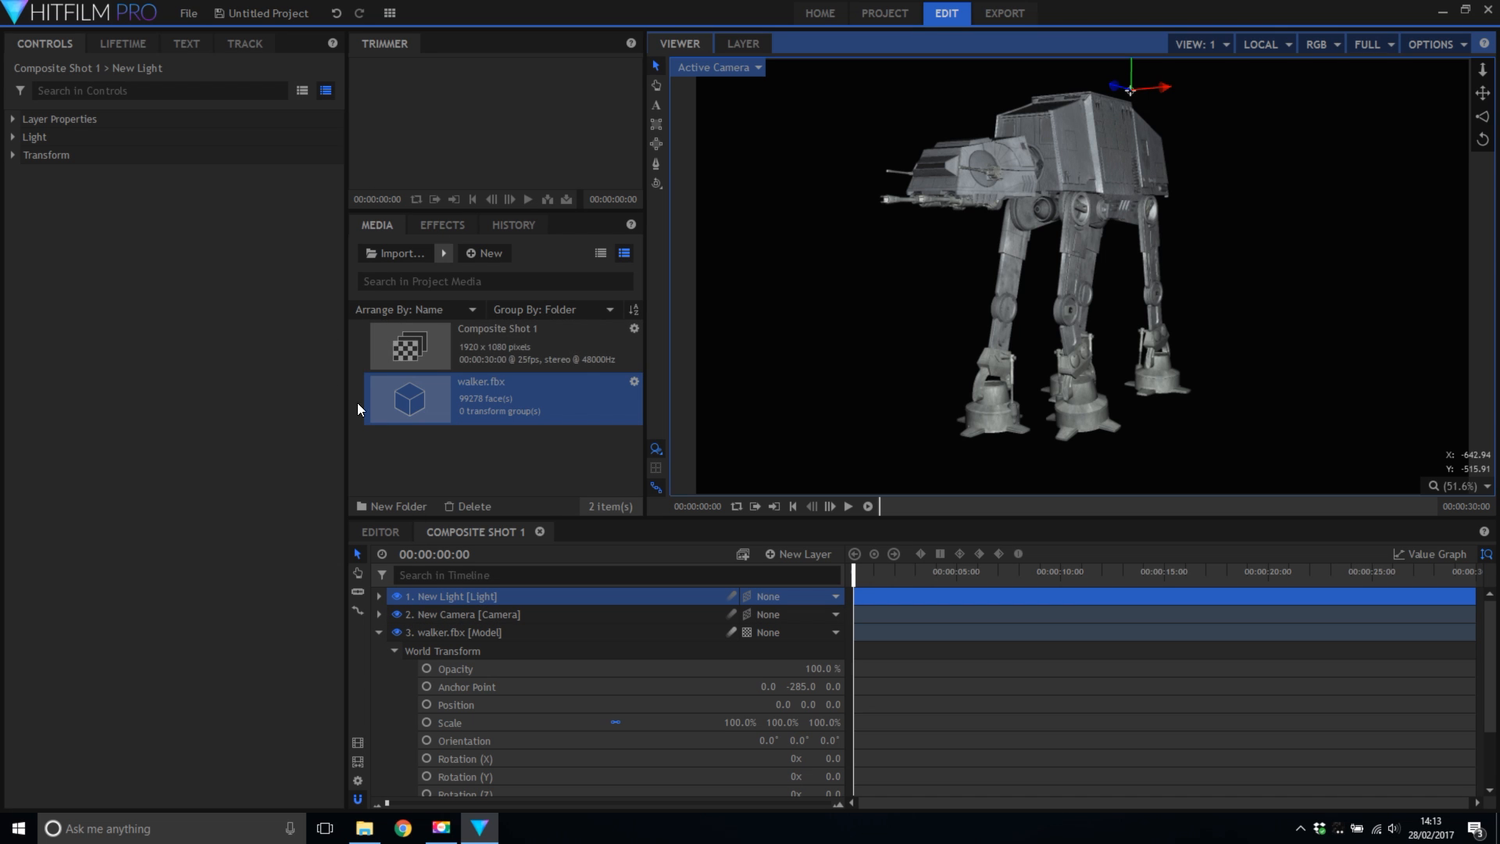
Import walker.abc as a 3D Model Animation into the media bin.
left_click(485, 254)
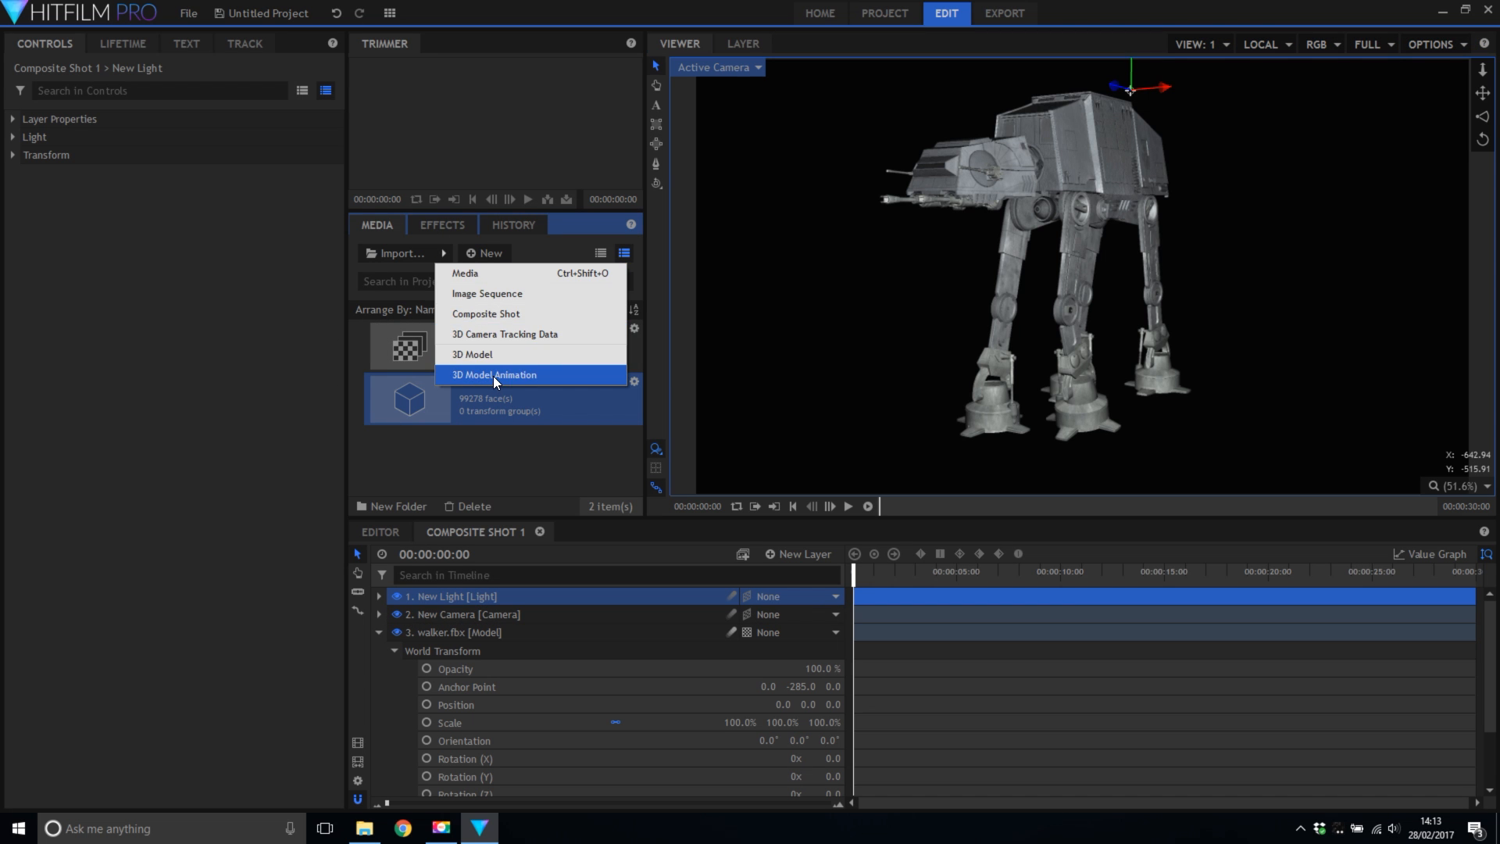
left_click(495, 374)
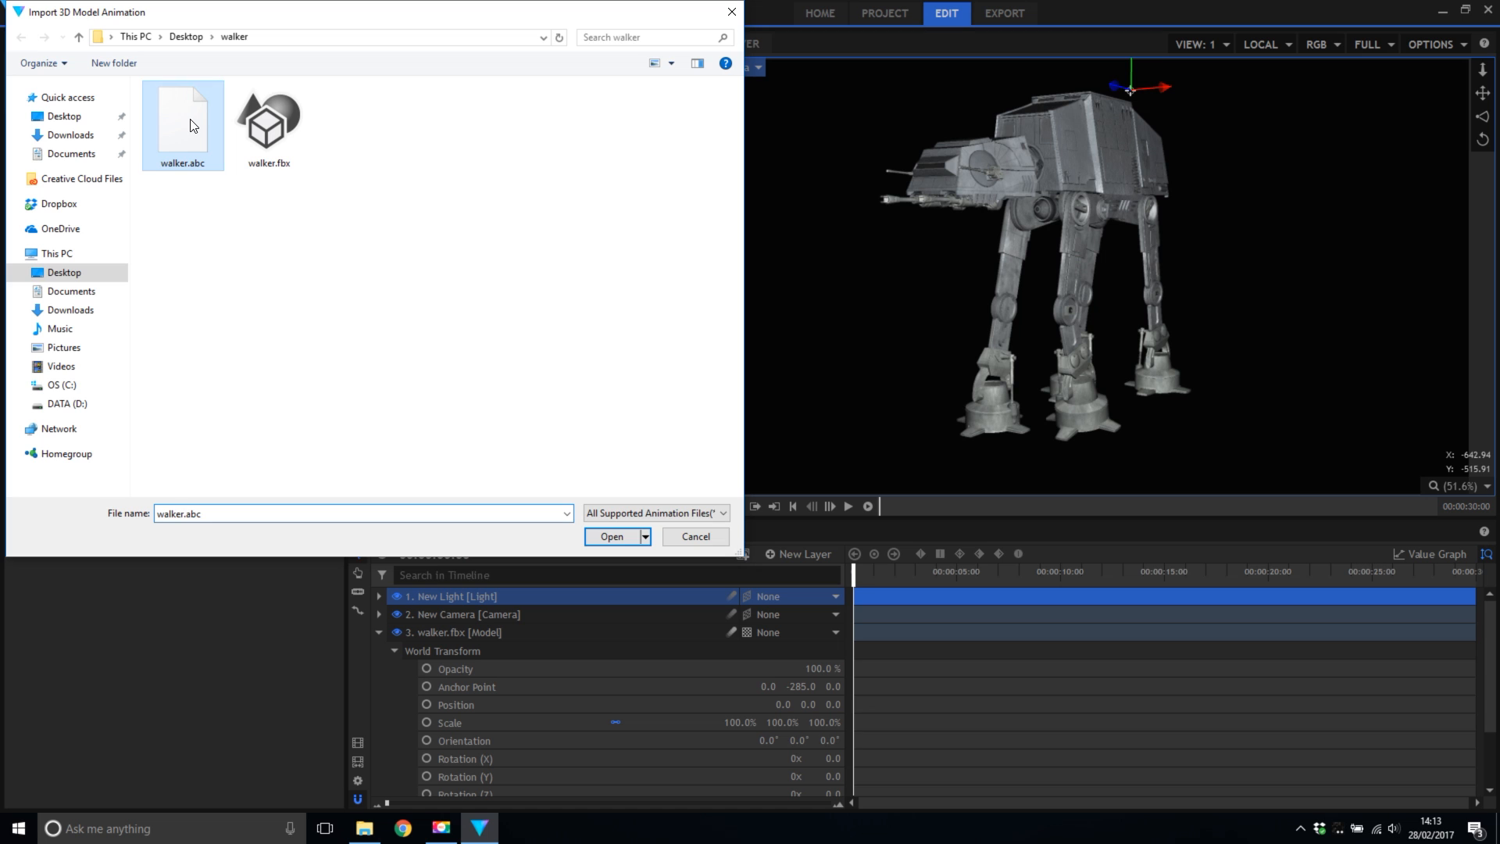
left_click(611, 536)
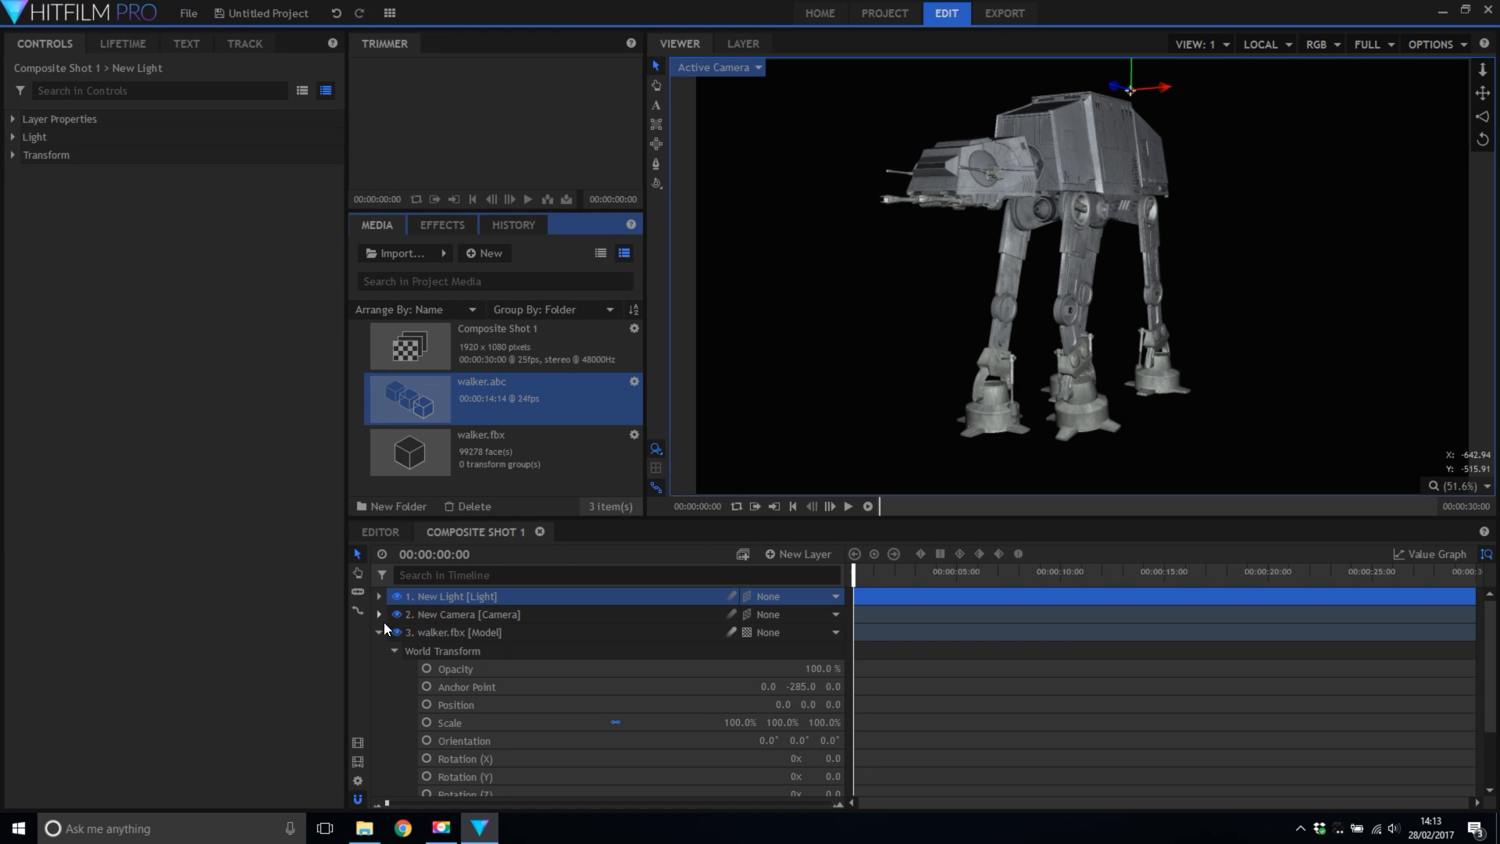
Expand the walker.fbx layer and its Models > walker.fbx group to reveal animation settings.
left_click(394, 650)
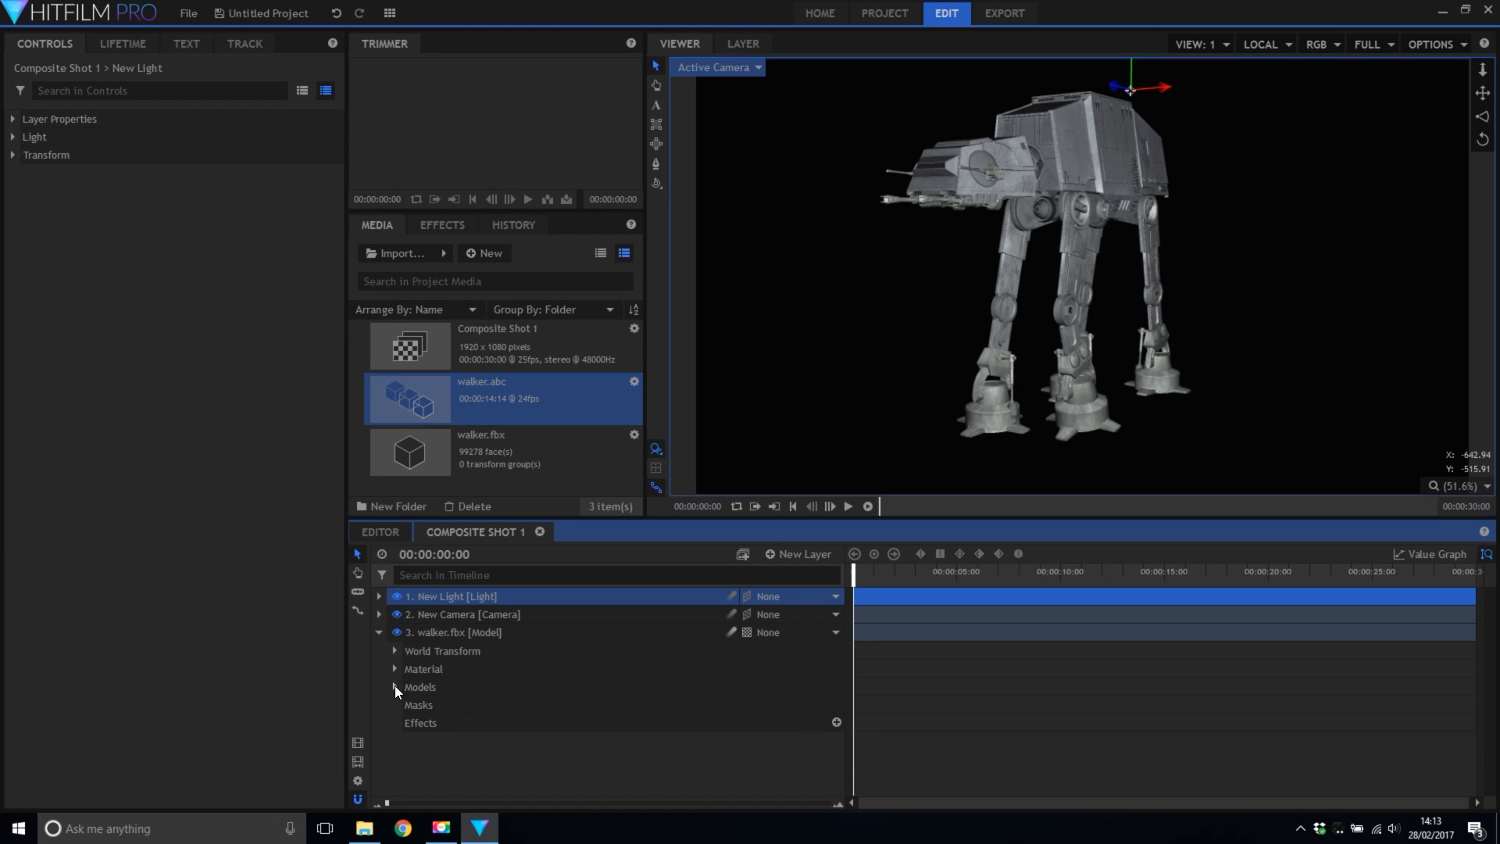
left_click(395, 688)
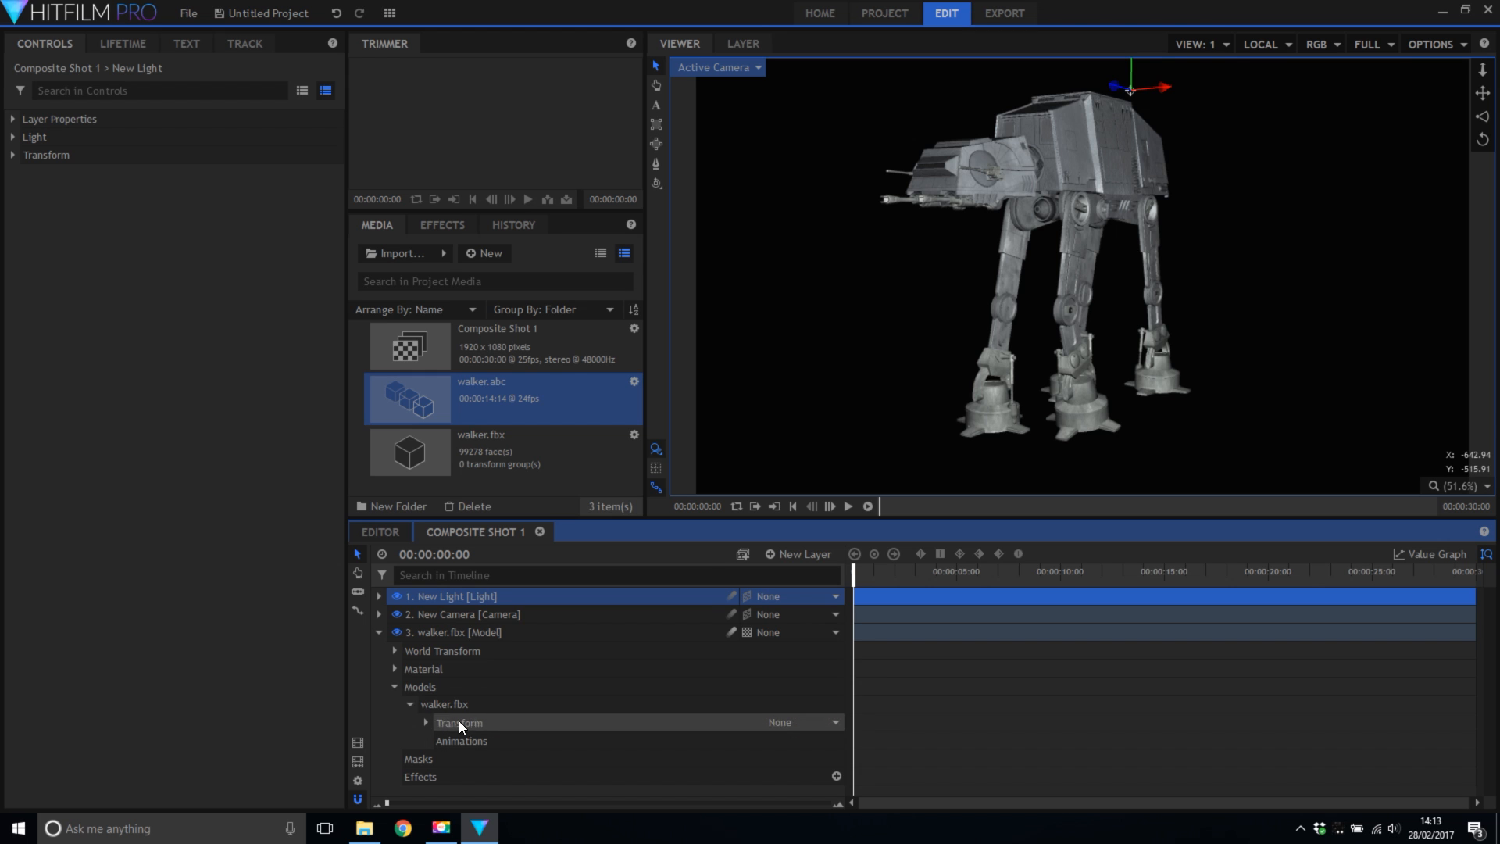